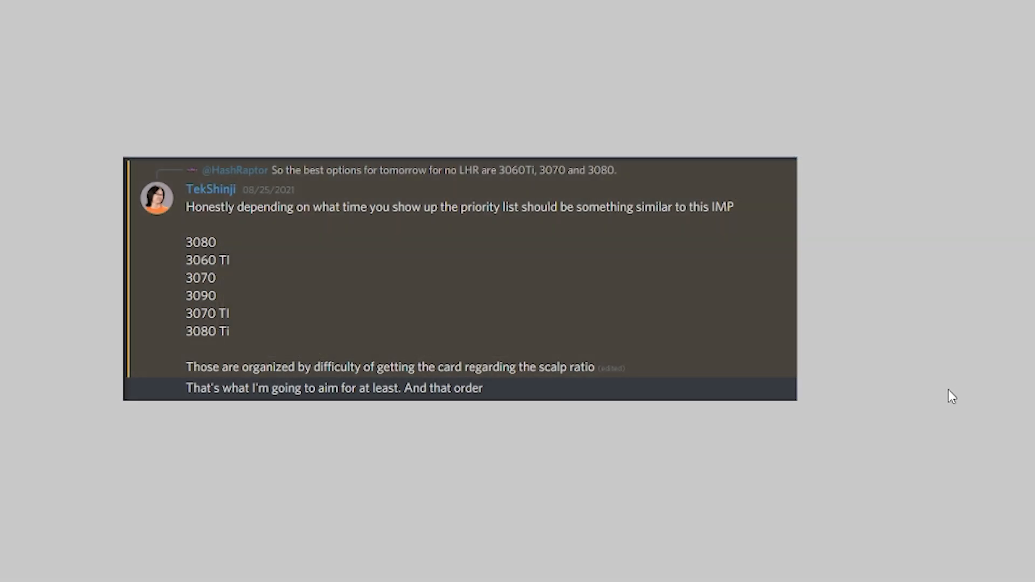
mouse_move(804, 365)
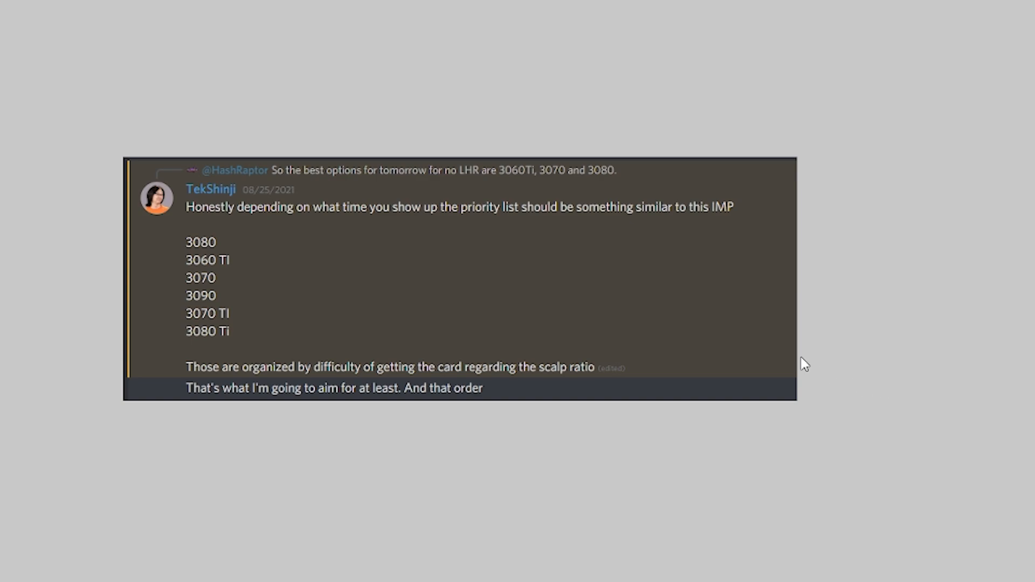
mouse_move(781, 346)
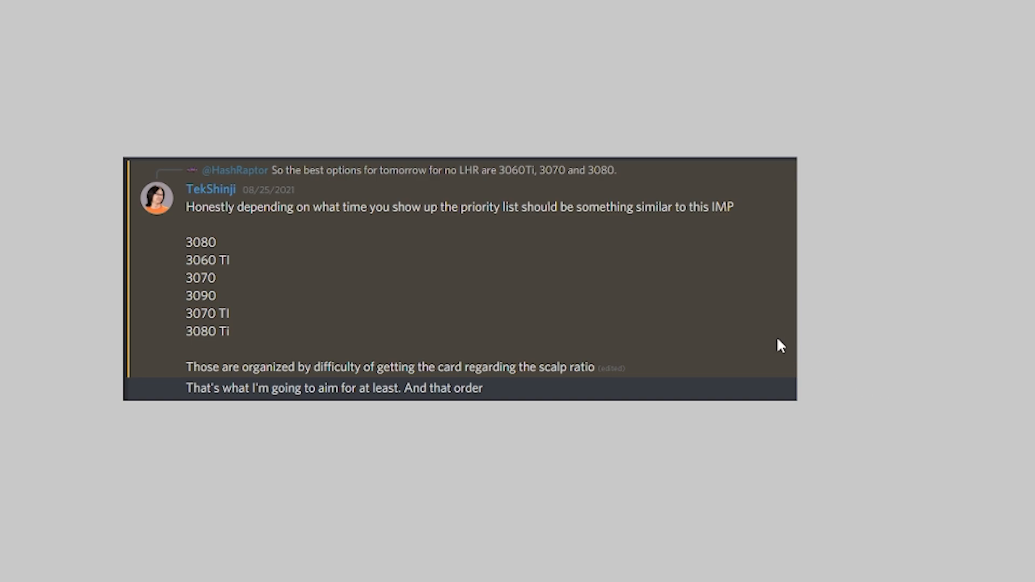
mouse_move(198, 229)
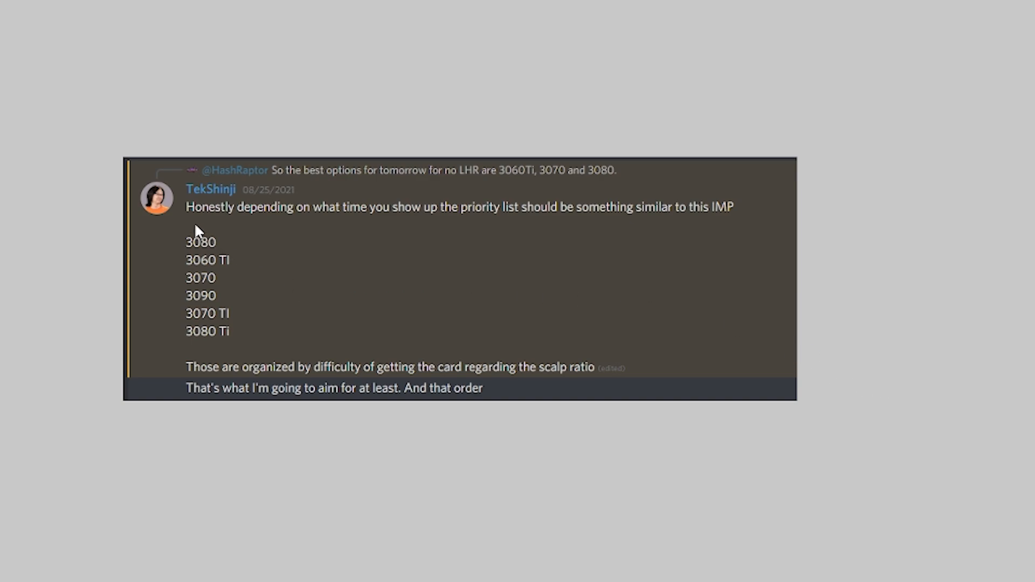
mouse_move(85, 279)
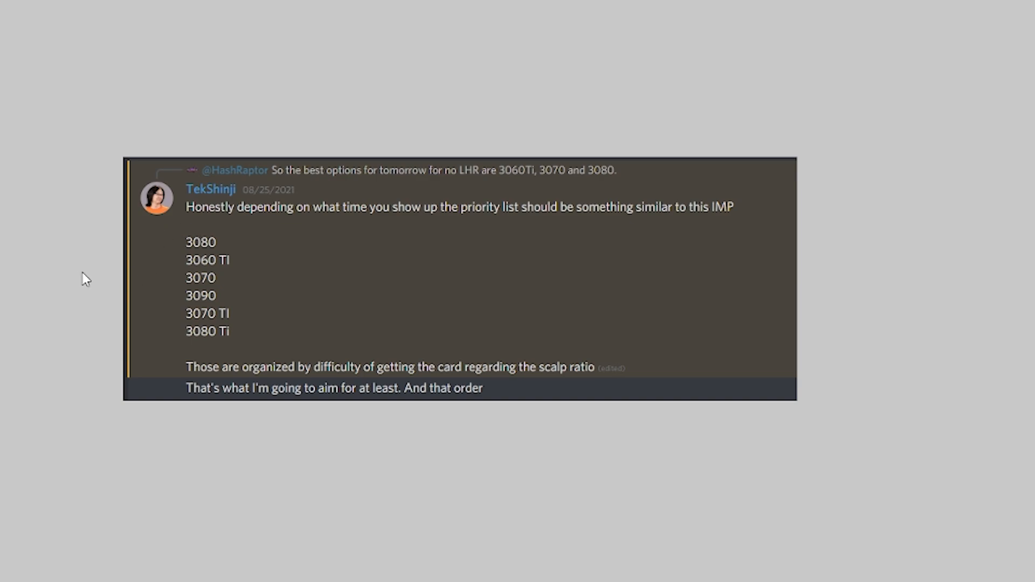
mouse_move(141, 244)
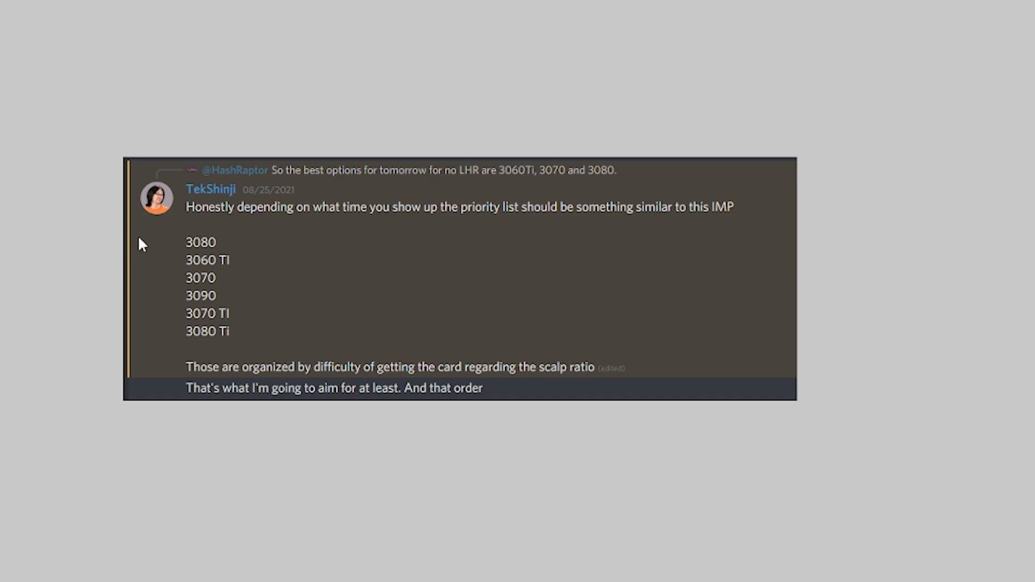
mouse_move(211, 252)
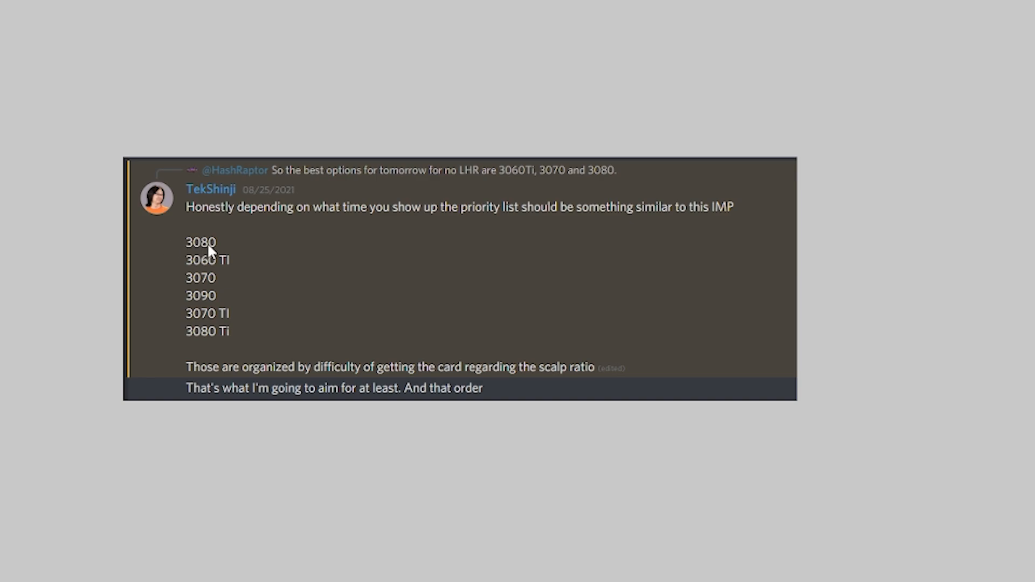
mouse_move(183, 258)
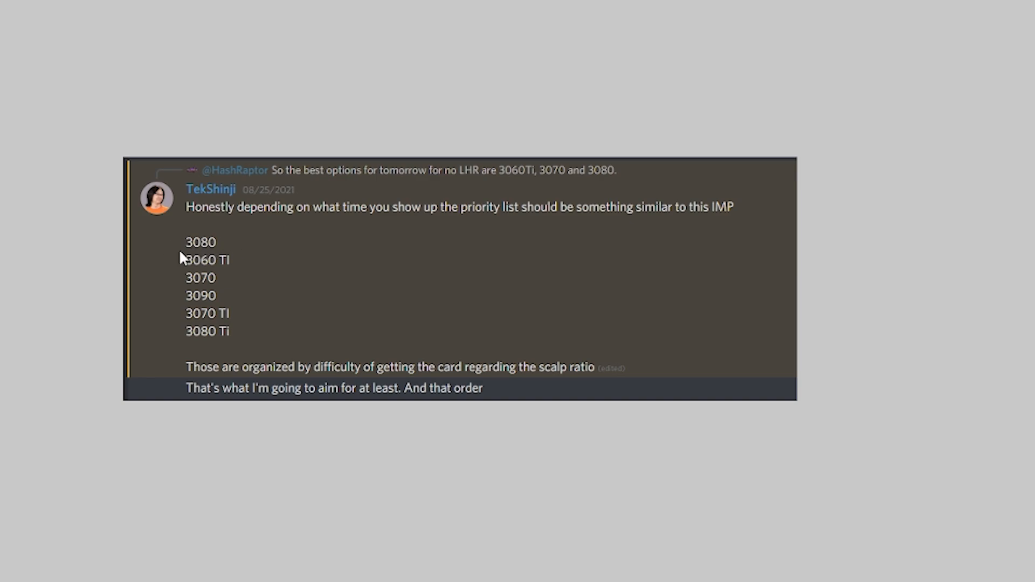
mouse_move(169, 353)
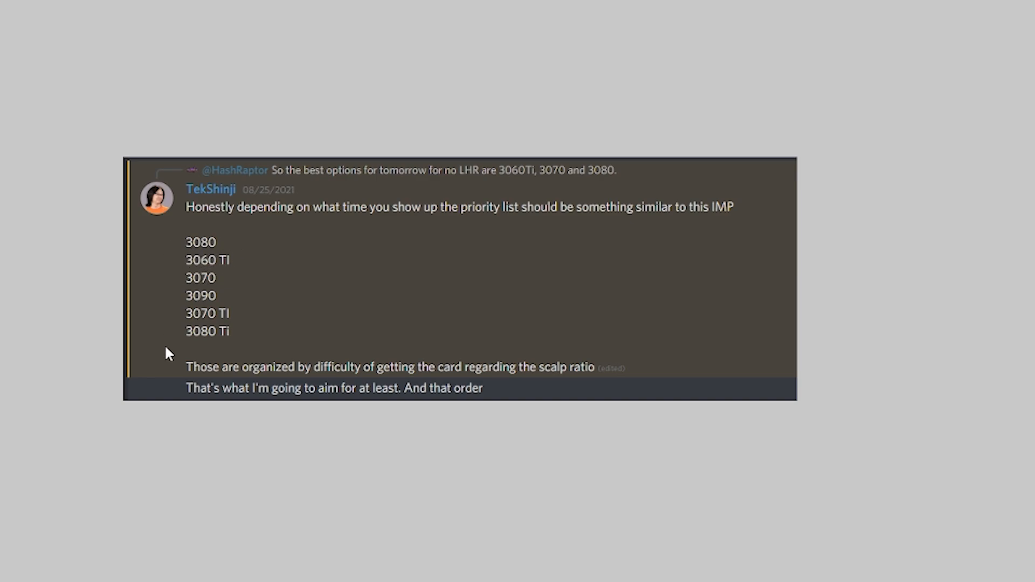
mouse_move(176, 350)
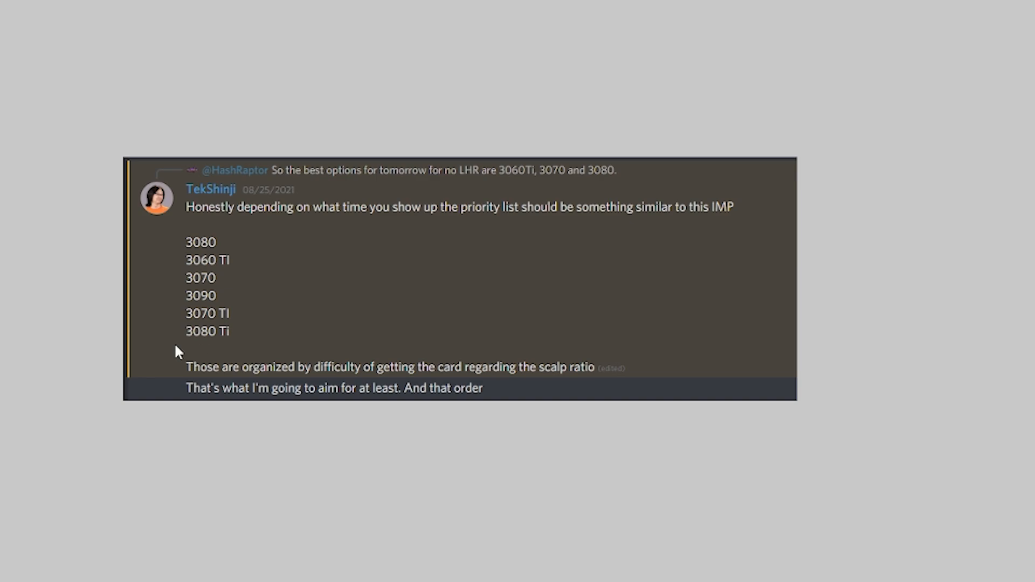
mouse_move(159, 315)
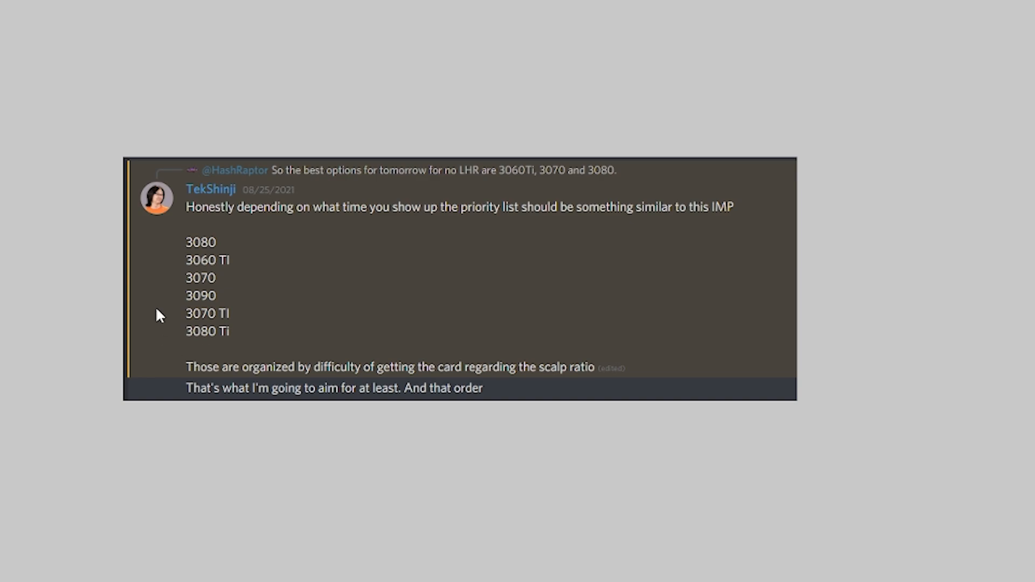
mouse_move(148, 300)
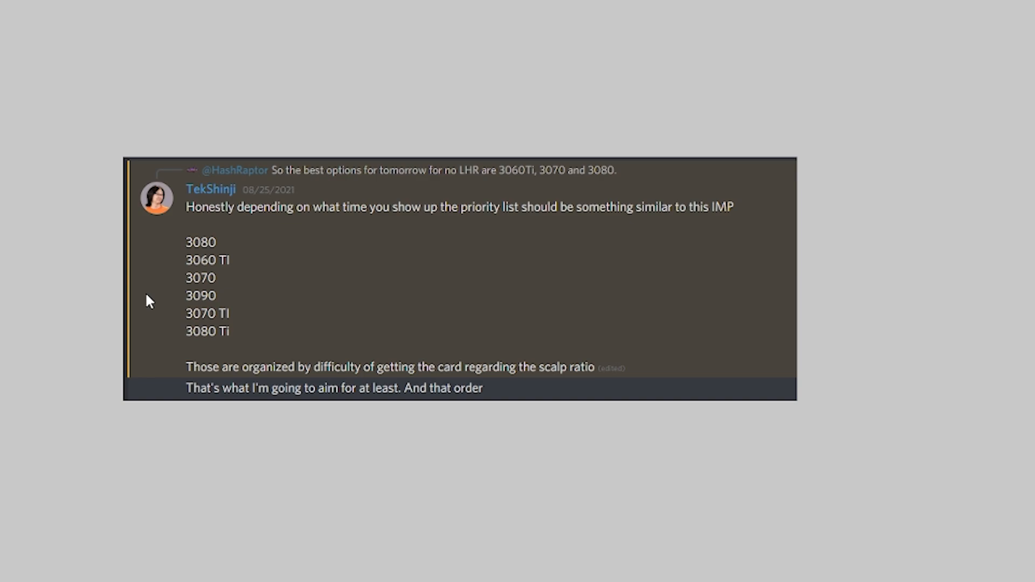
mouse_move(149, 249)
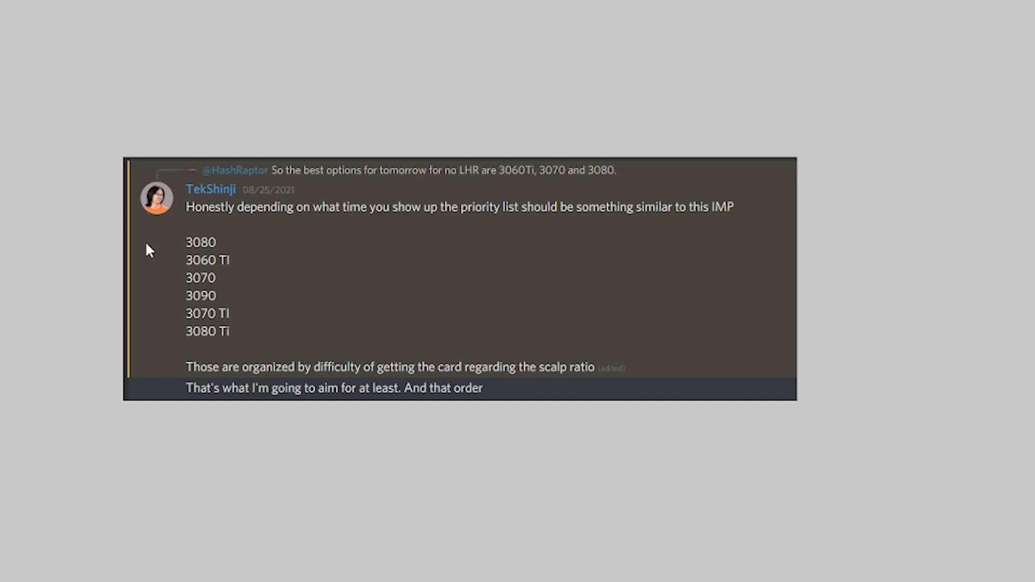
mouse_move(192, 253)
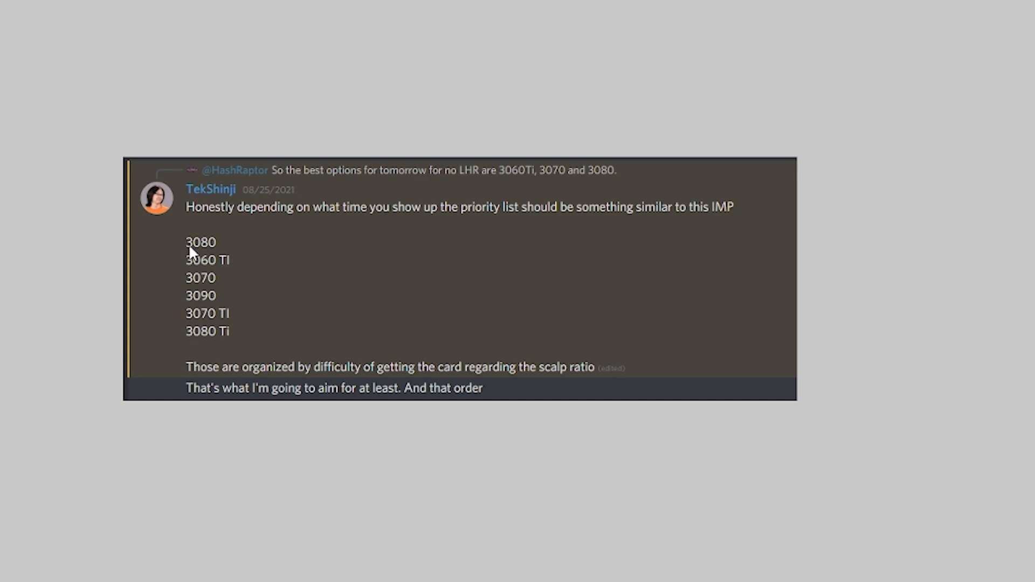
mouse_move(239, 323)
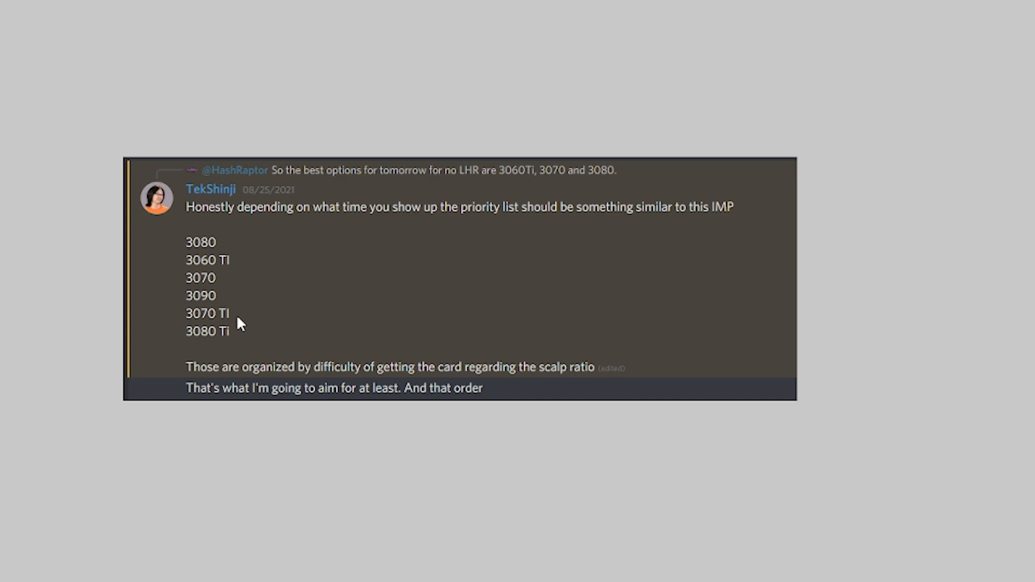
mouse_move(212, 247)
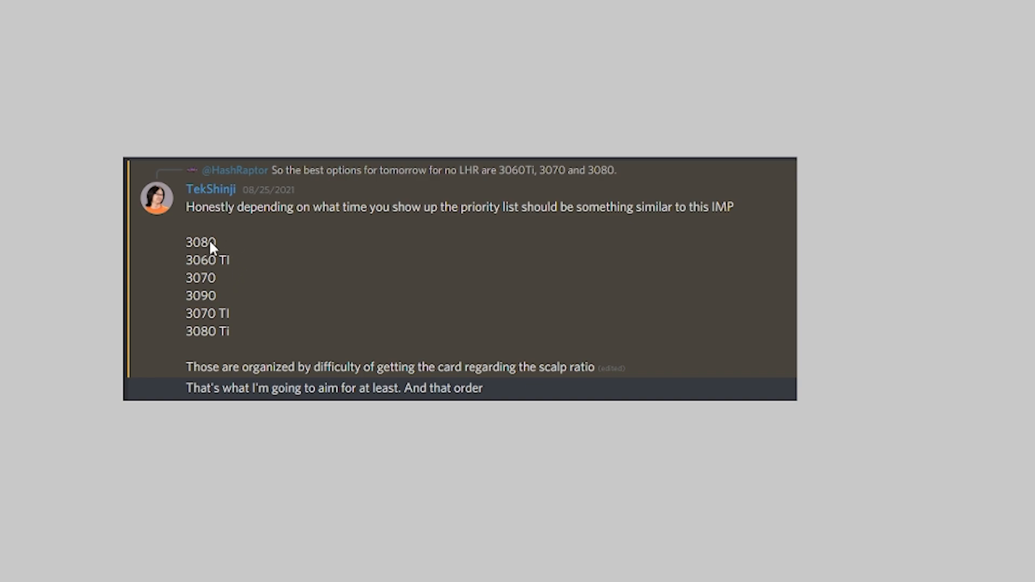
mouse_move(165, 341)
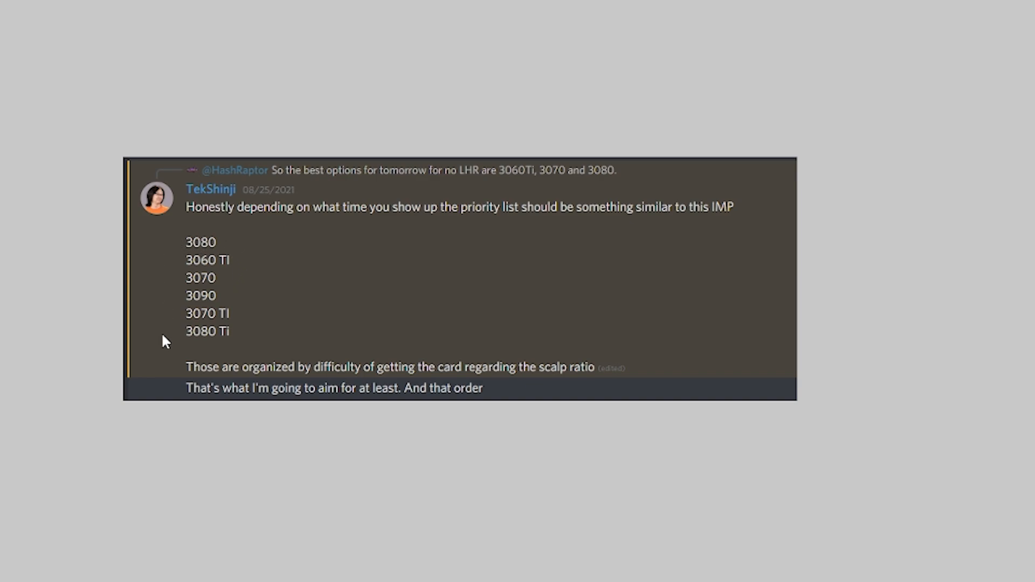
mouse_move(185, 254)
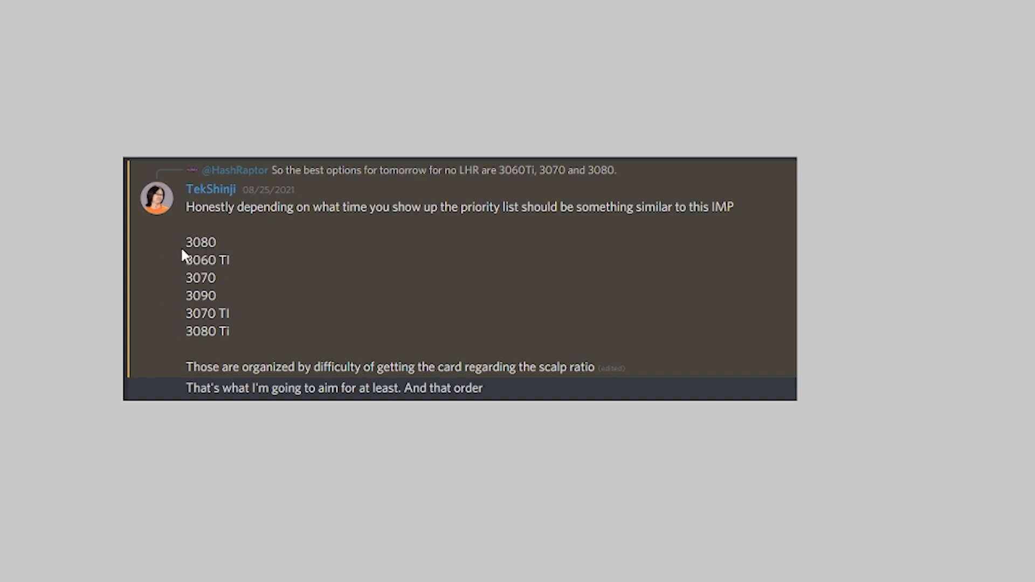
mouse_move(201, 302)
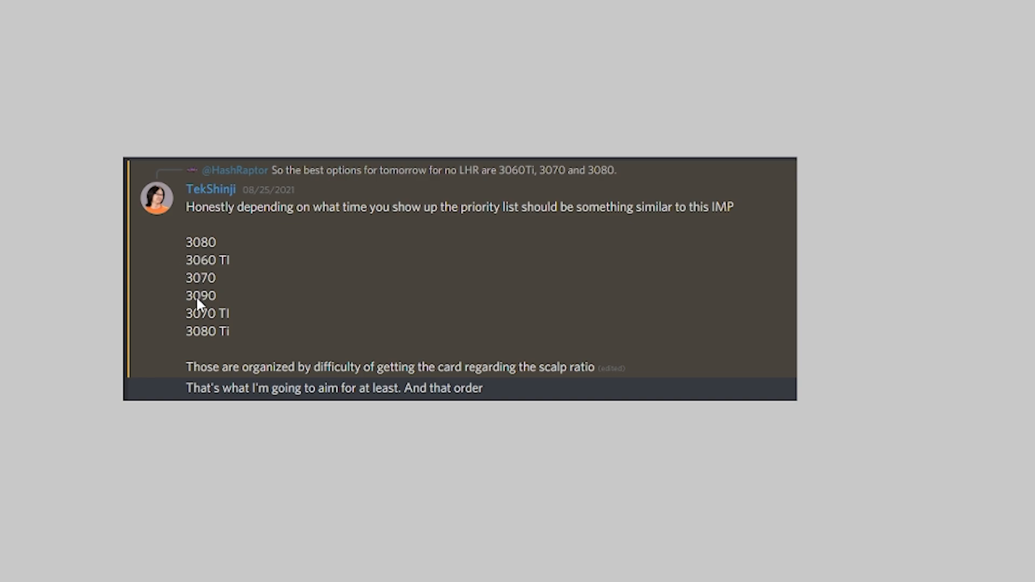
mouse_move(245, 302)
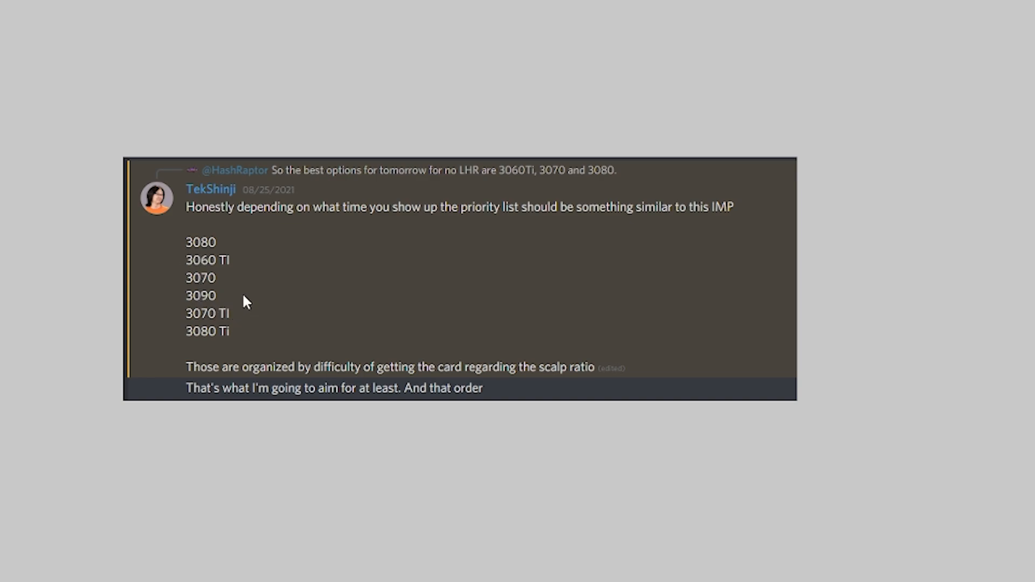
mouse_move(202, 324)
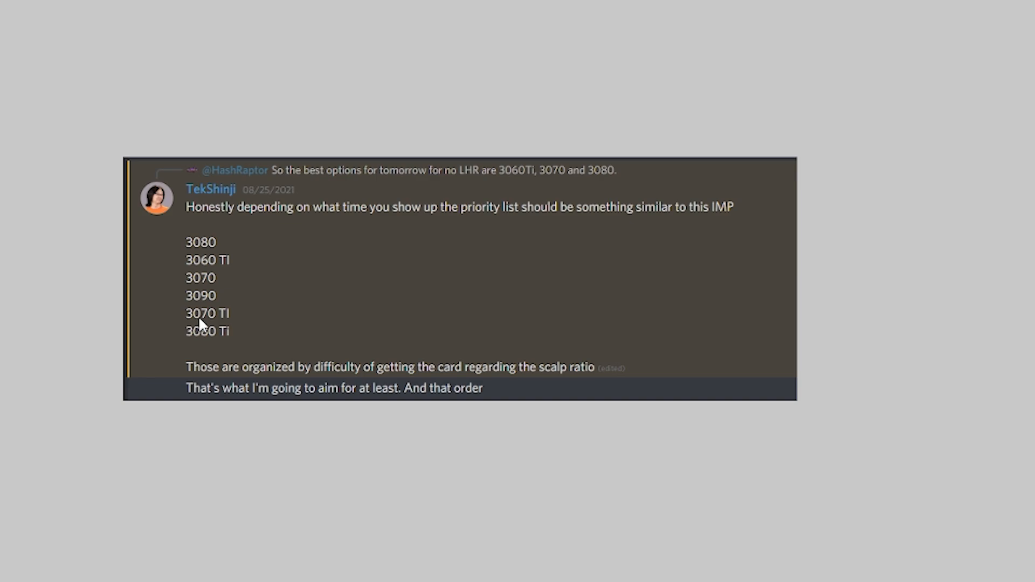
mouse_move(195, 336)
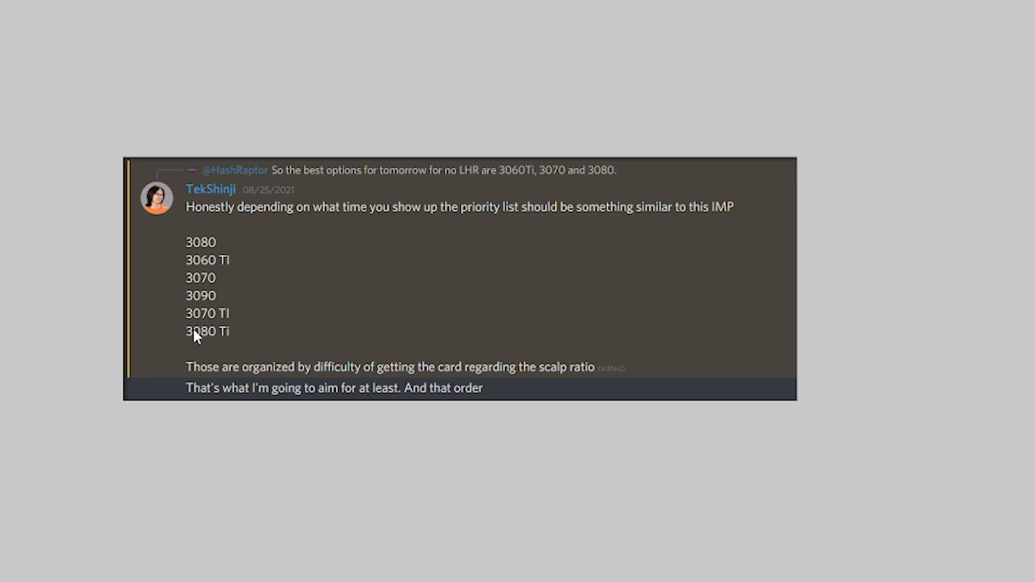
mouse_move(234, 324)
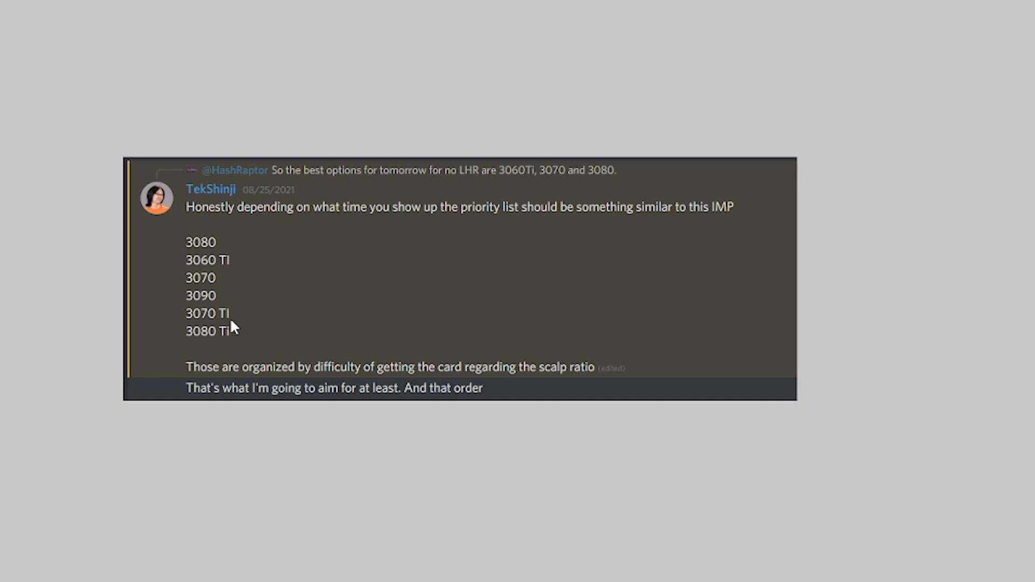
mouse_move(230, 313)
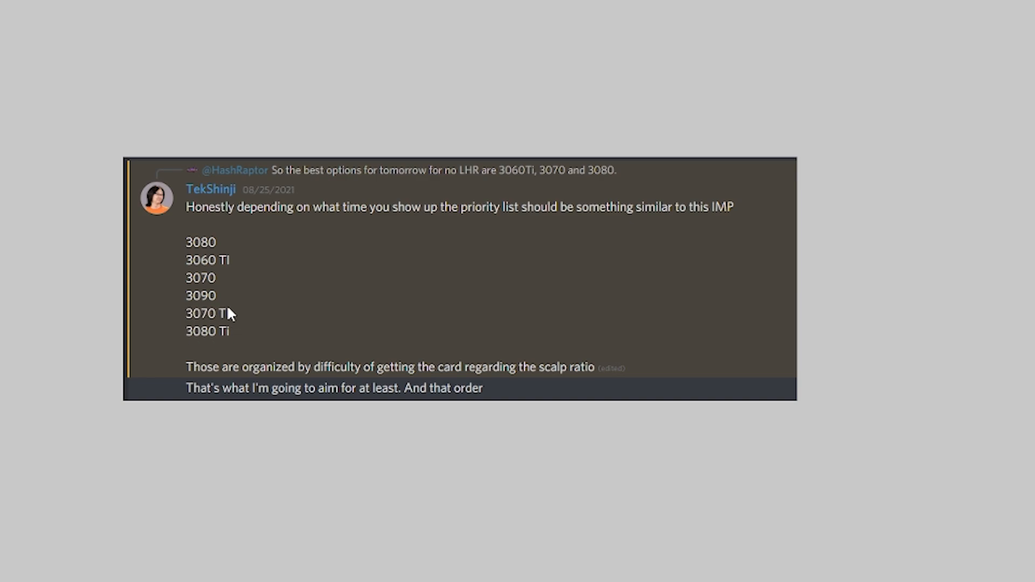
mouse_move(218, 349)
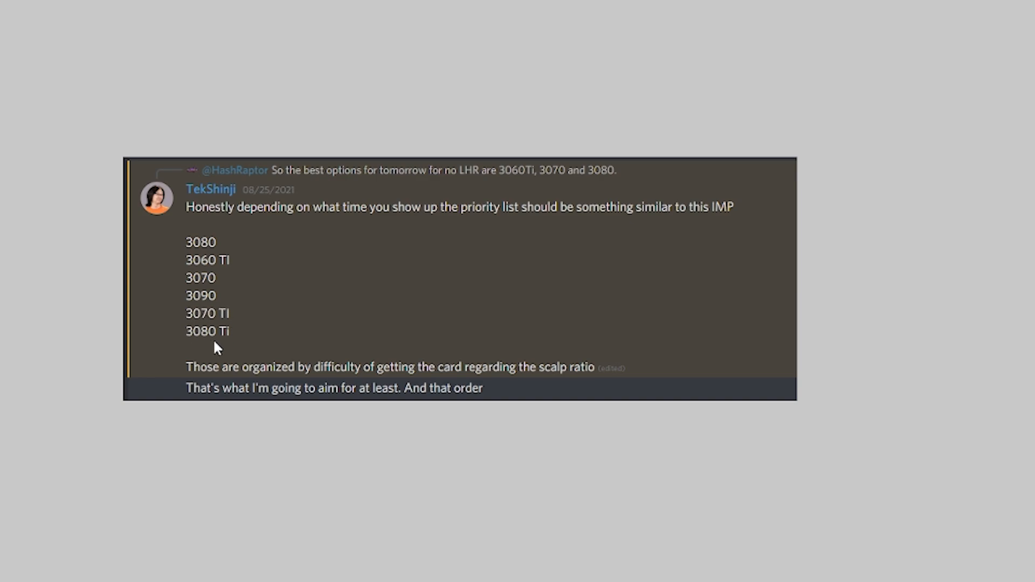
mouse_move(241, 319)
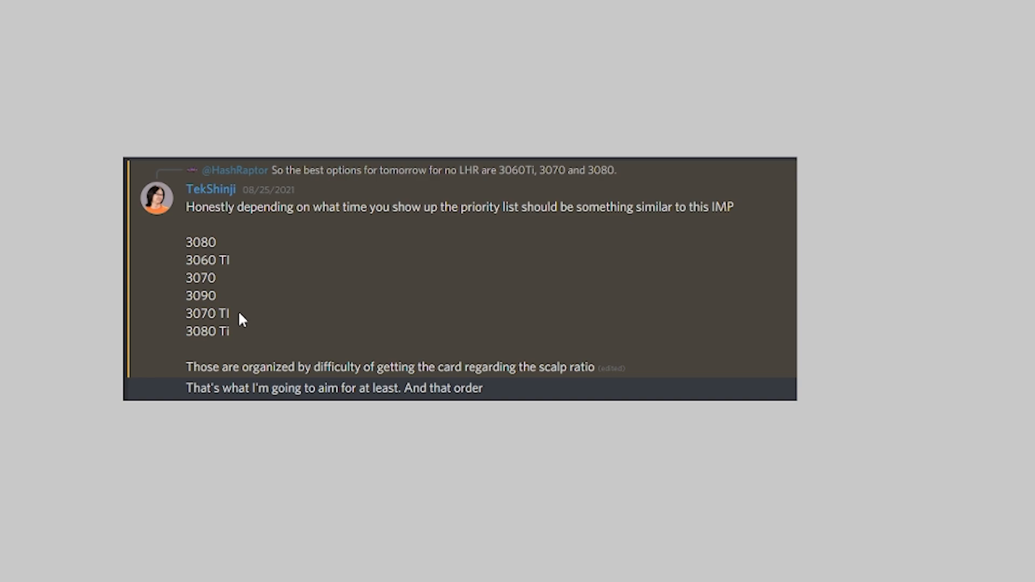
mouse_move(199, 348)
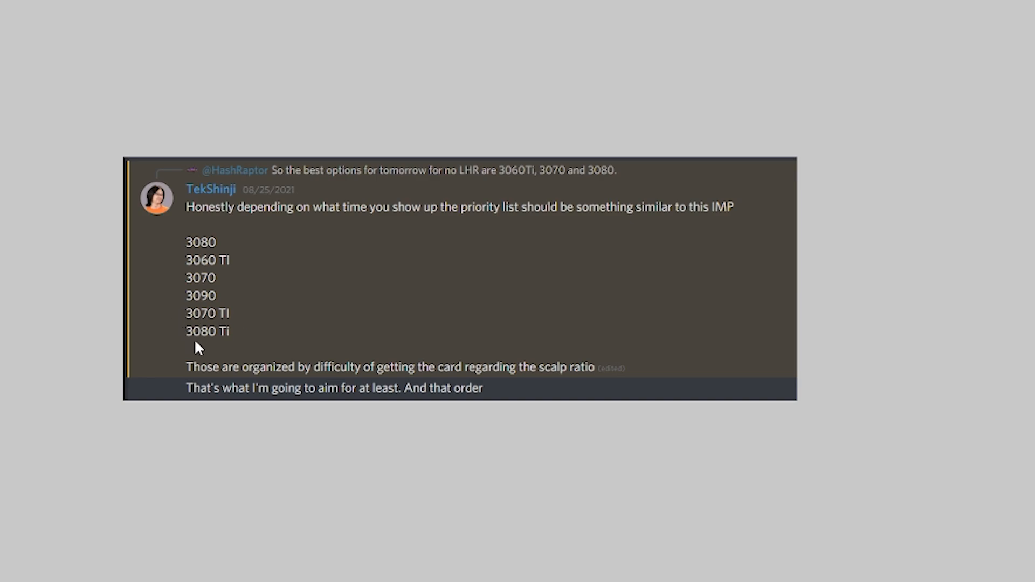
mouse_move(210, 249)
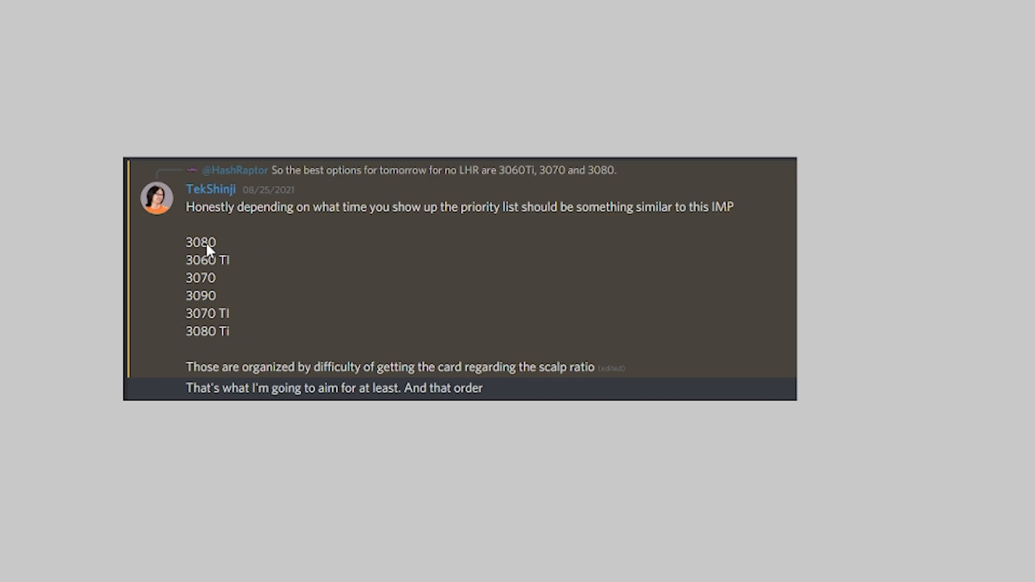
mouse_move(231, 246)
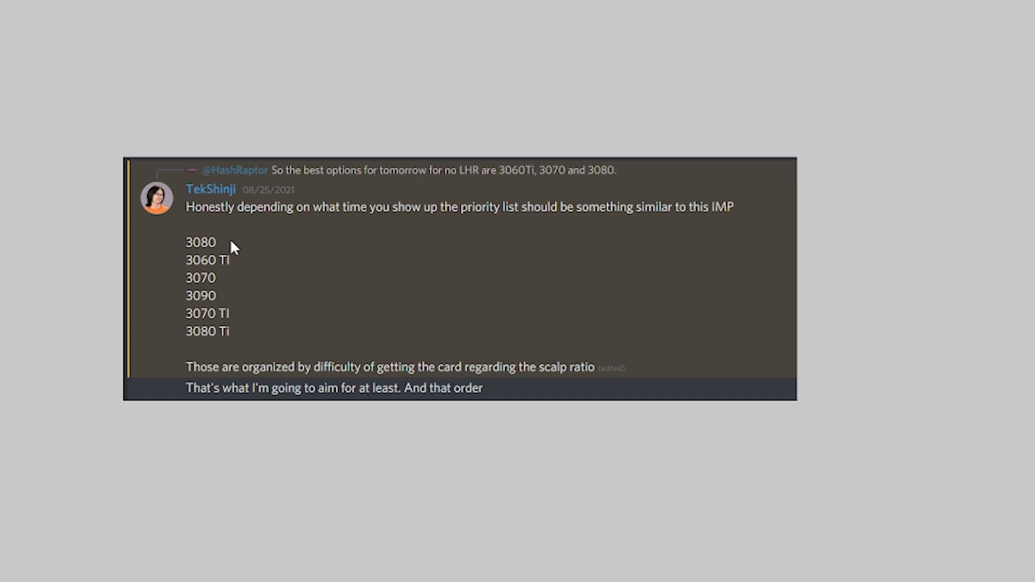
mouse_move(227, 267)
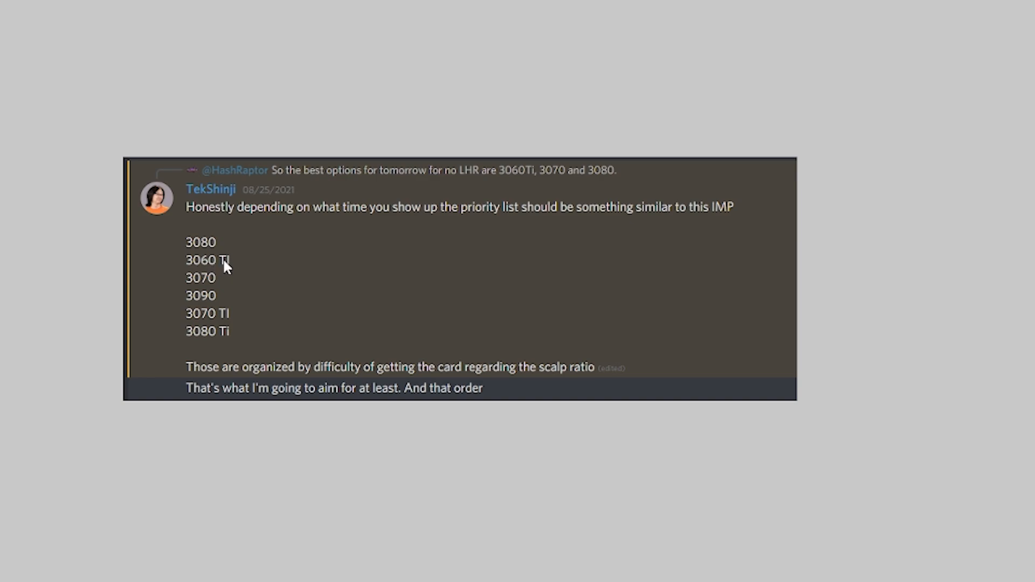
mouse_move(221, 293)
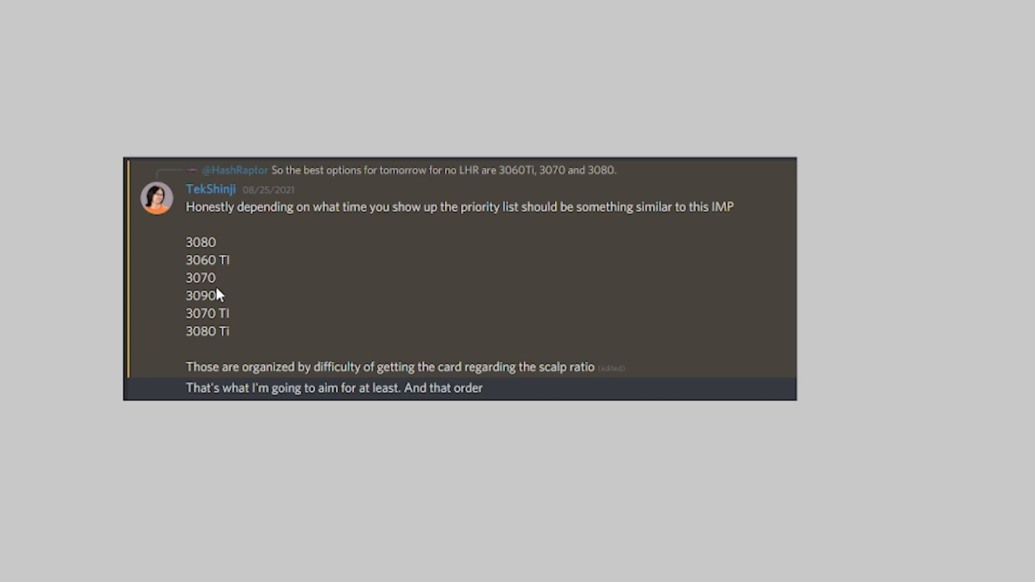
mouse_move(220, 340)
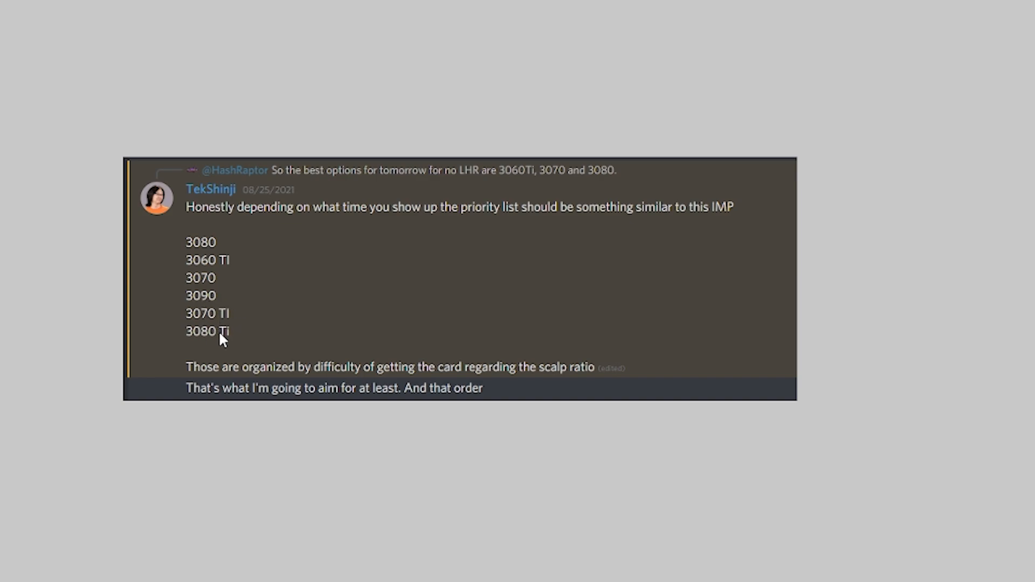
mouse_move(213, 241)
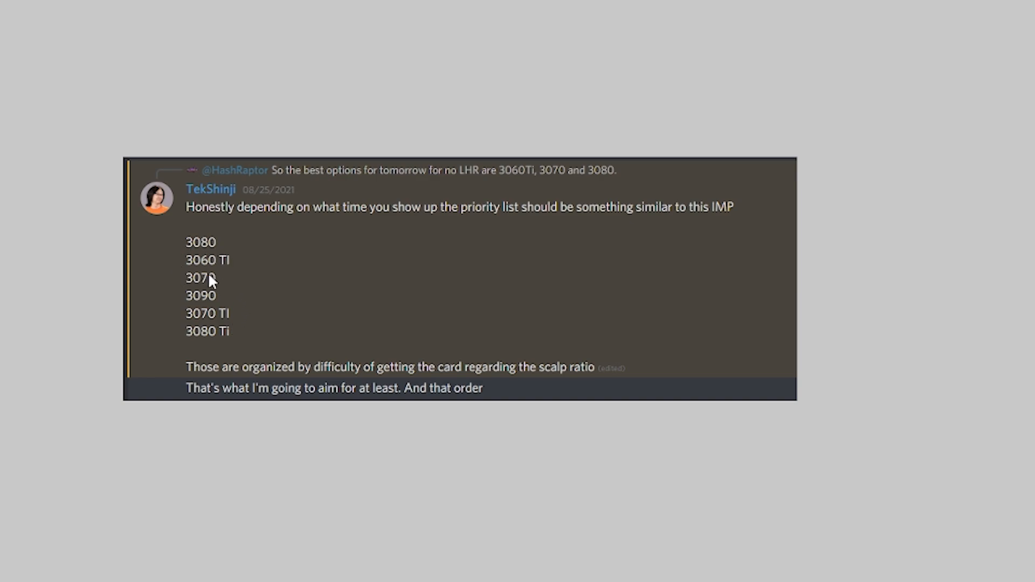
mouse_move(210, 267)
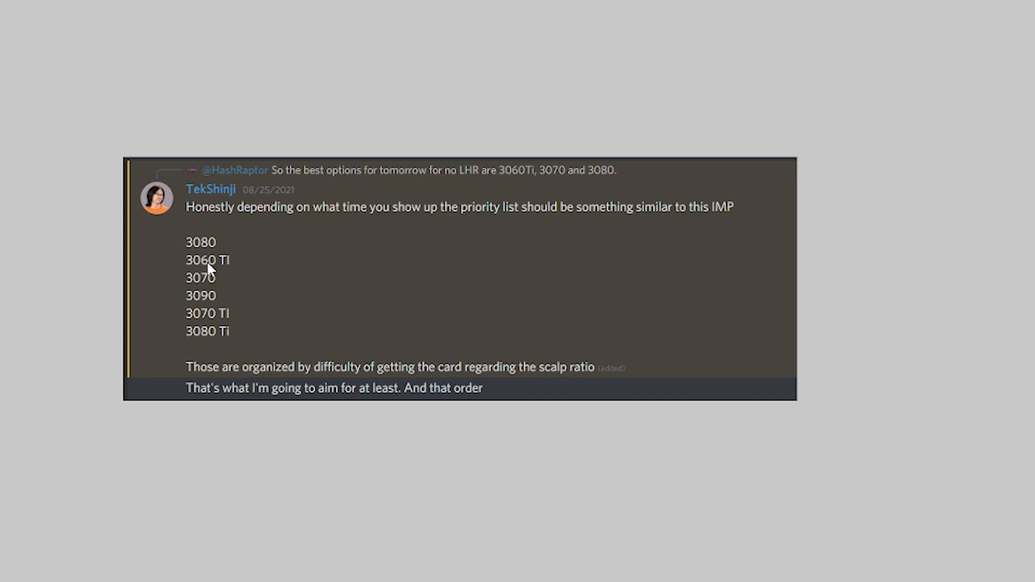
mouse_move(198, 285)
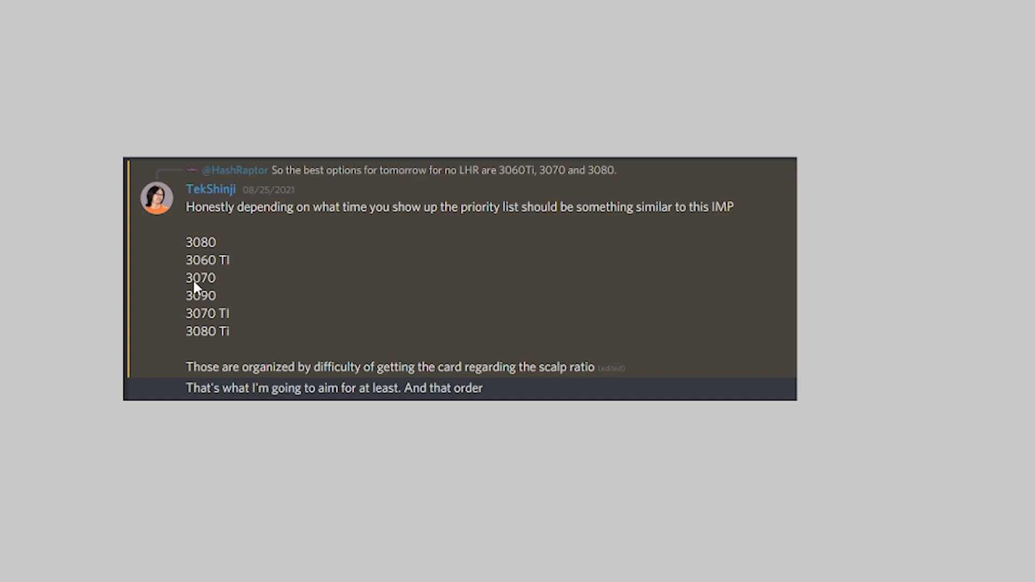
mouse_move(221, 270)
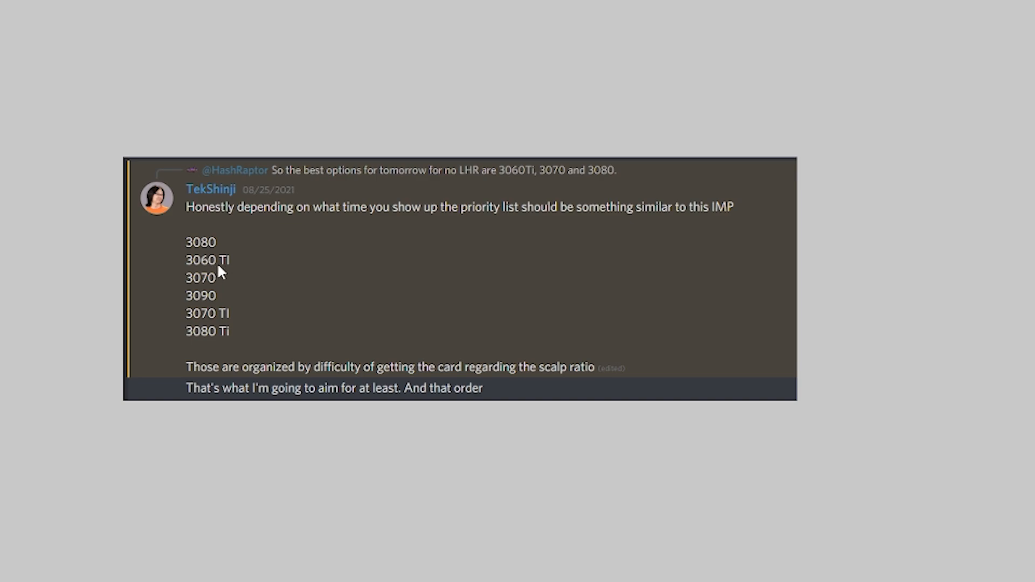
mouse_move(224, 292)
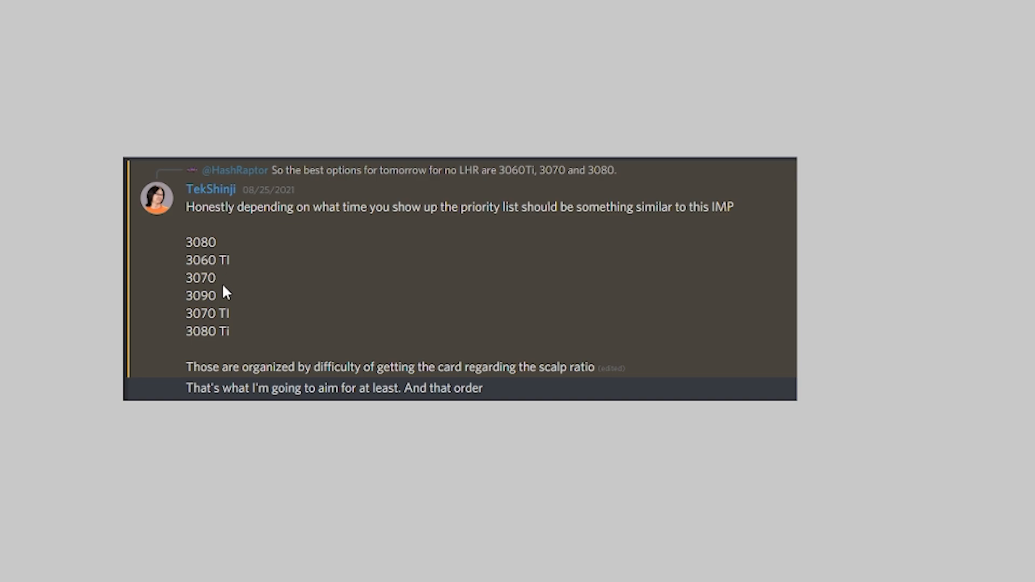
mouse_move(201, 290)
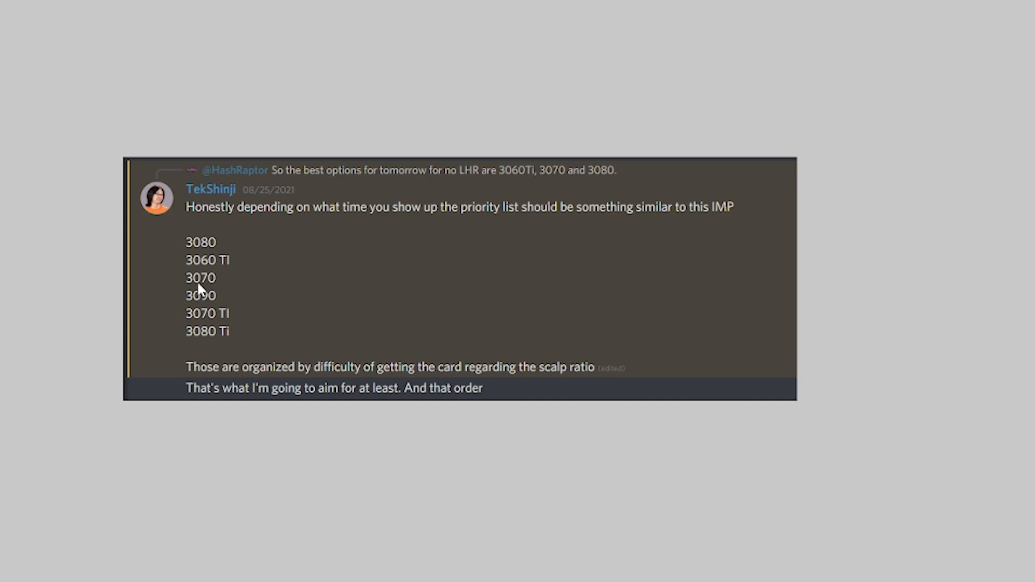
mouse_move(221, 288)
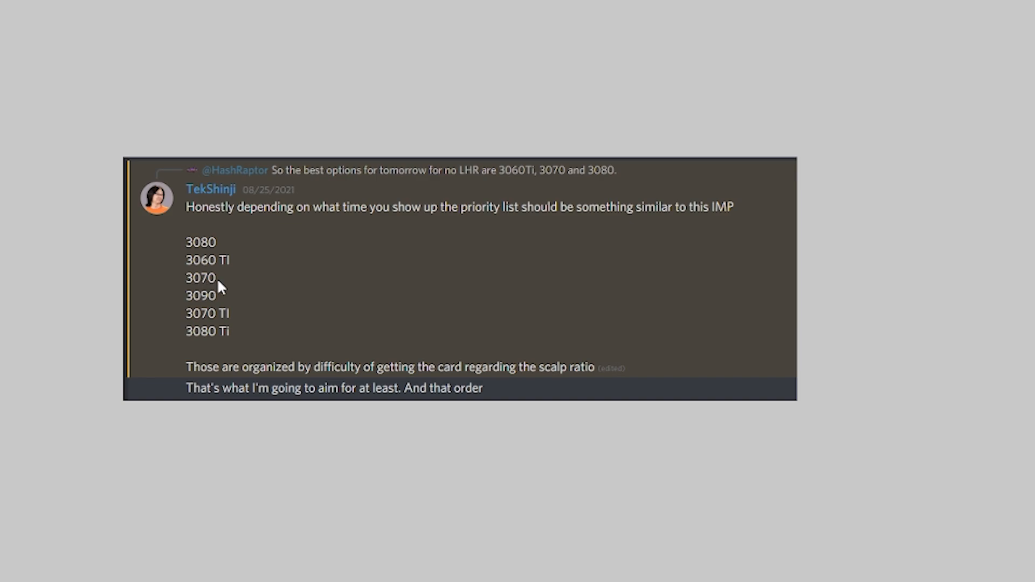
mouse_move(211, 282)
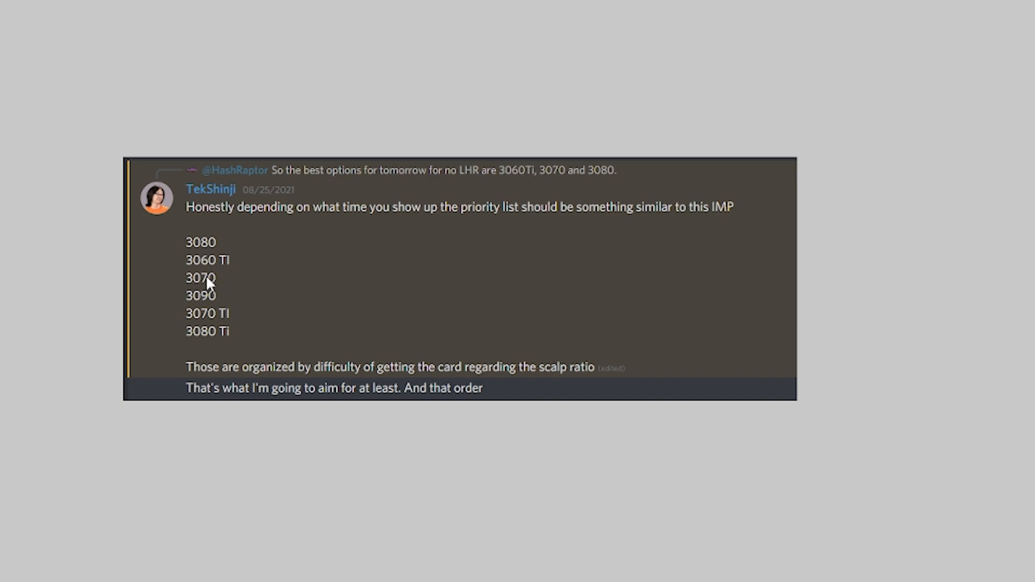
mouse_move(209, 274)
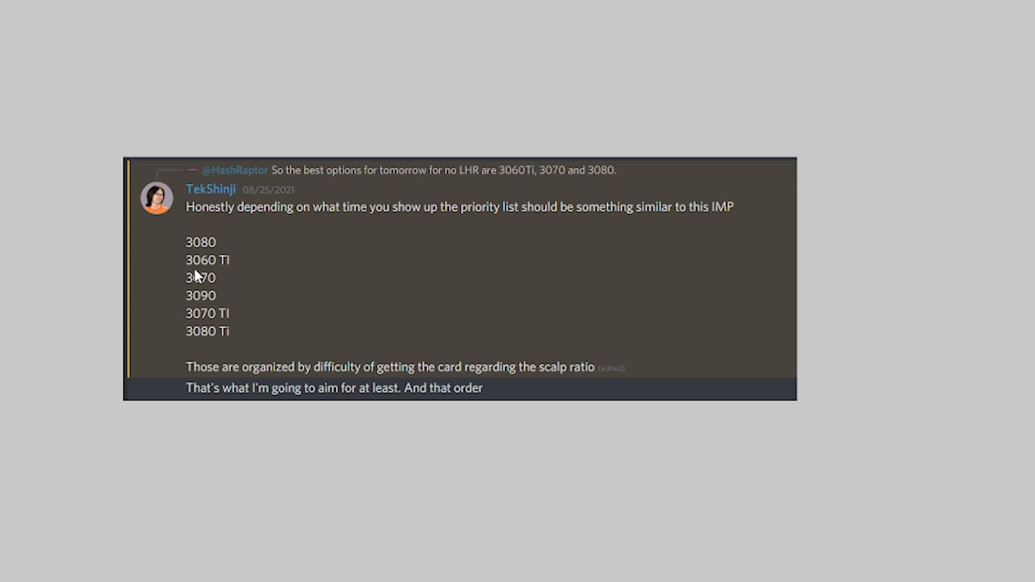
mouse_move(231, 273)
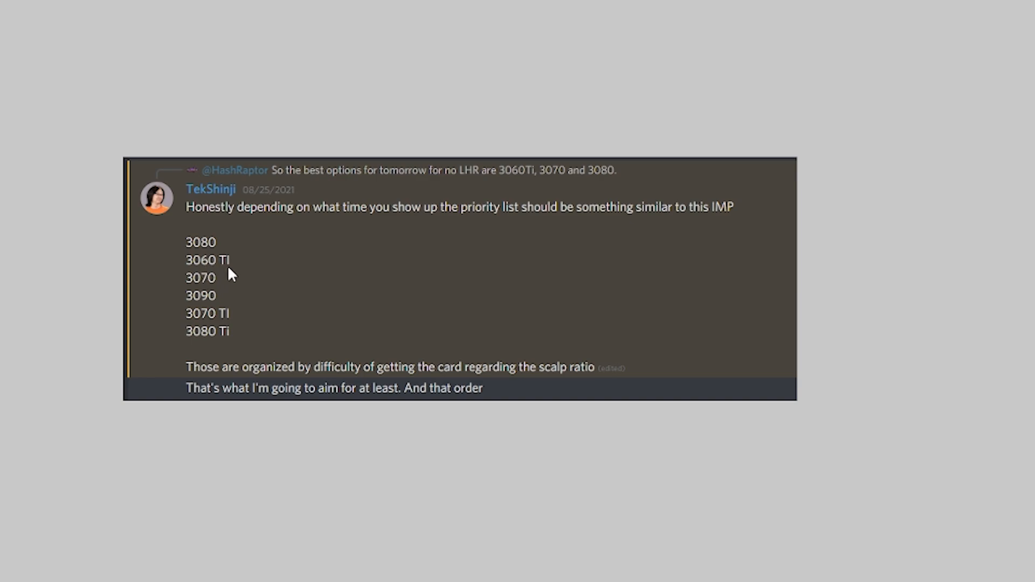
mouse_move(208, 284)
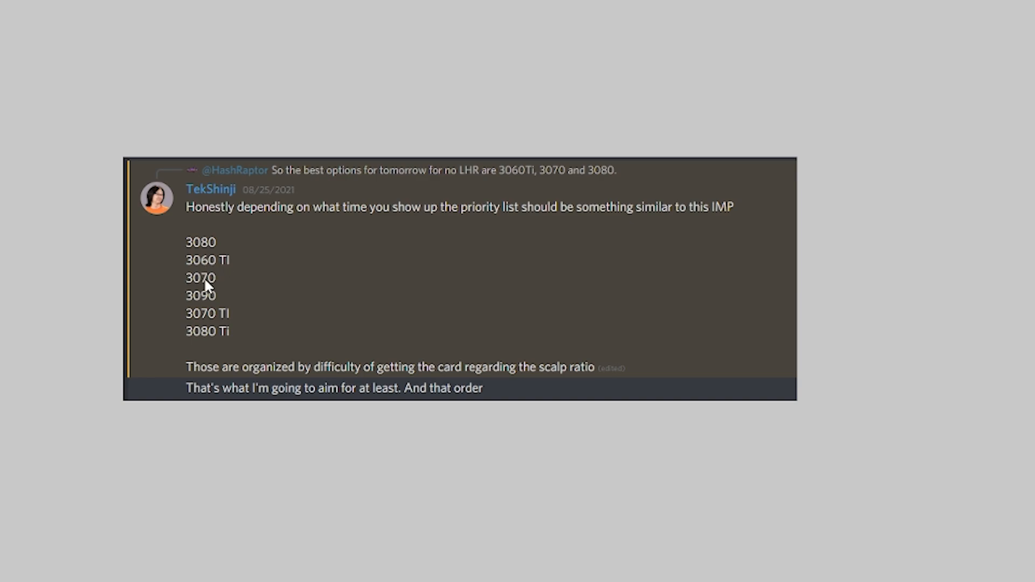
mouse_move(221, 285)
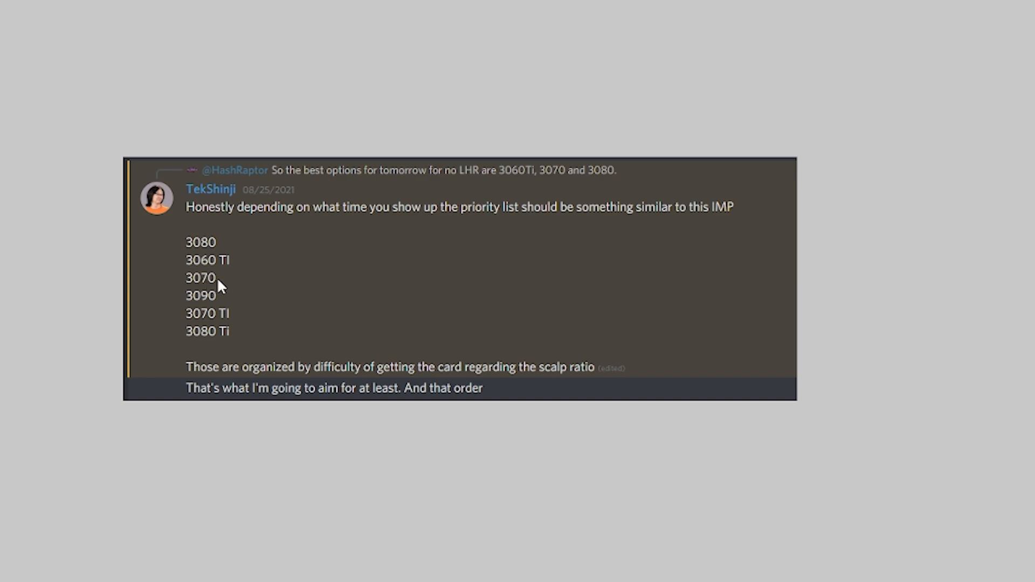
mouse_move(236, 289)
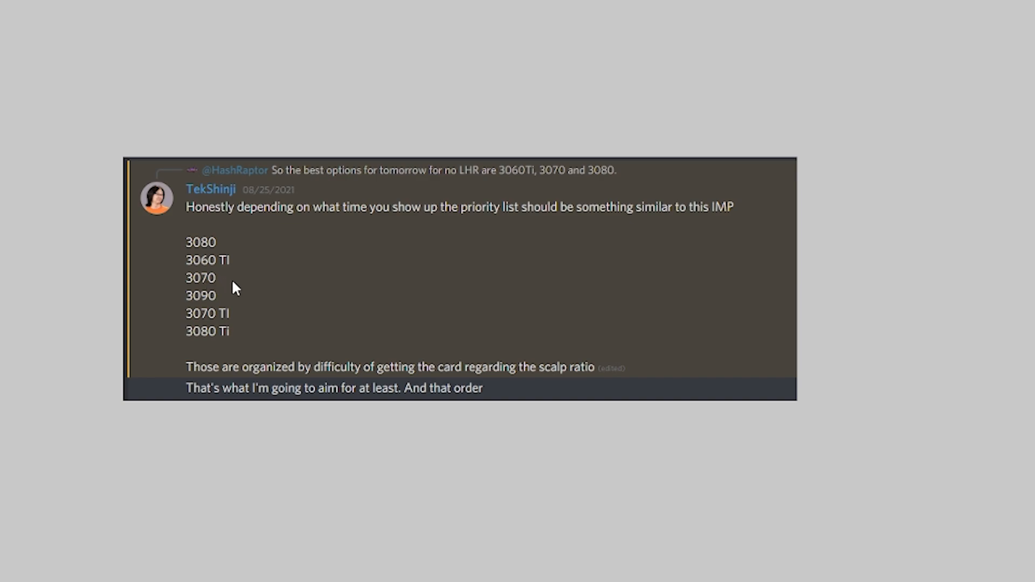
mouse_move(227, 272)
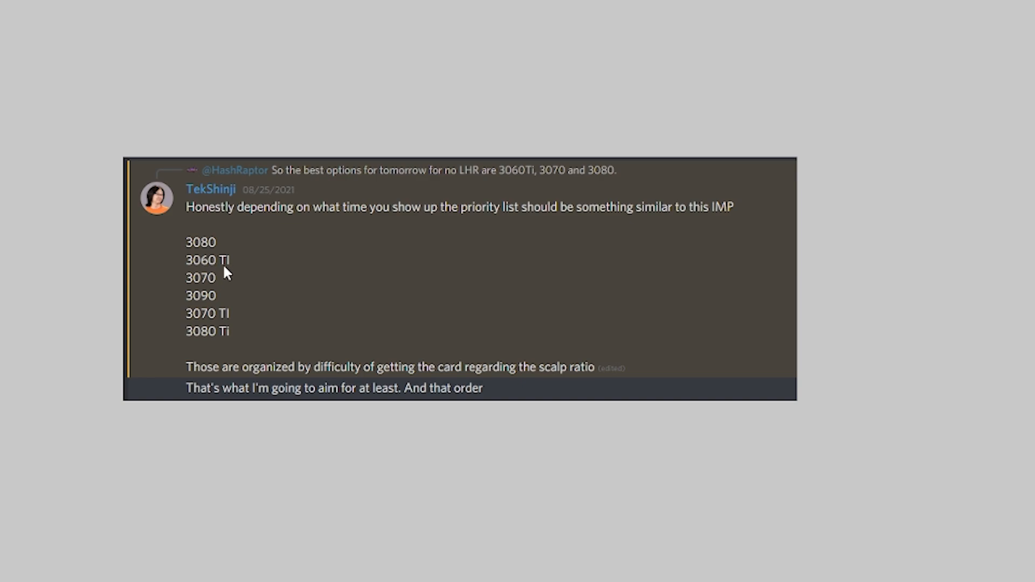
mouse_move(170, 272)
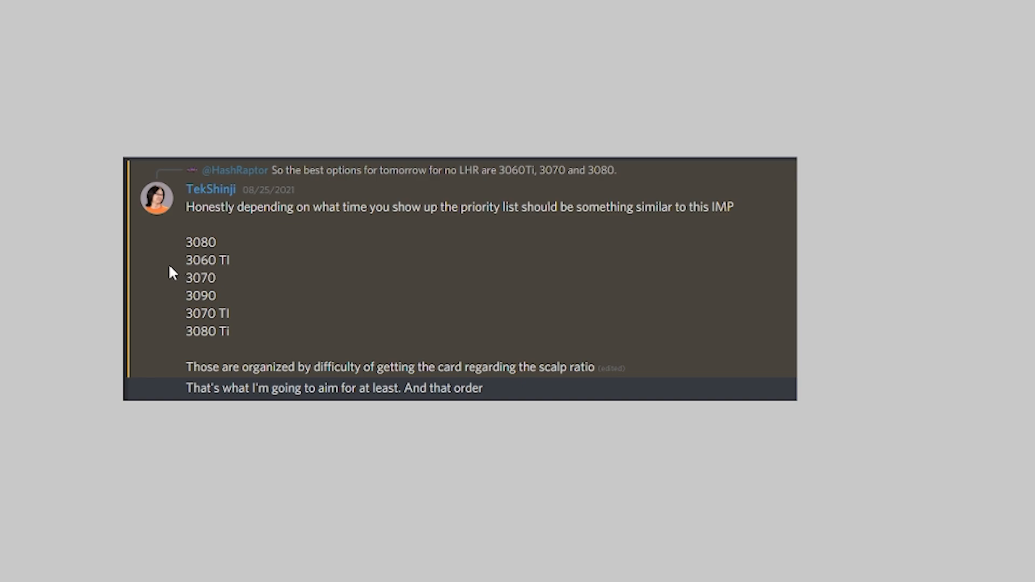
mouse_move(221, 269)
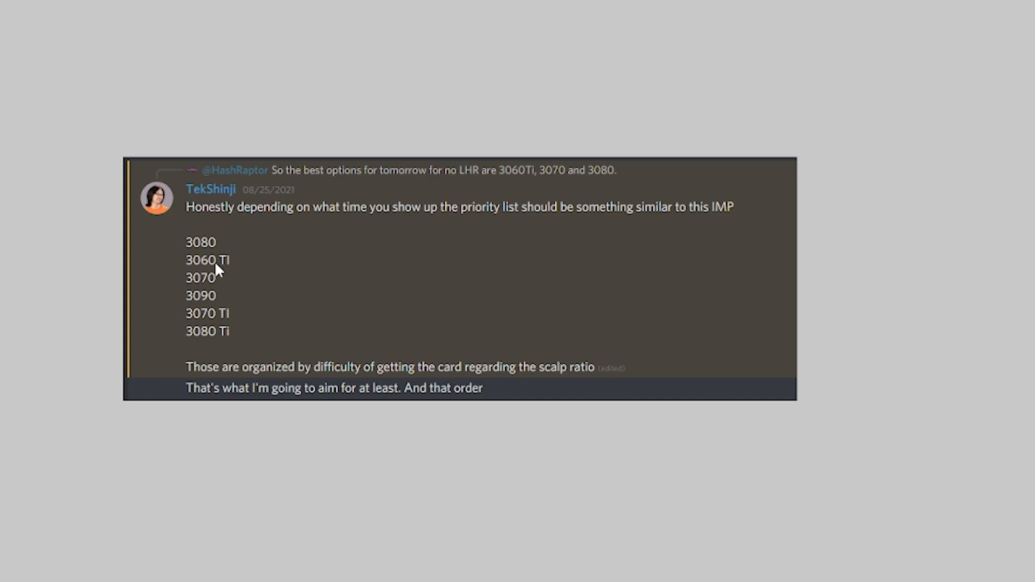
mouse_move(224, 265)
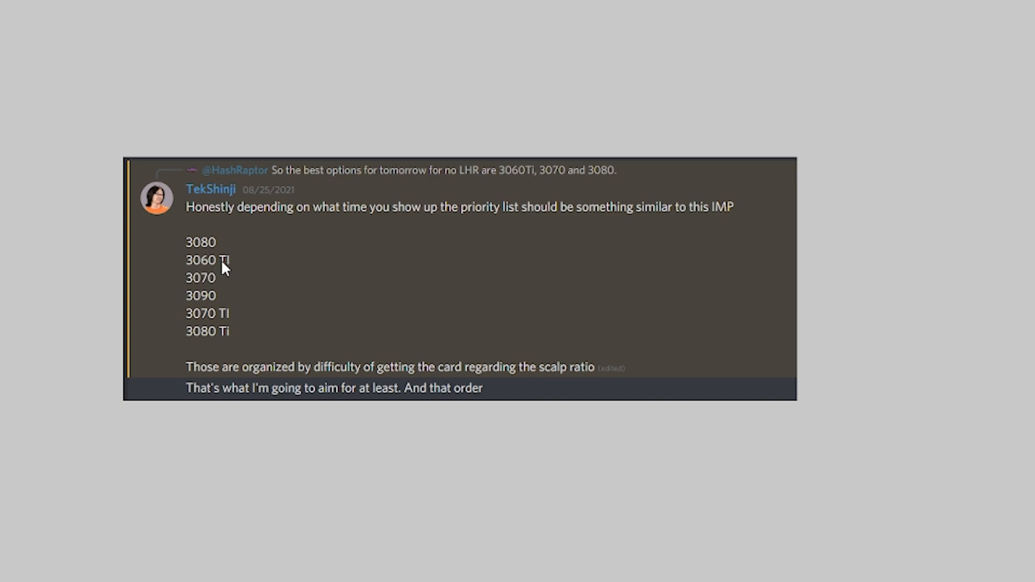
mouse_move(239, 291)
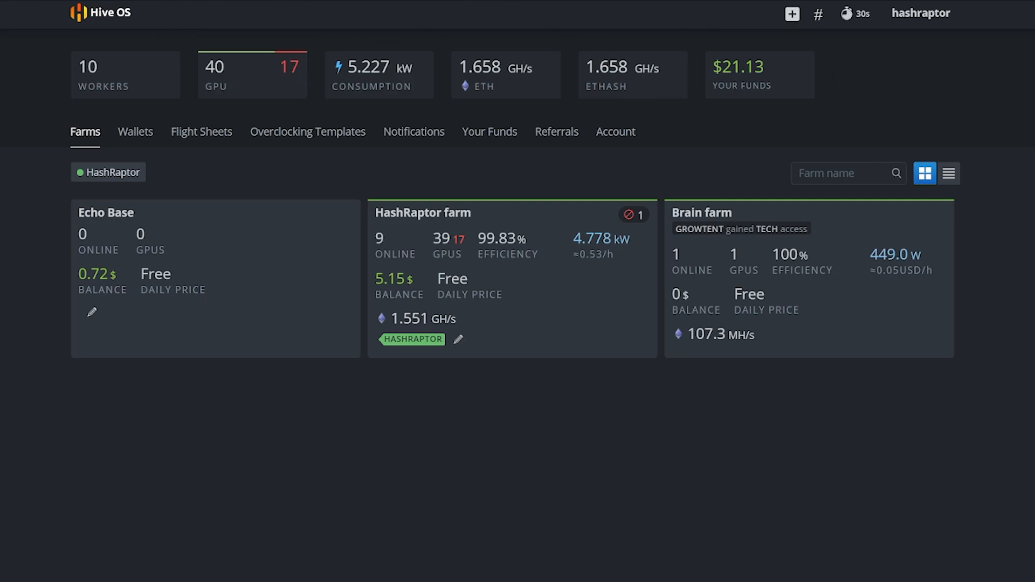
mouse_move(888, 552)
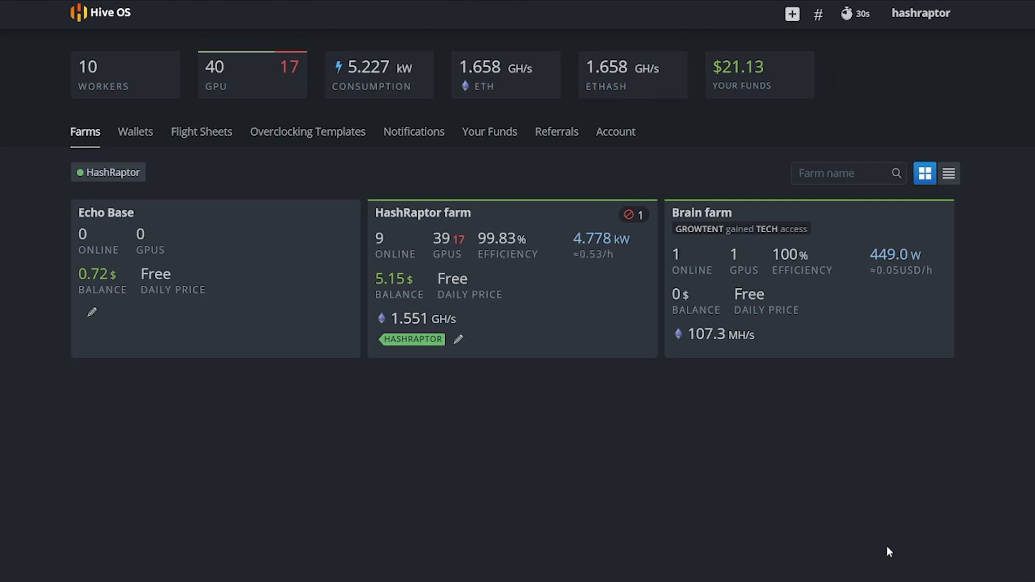
mouse_move(718, 517)
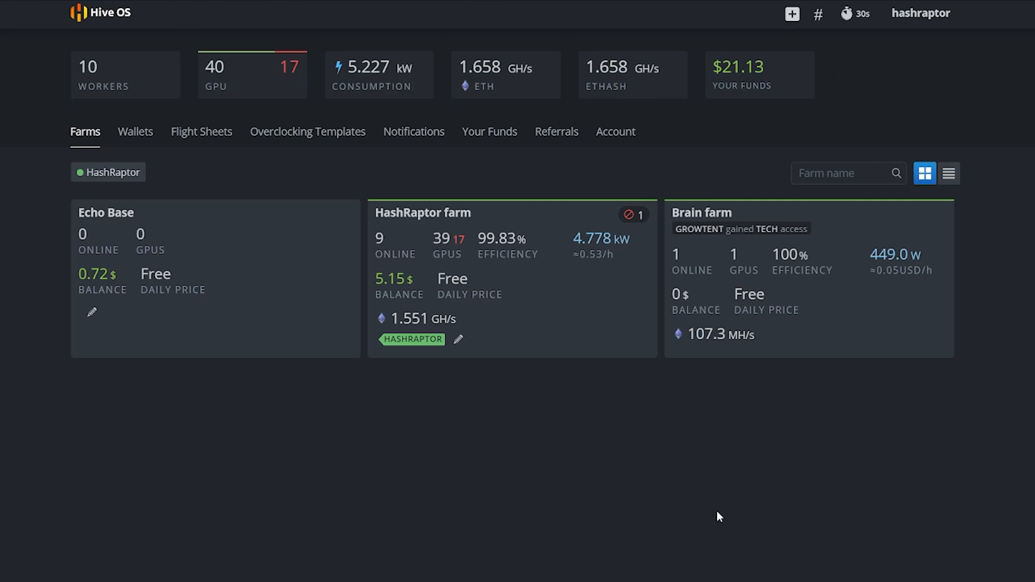
mouse_move(729, 523)
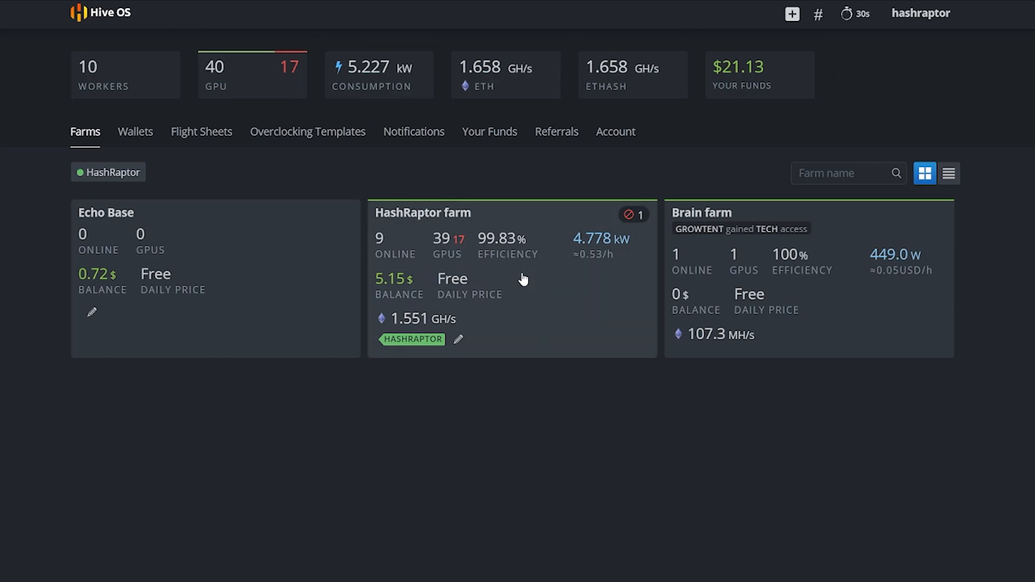
mouse_move(420, 303)
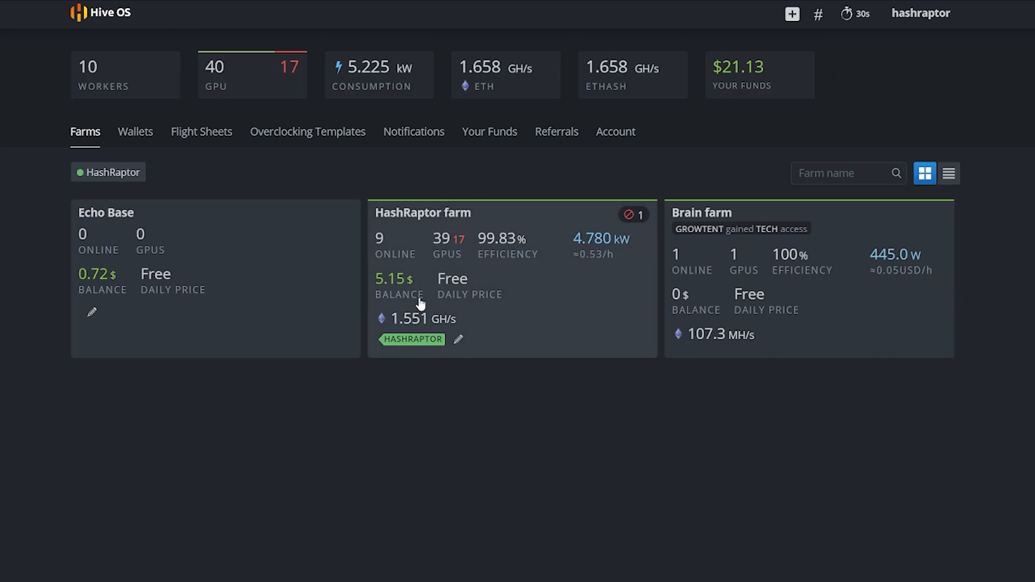
mouse_move(145, 269)
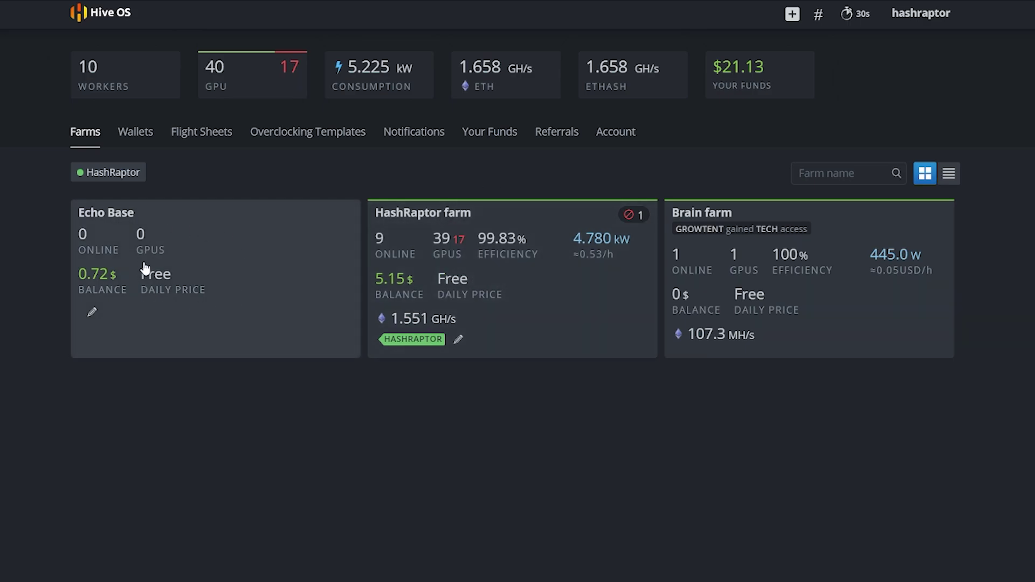
mouse_move(179, 356)
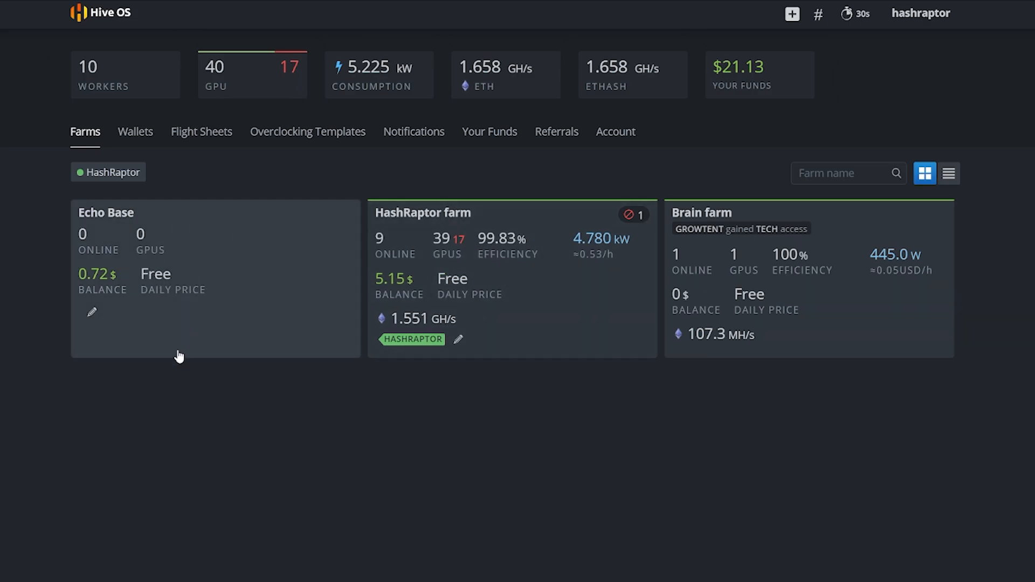
mouse_move(875, 321)
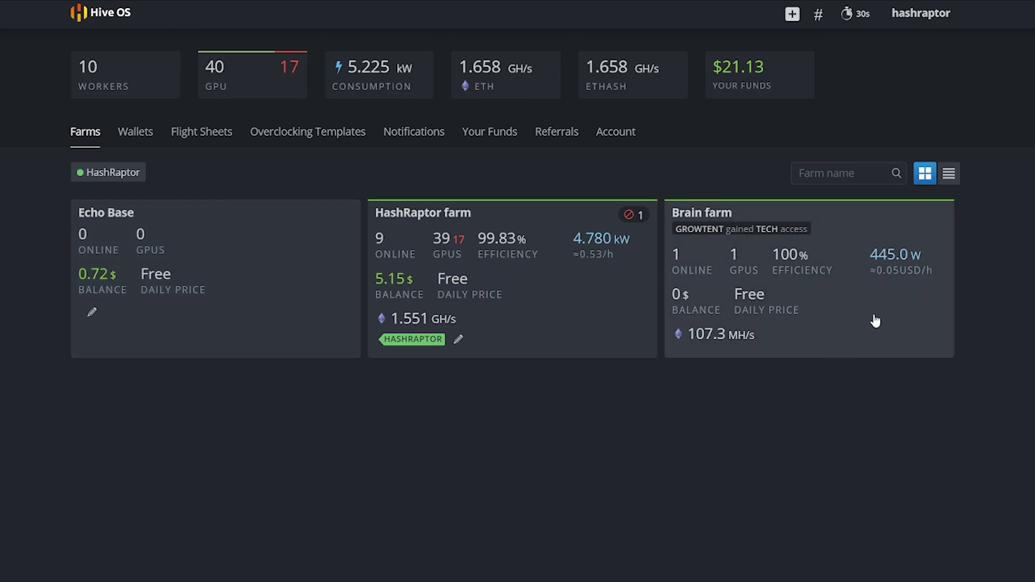
mouse_move(840, 335)
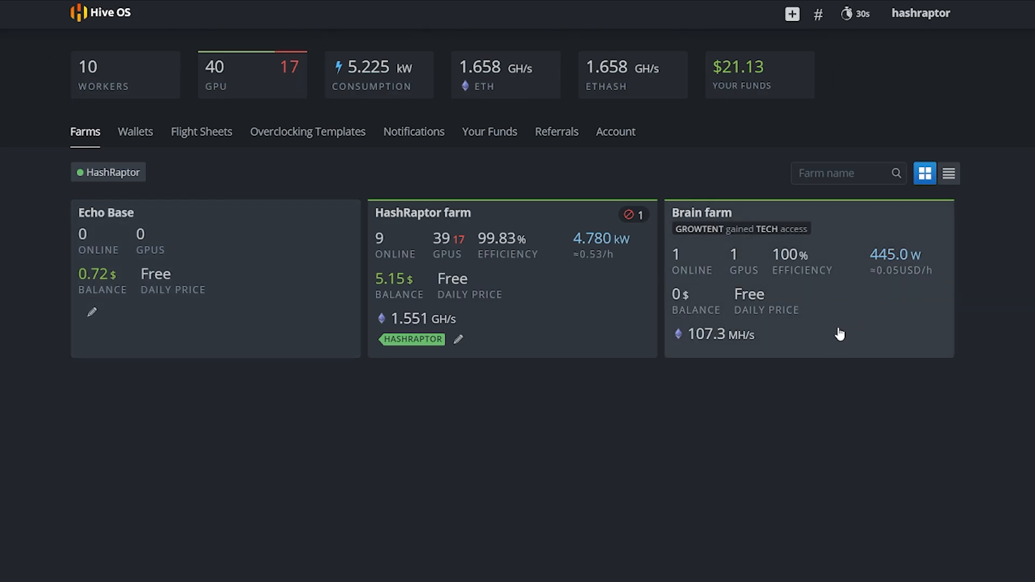
mouse_move(896, 325)
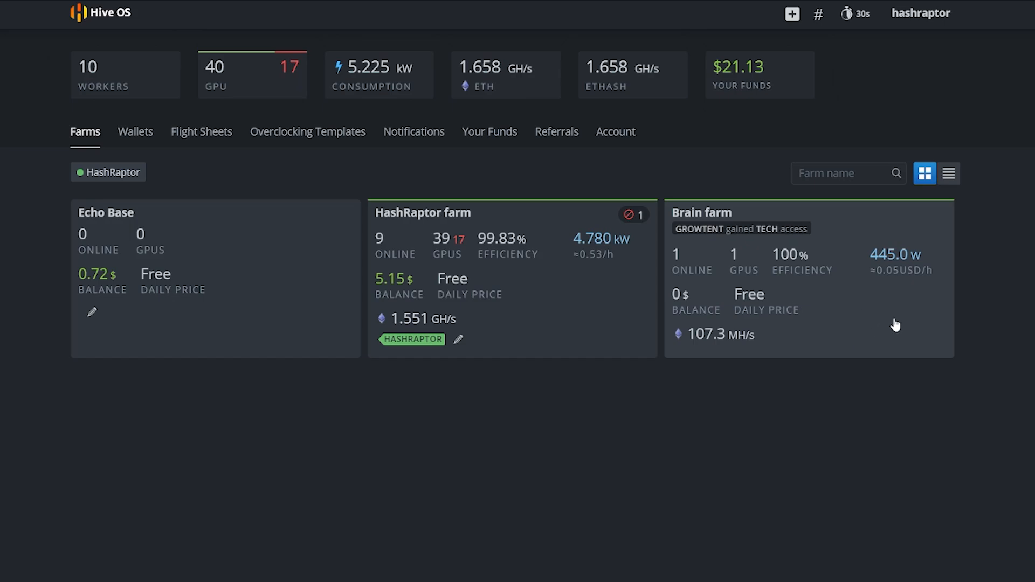
mouse_move(876, 345)
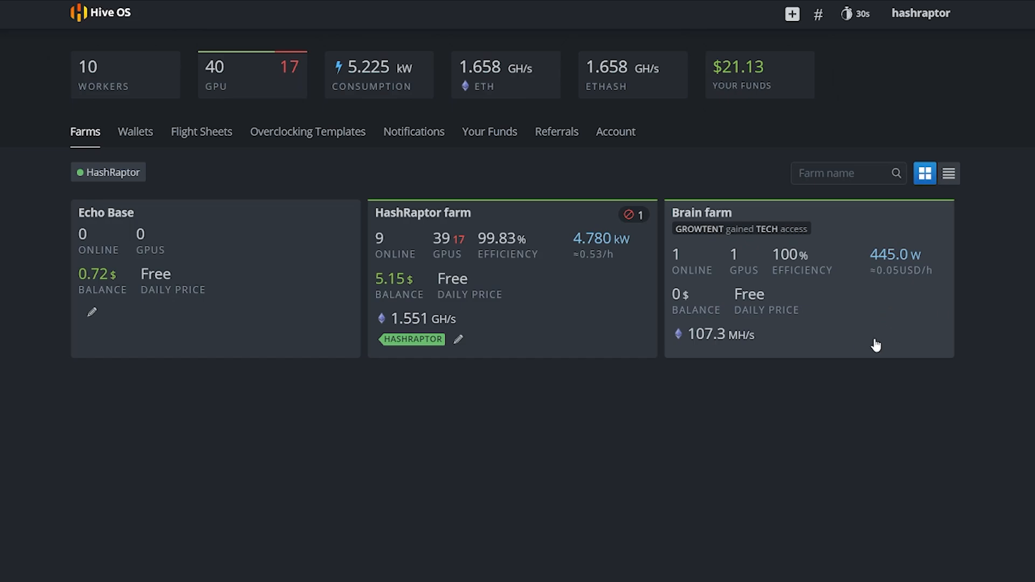
mouse_move(883, 362)
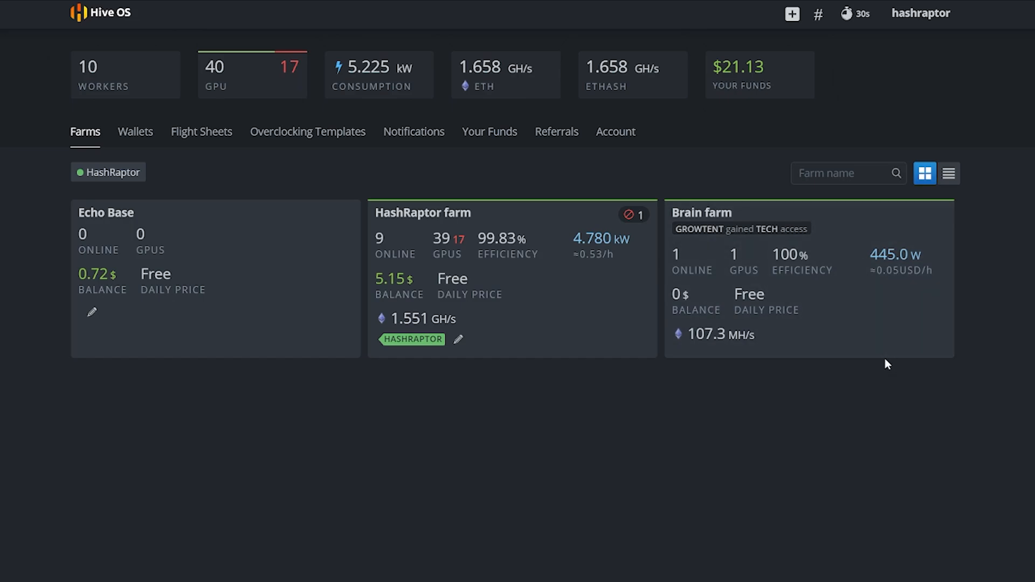
mouse_move(858, 335)
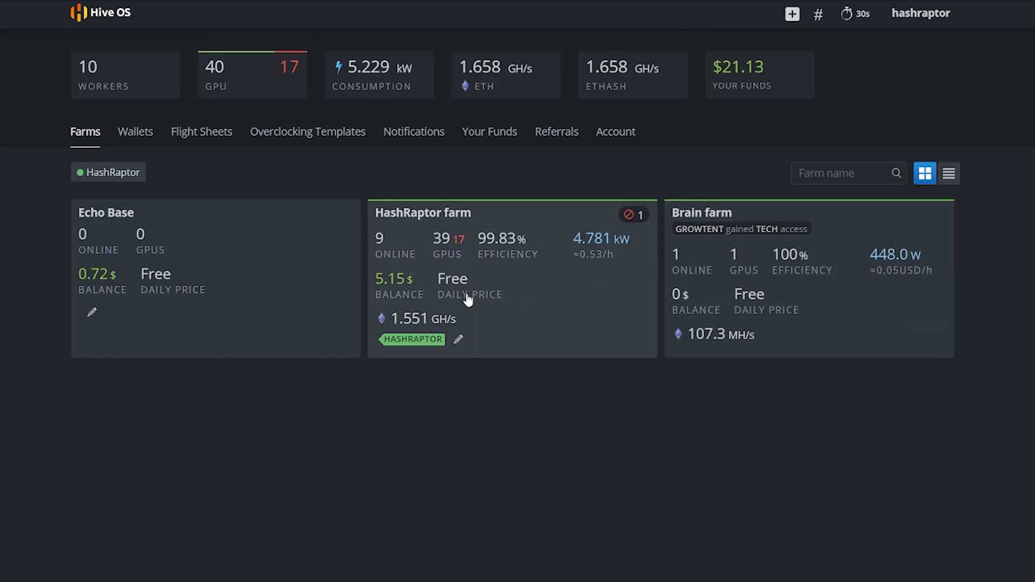
mouse_move(815, 298)
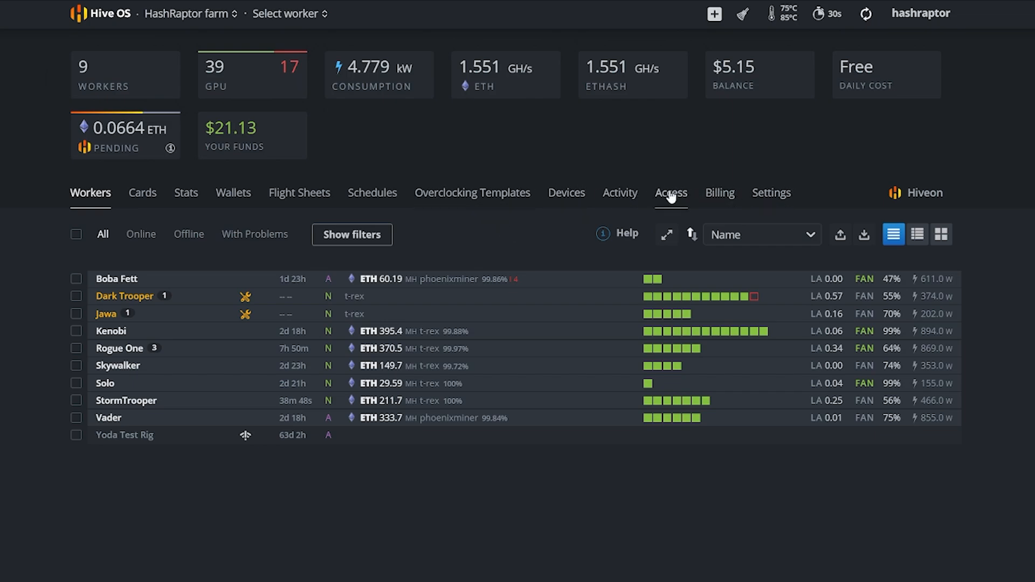
mouse_move(678, 201)
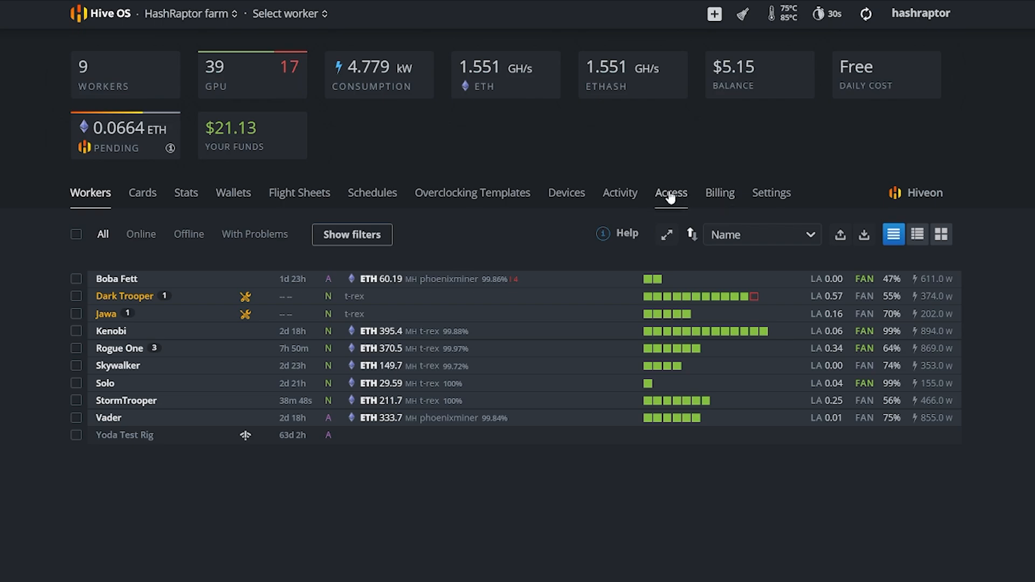
- Show the HashRaptor farm's access list with growtent's and John-hashRaptor's 2FA status
left_click(670, 193)
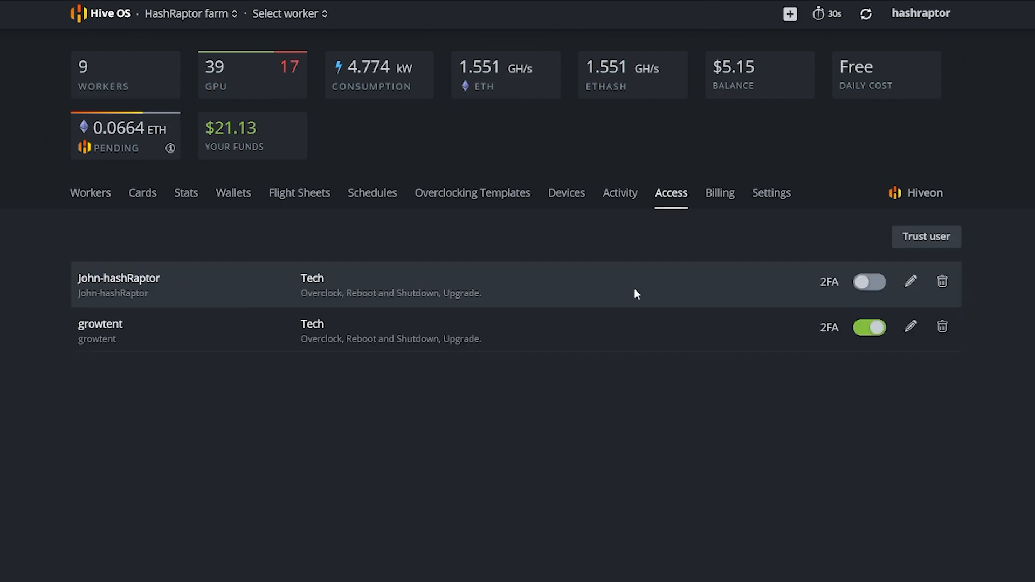
mouse_move(176, 289)
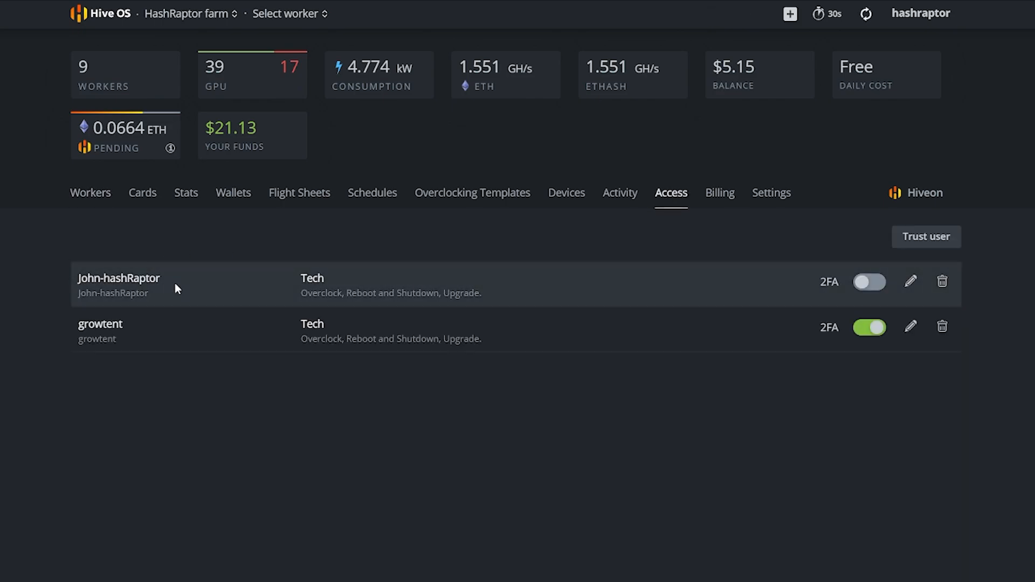
mouse_move(231, 332)
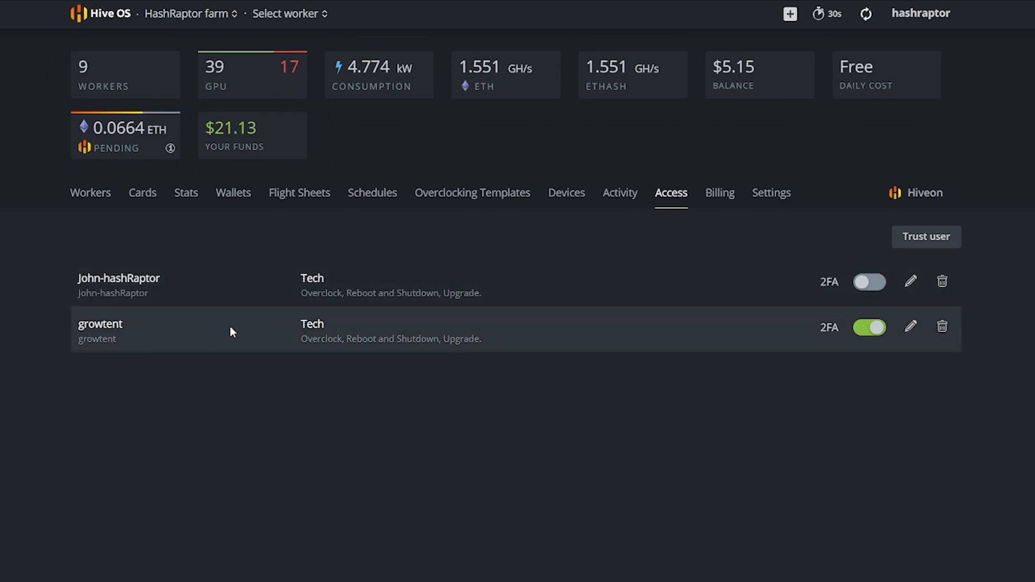
mouse_move(262, 337)
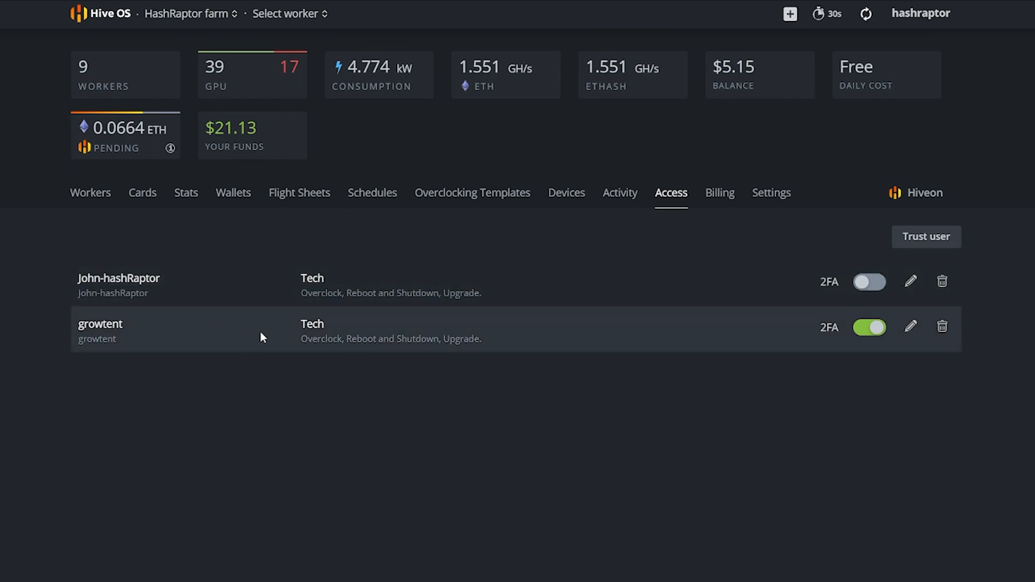
mouse_move(165, 331)
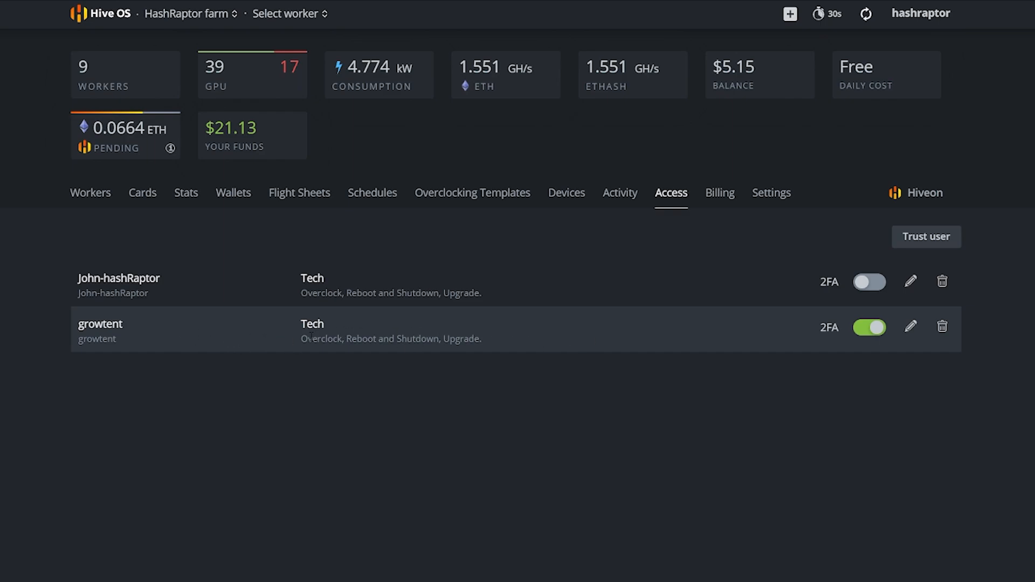
mouse_move(335, 352)
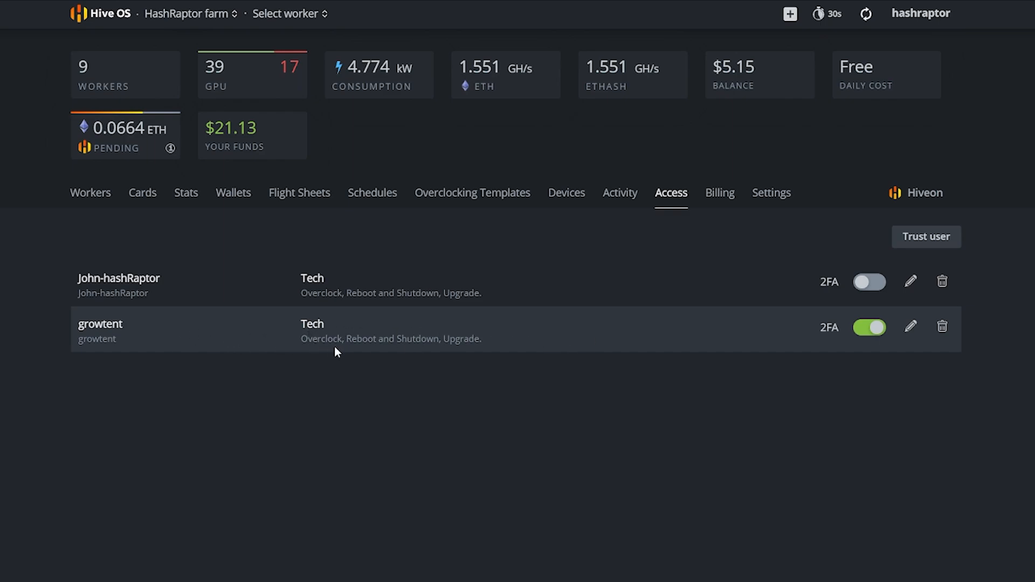
mouse_move(460, 350)
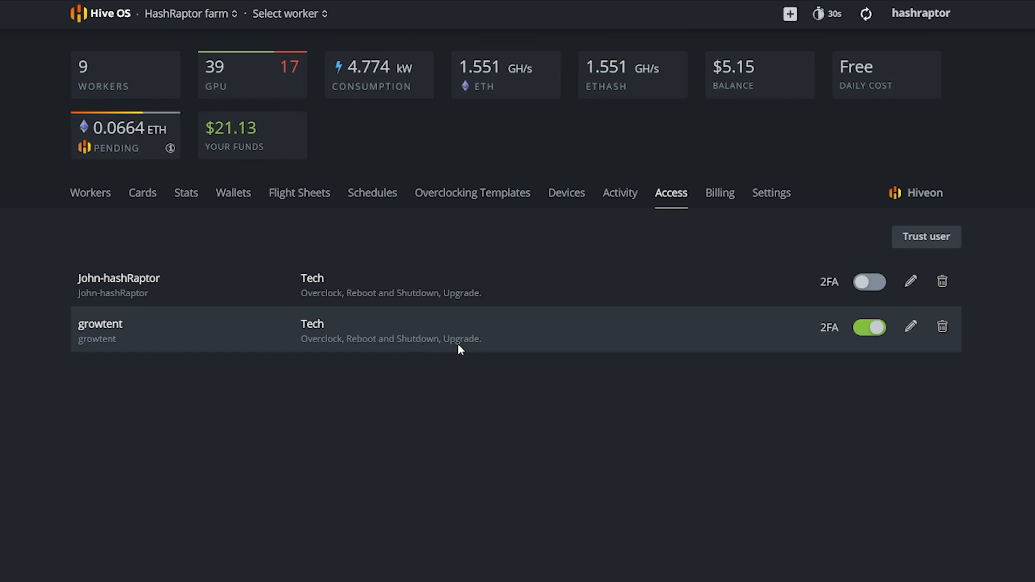
mouse_move(500, 347)
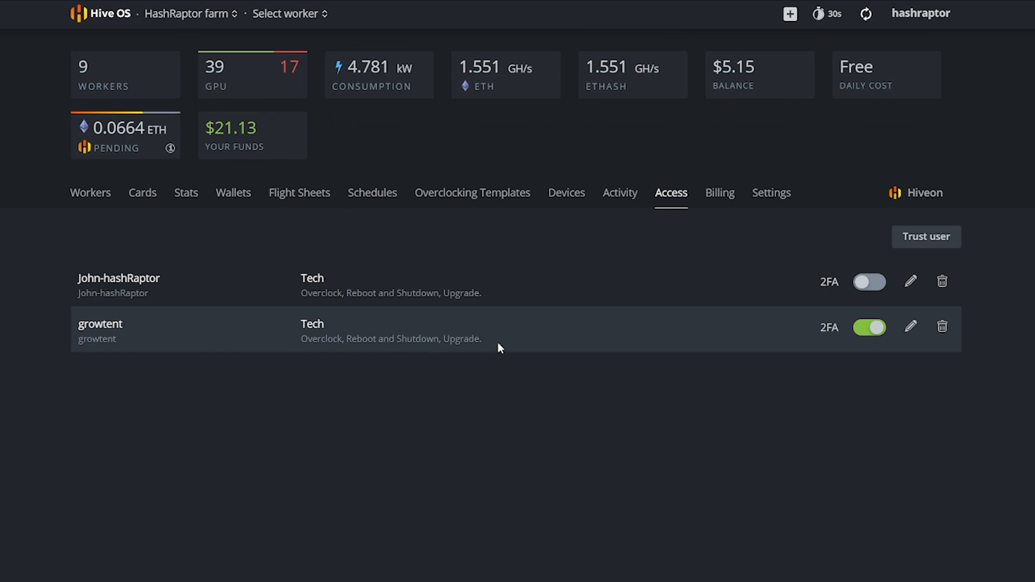
mouse_move(308, 317)
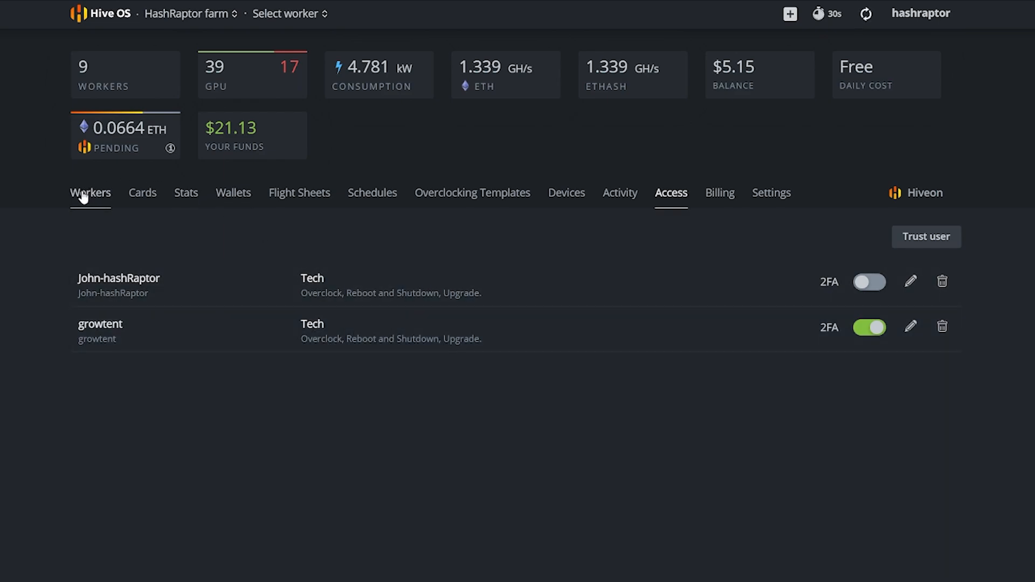
- Return to the all-farms overview with the Brain farm card
left_click(109, 13)
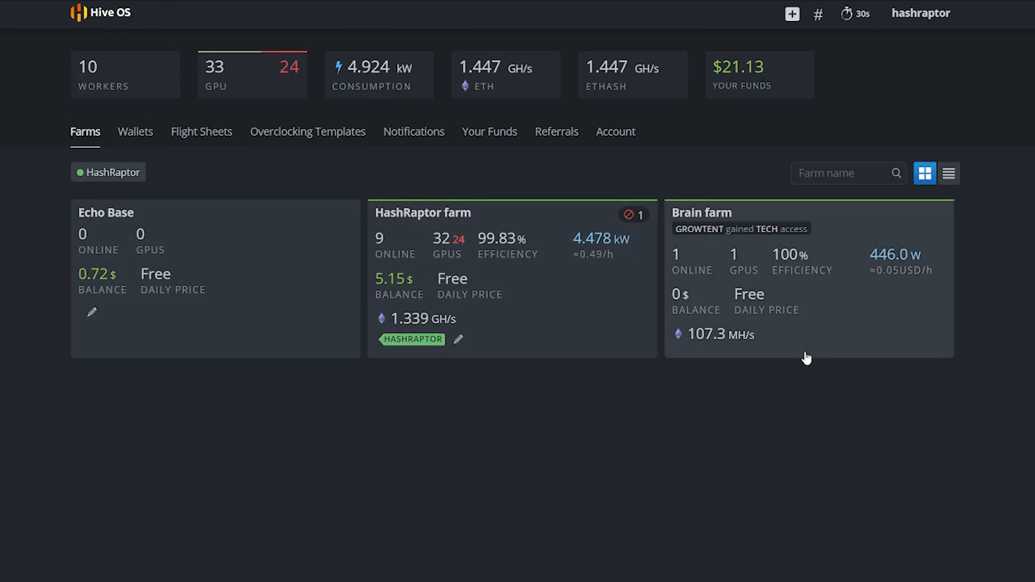
mouse_move(847, 325)
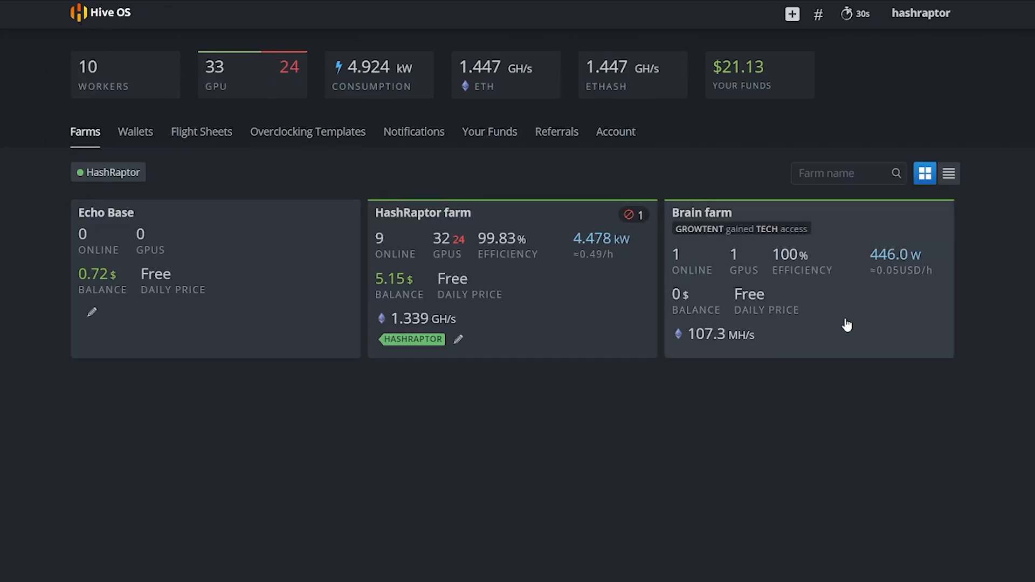
mouse_move(958, 212)
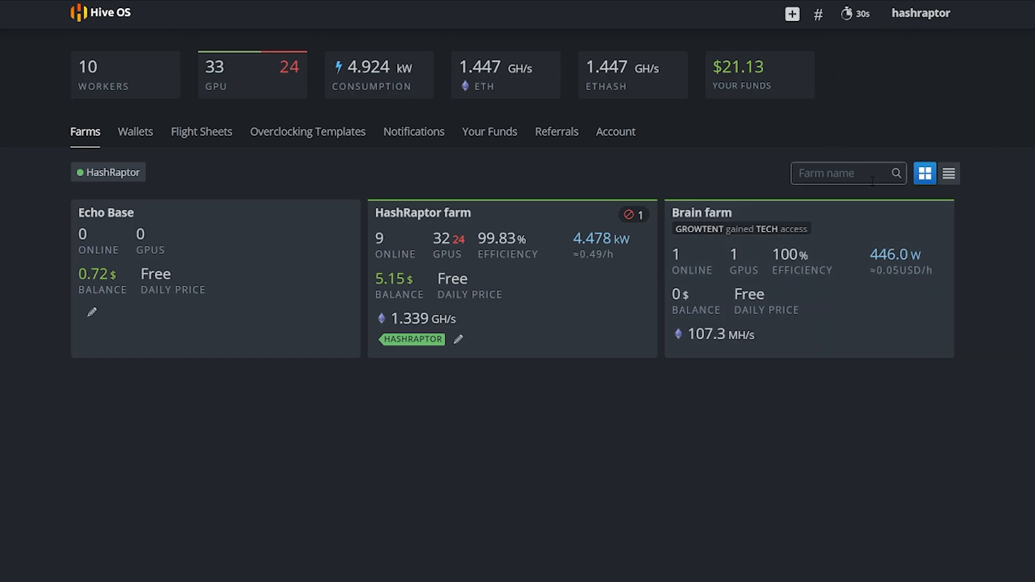
mouse_move(848, 314)
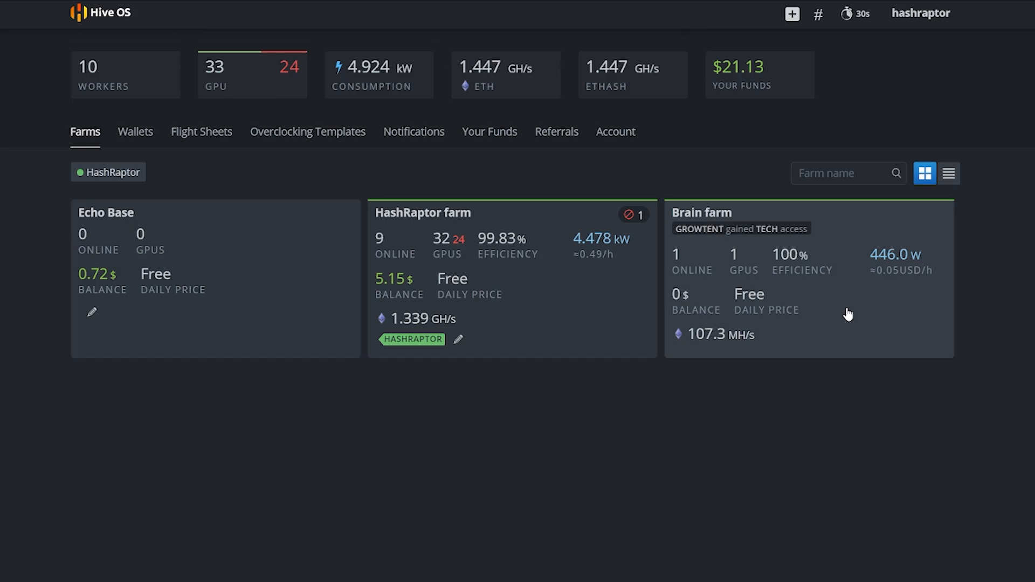
mouse_move(787, 405)
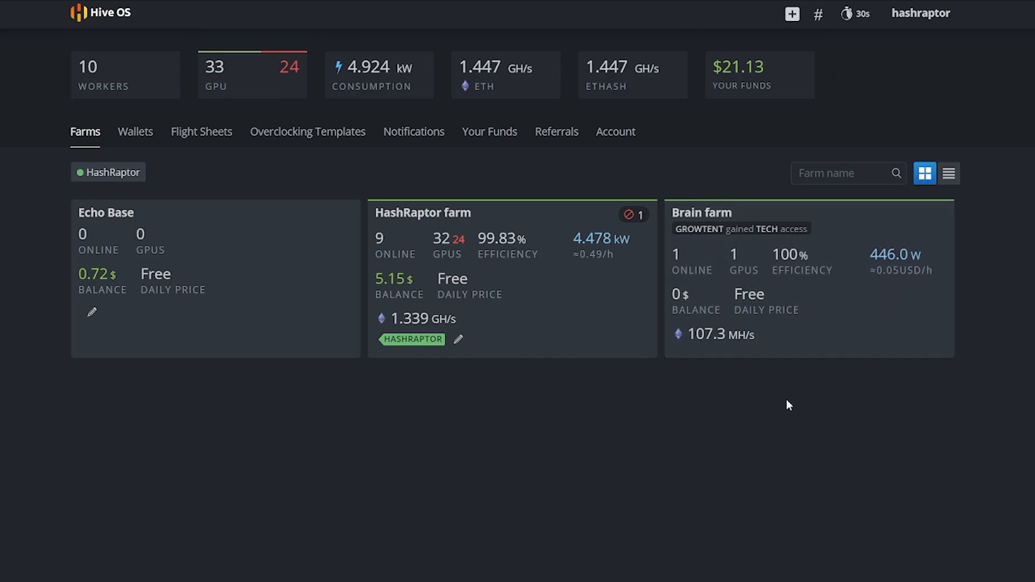
mouse_move(865, 315)
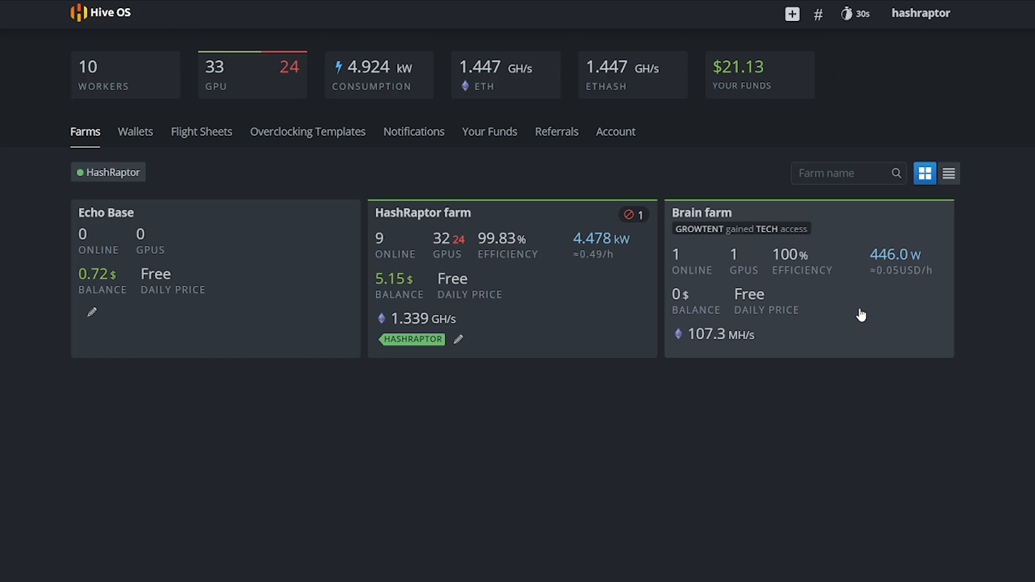
mouse_move(830, 314)
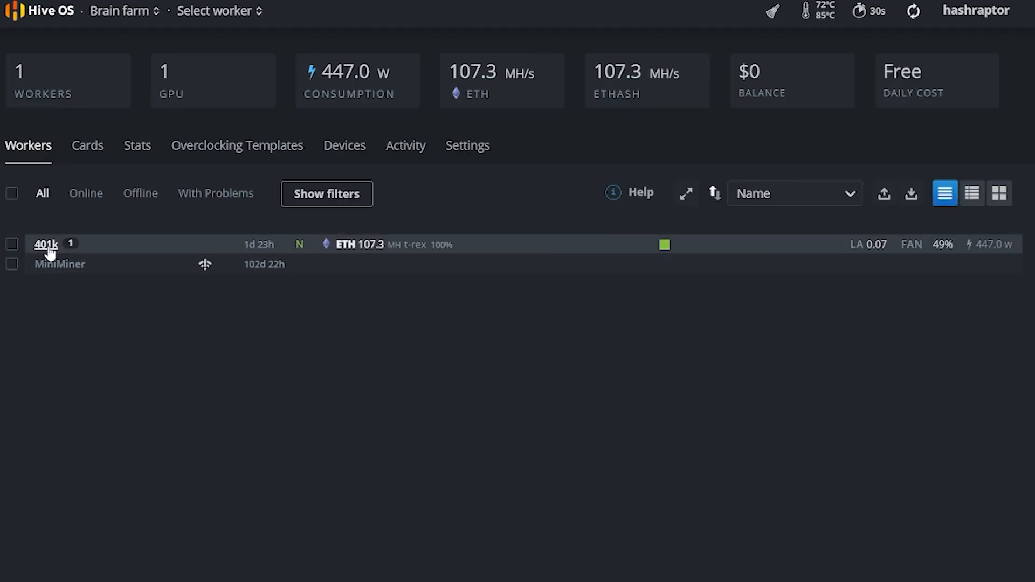
mouse_move(311, 252)
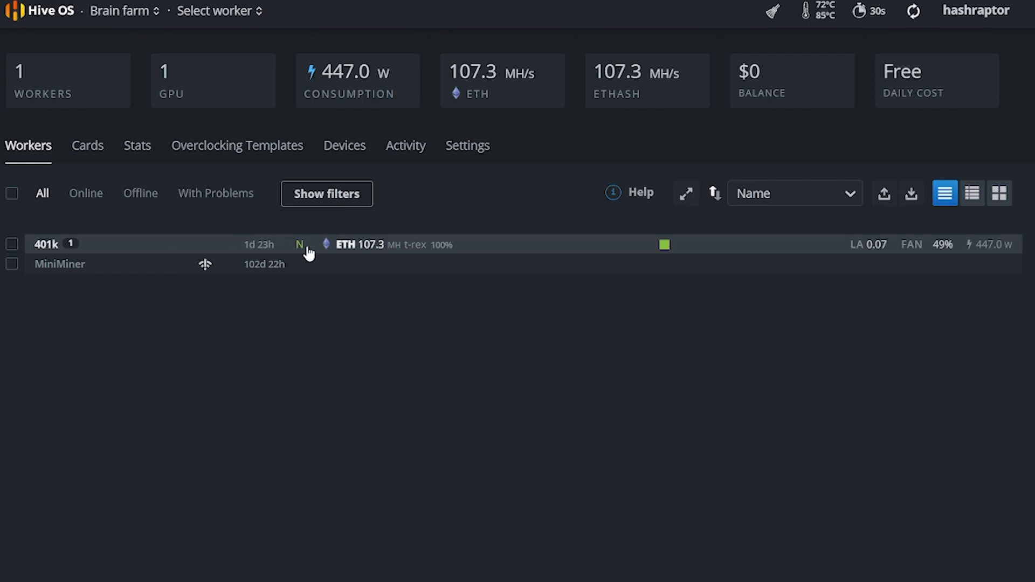
mouse_move(239, 247)
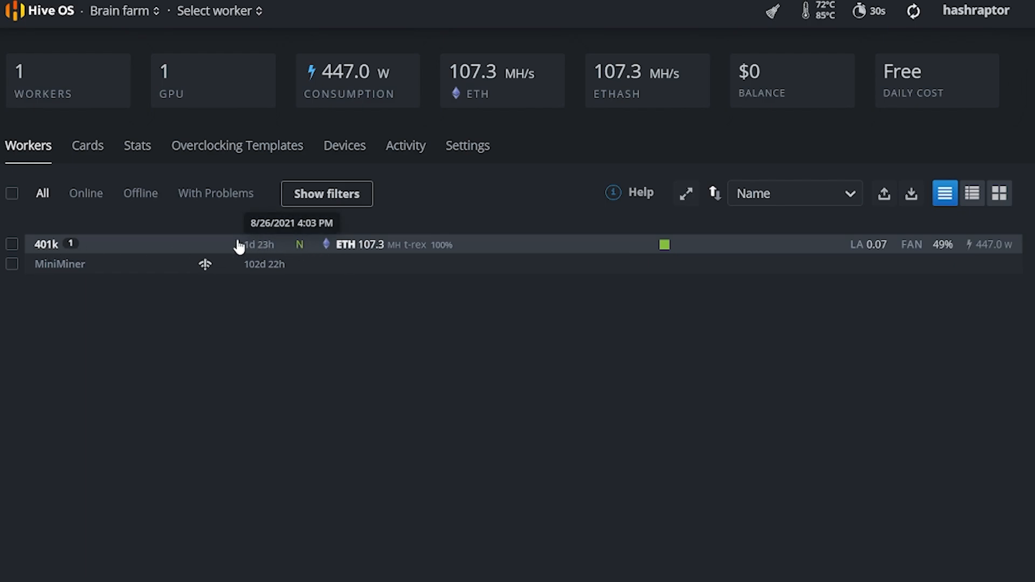
- Open Brain farm's 401k worker, whose RTX 3090 mines ETH at 107.3 MH/s
left_click(45, 244)
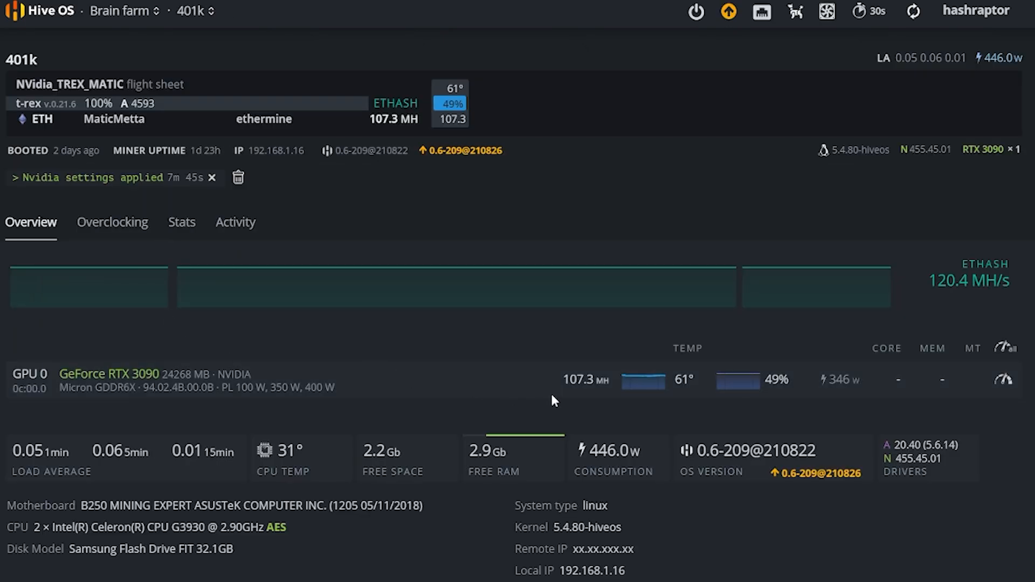
mouse_move(529, 385)
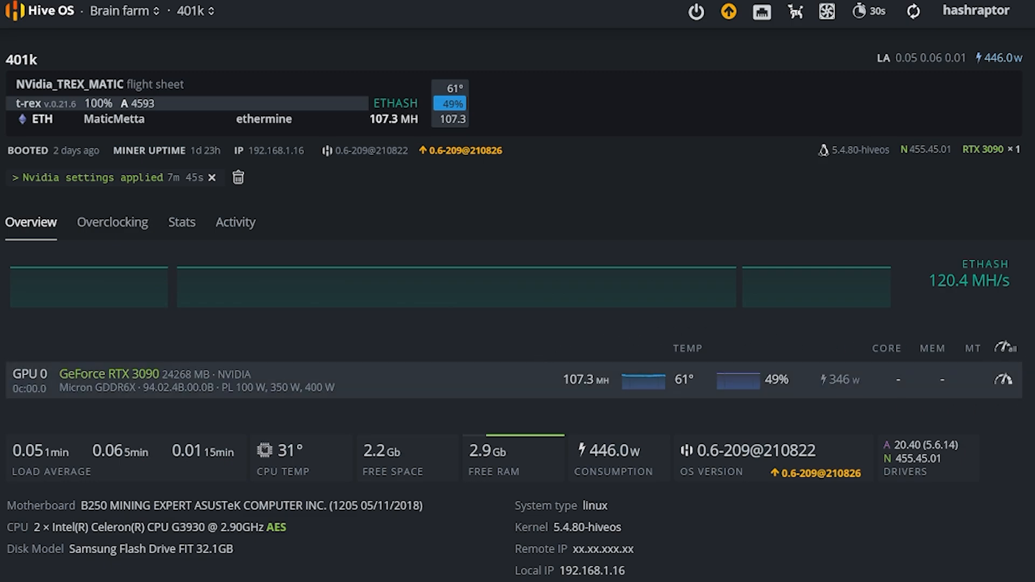
mouse_move(908, 411)
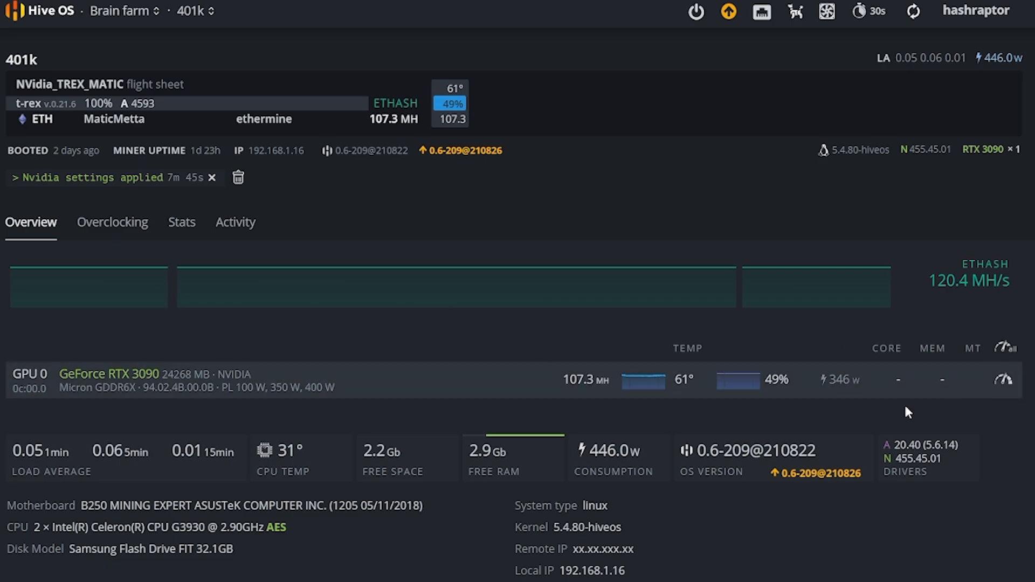
mouse_move(819, 409)
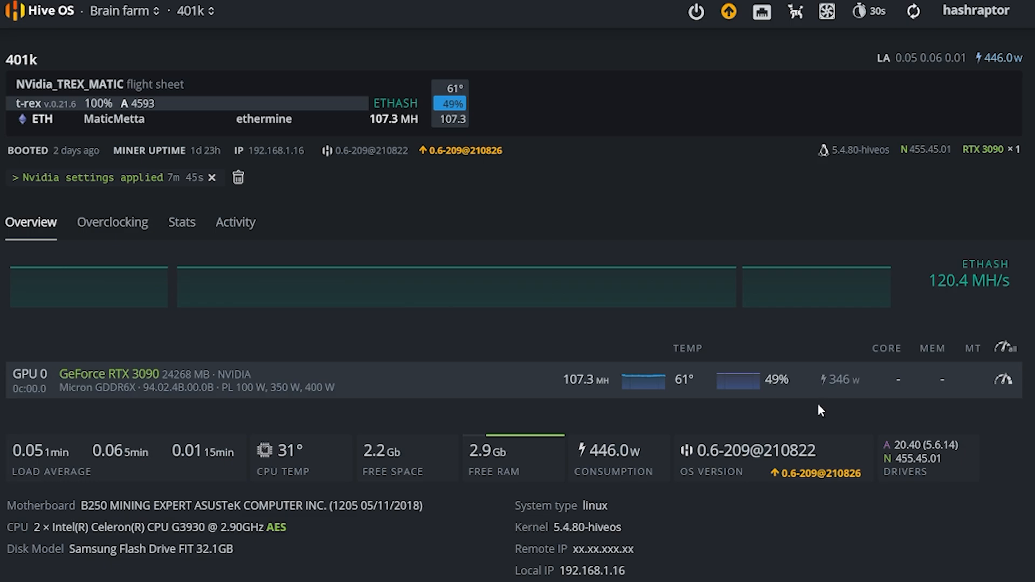
mouse_move(859, 396)
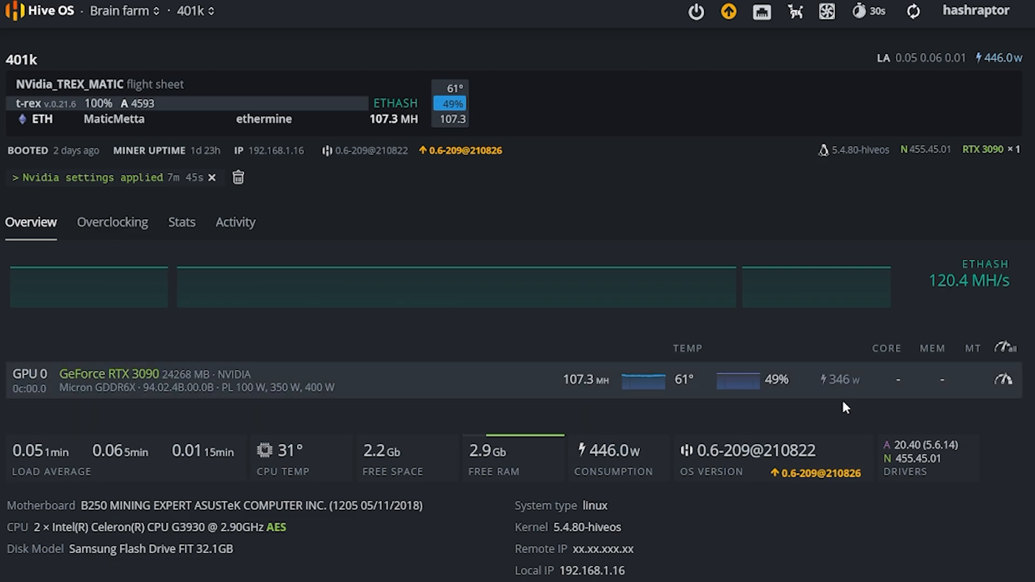
mouse_move(571, 397)
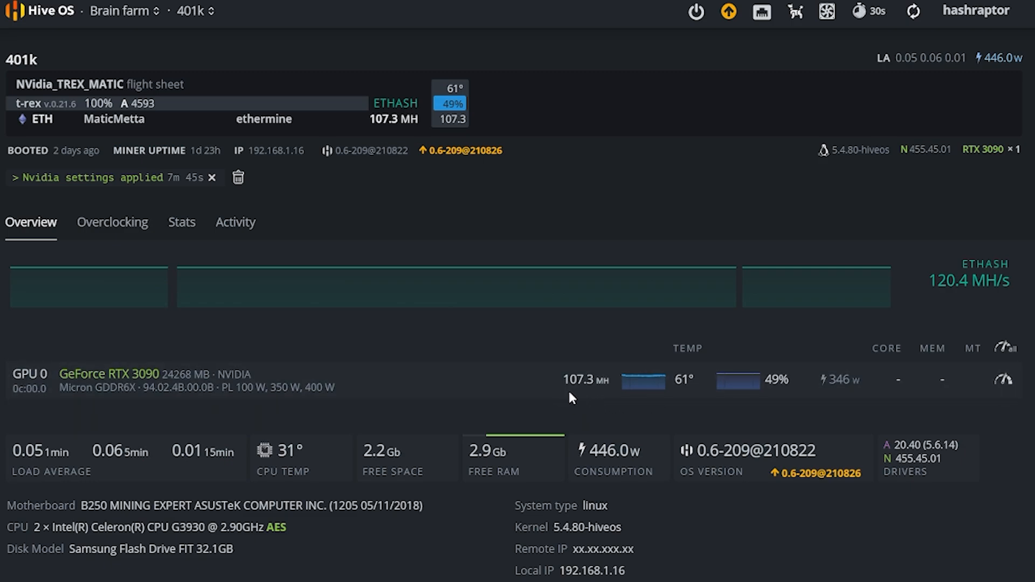
mouse_move(592, 397)
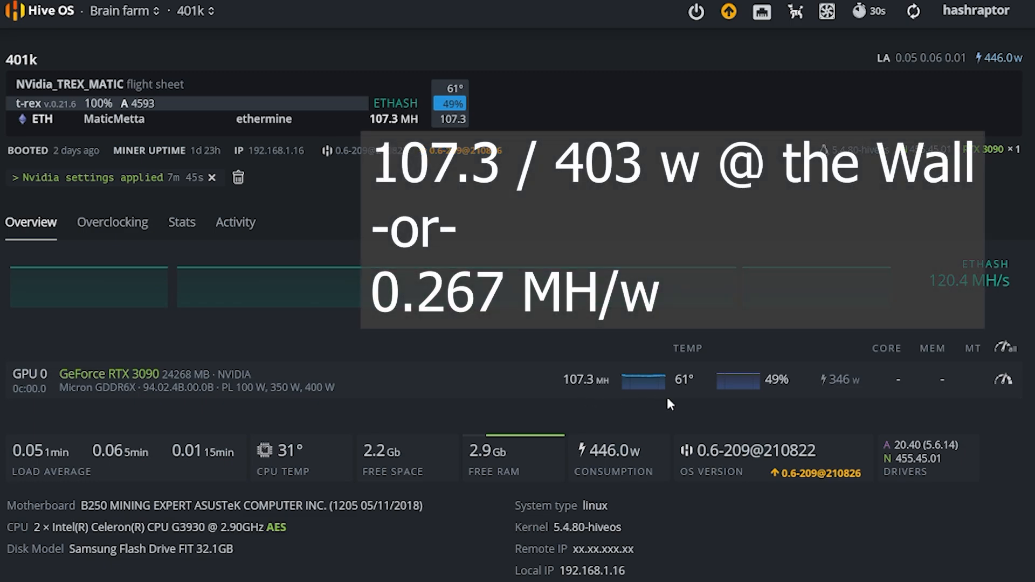
mouse_move(692, 393)
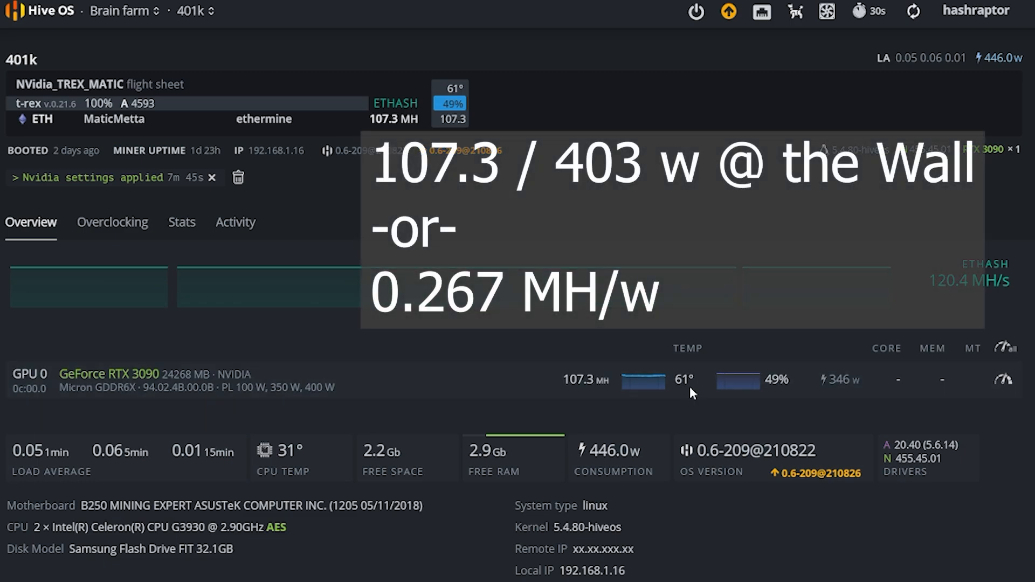
mouse_move(725, 397)
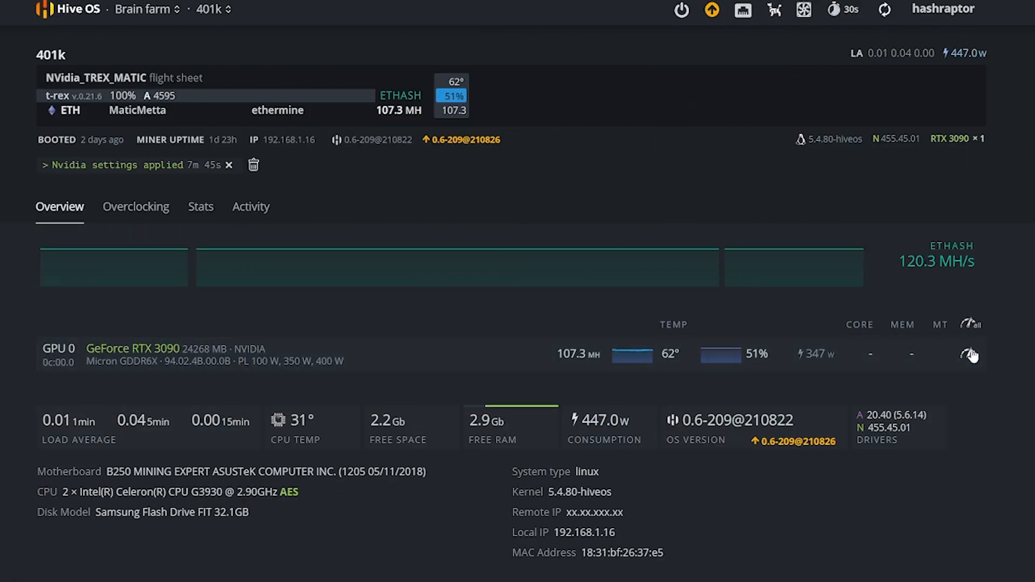
- Set GPU 0's overclock to memory clock 500 and power limit 330 W
left_click(969, 353)
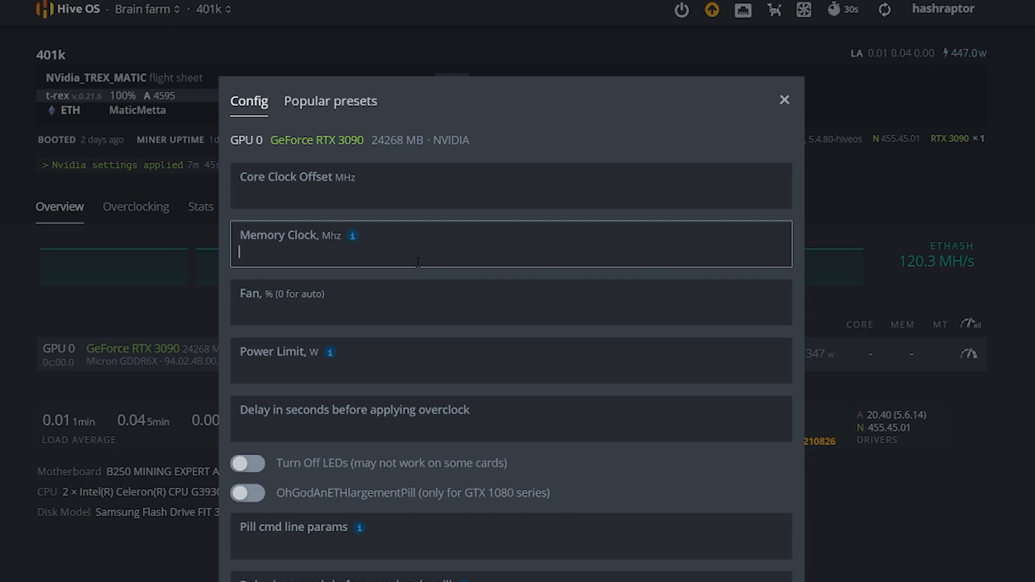
type("500")
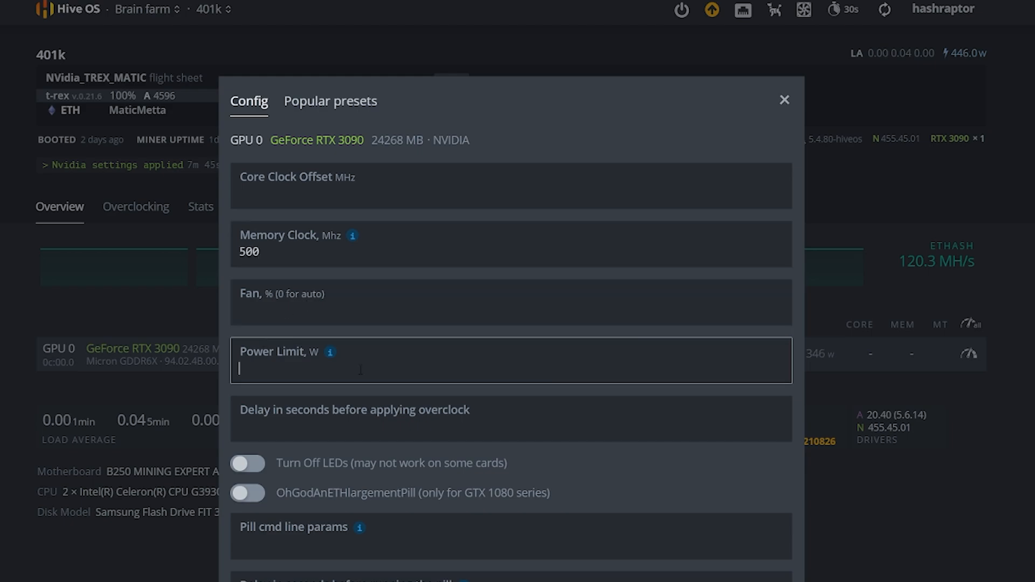
type("330")
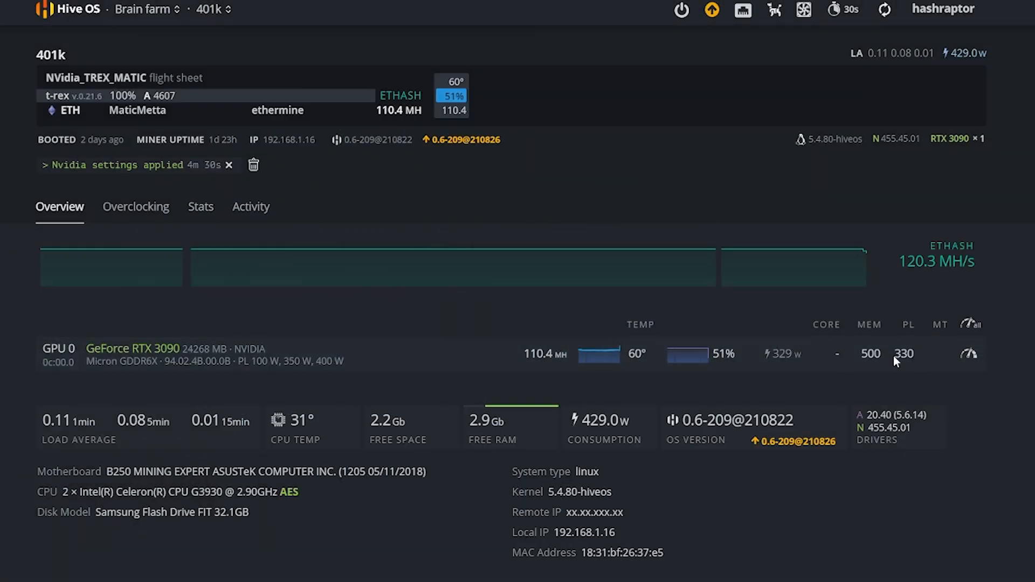
mouse_move(531, 367)
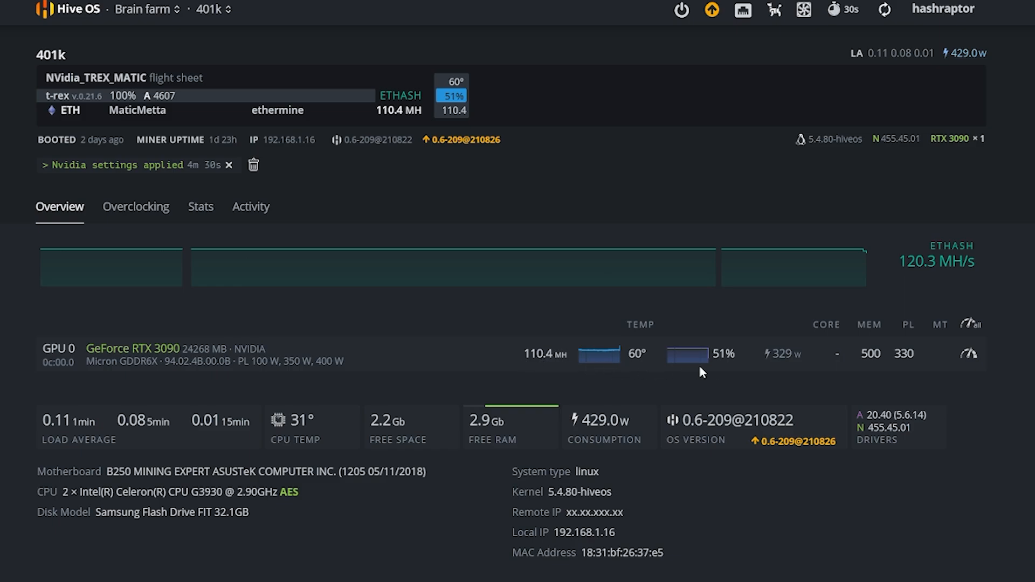
mouse_move(862, 367)
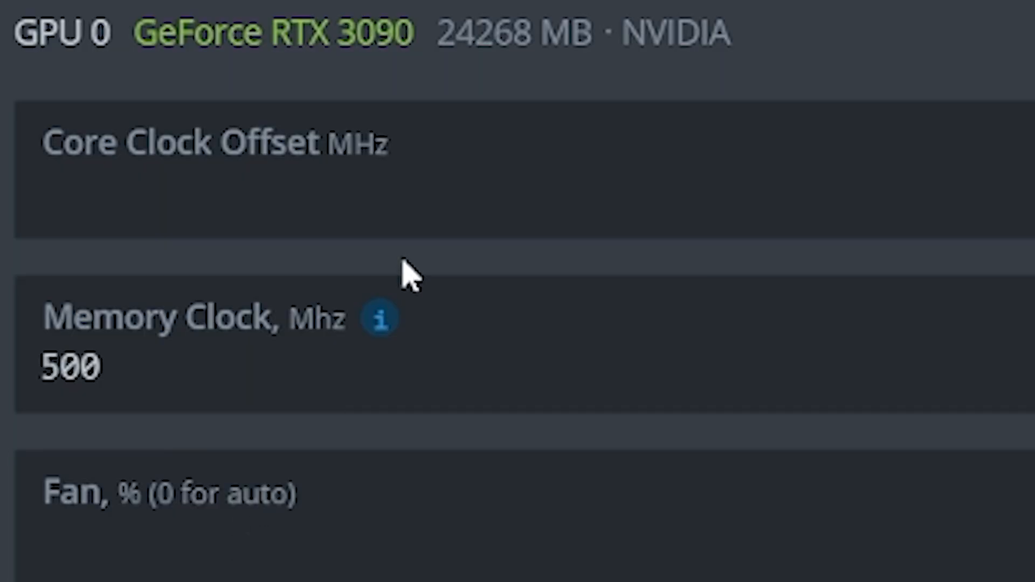
- Apply GPU 0 overclock: core 1100, memory 2250, fan 85%, power limit 300 W
left_click(396, 172)
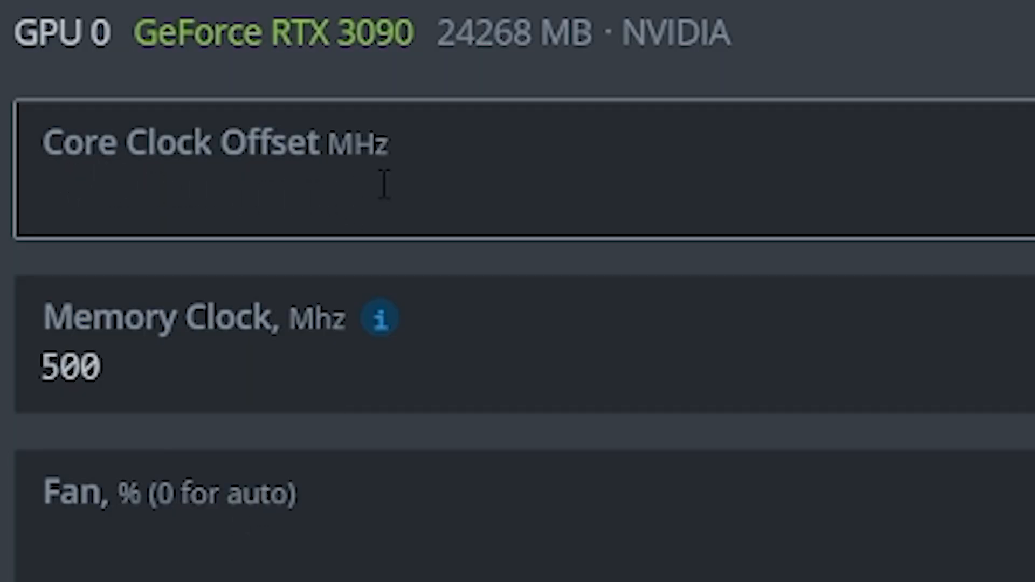
mouse_move(143, 215)
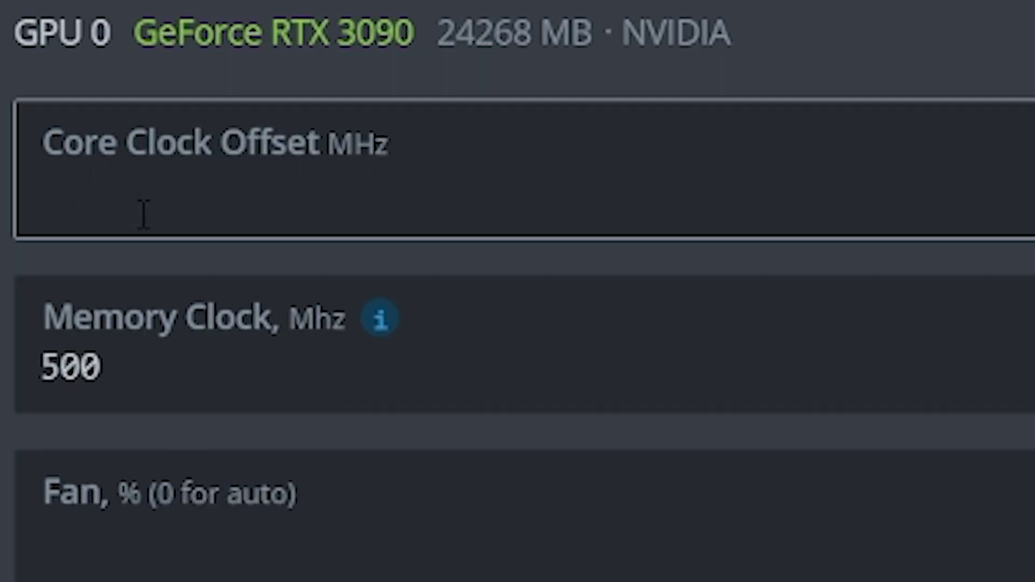
type("1100")
left_click(524, 343)
type("22")
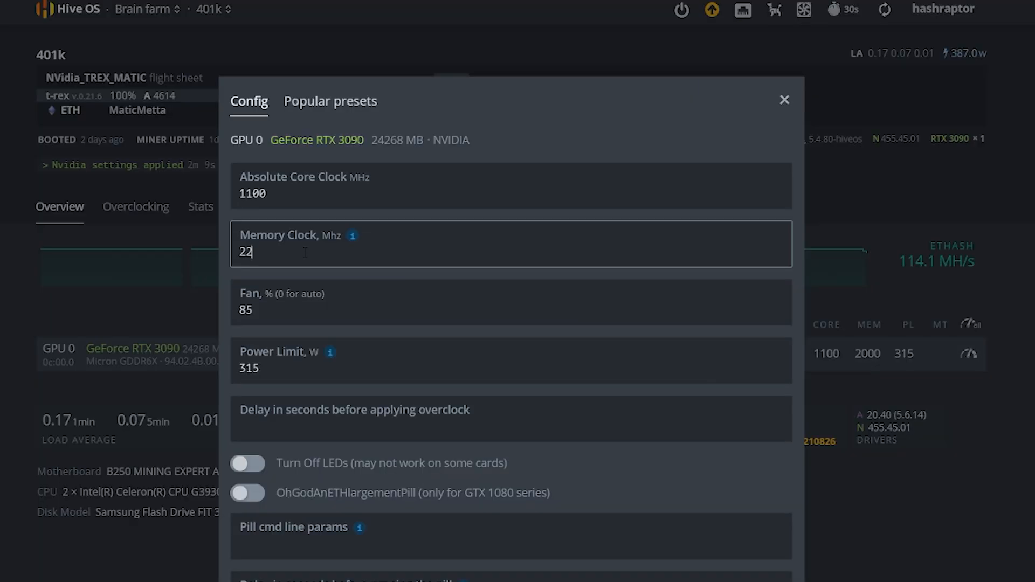
type("50")
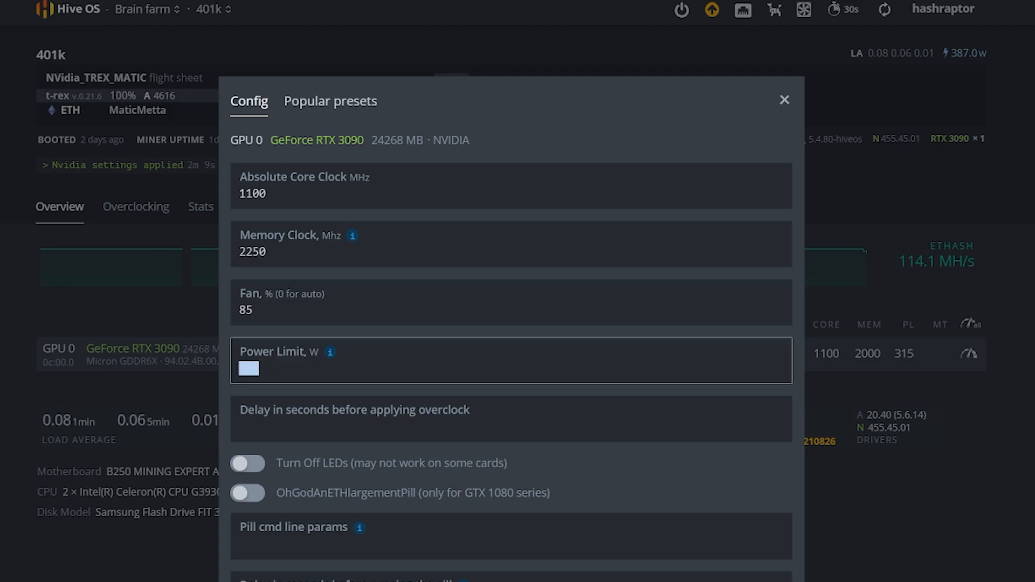
type("300")
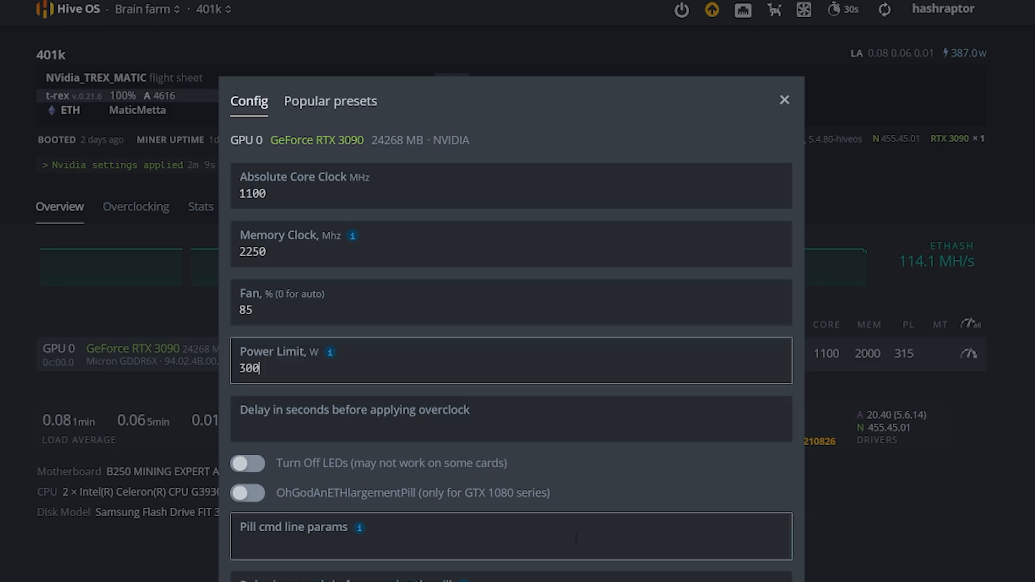
left_click(784, 100)
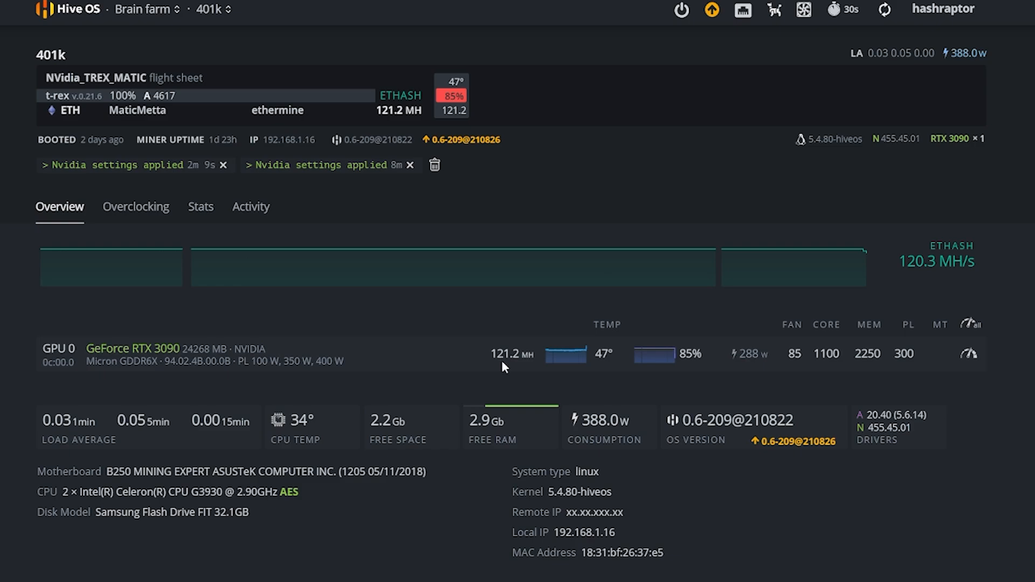
mouse_move(565, 385)
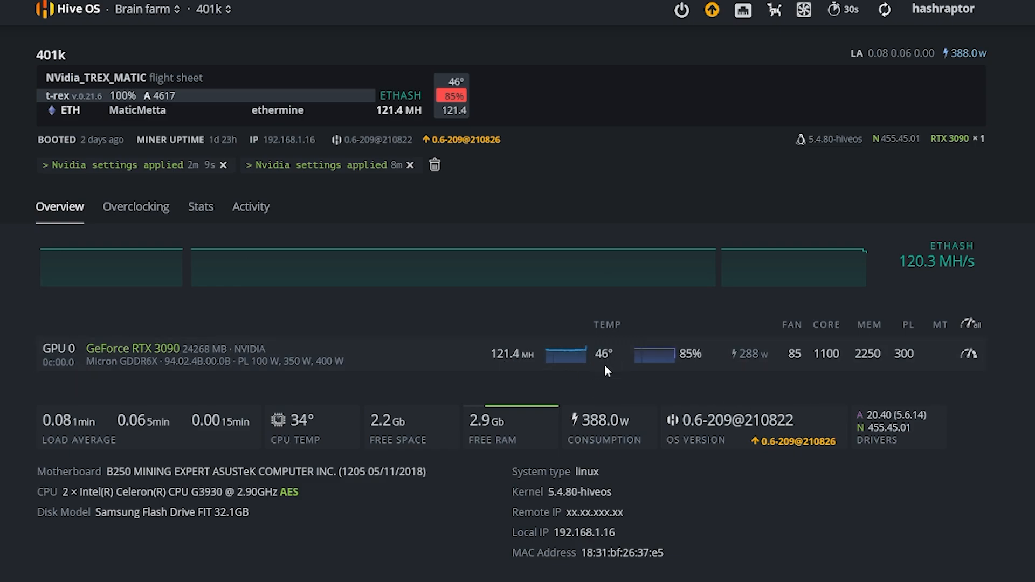
mouse_move(731, 370)
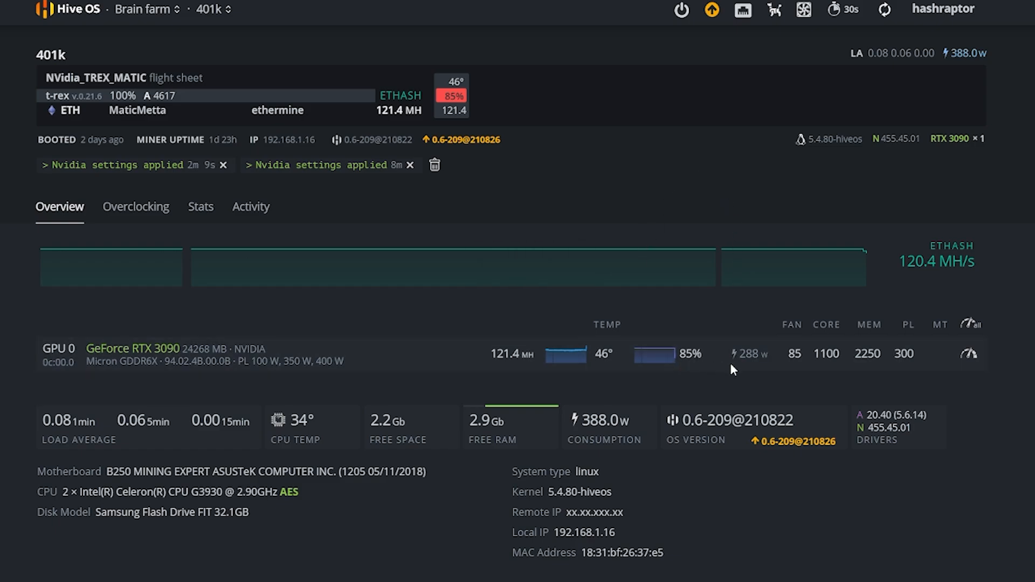
mouse_move(767, 367)
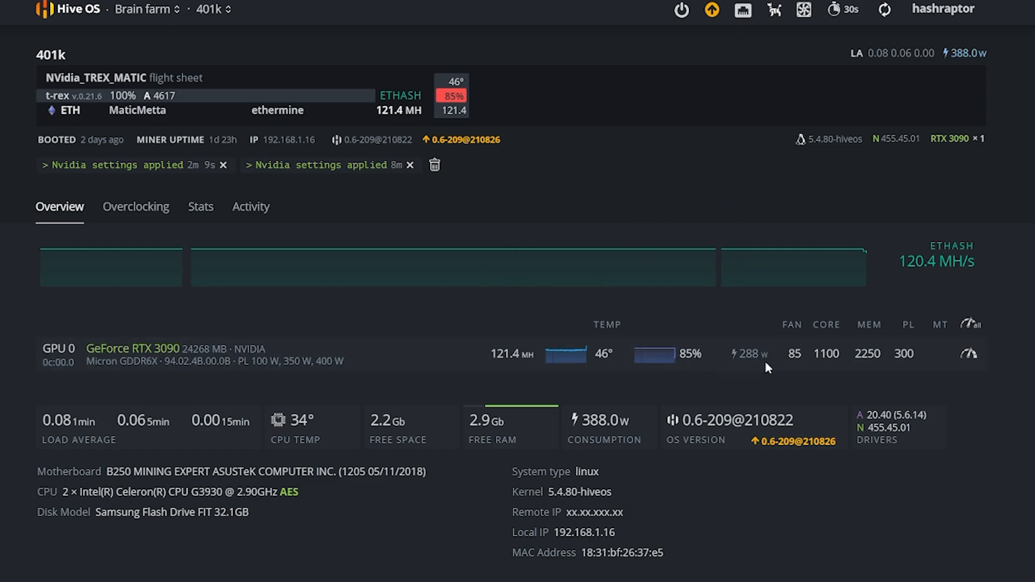
- Change GPU 0's power limit to 295 W and apply it
left_click(968, 353)
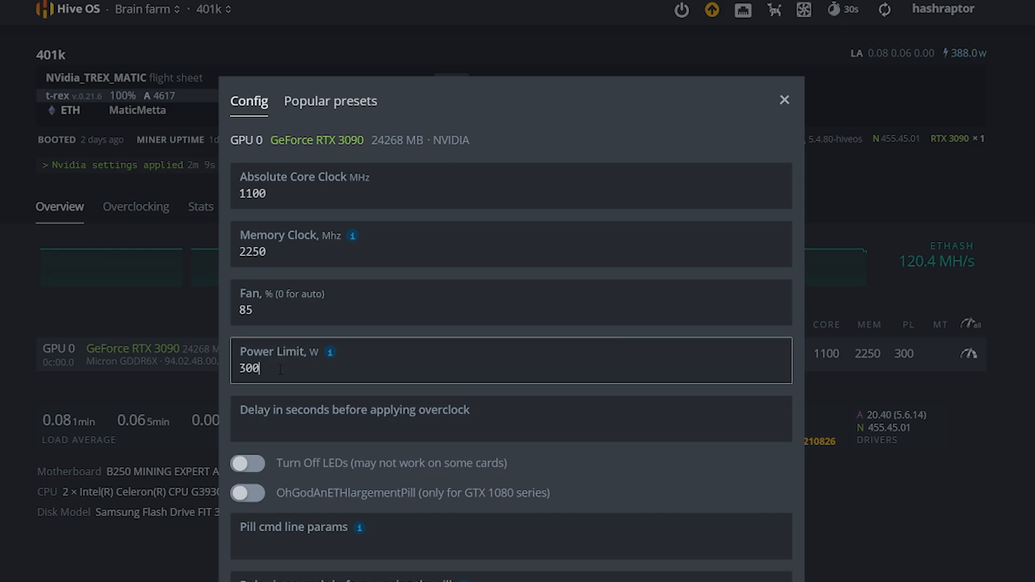
type("298")
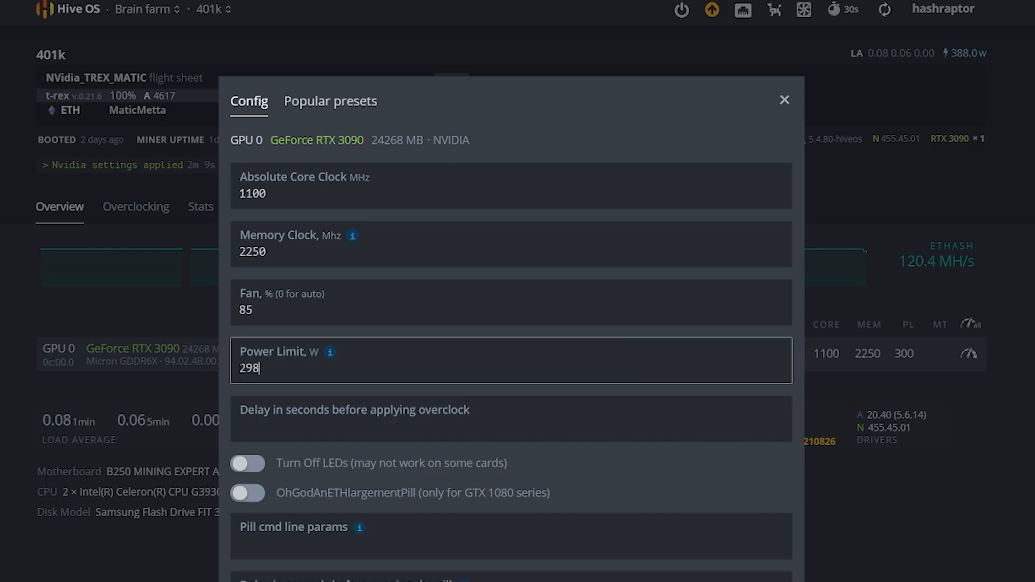
key("Backspace")
type("5")
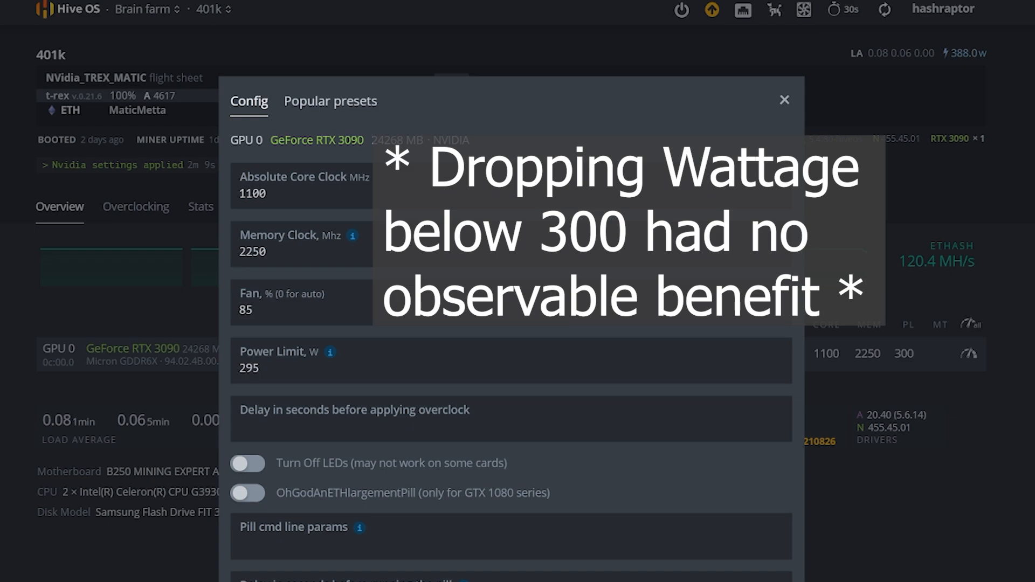
left_click(784, 100)
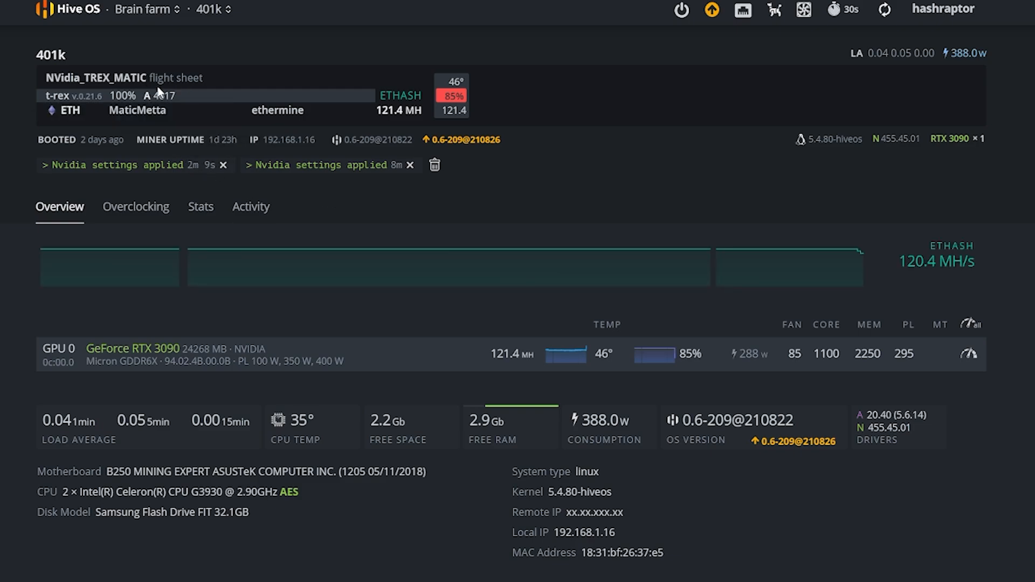
mouse_move(177, 121)
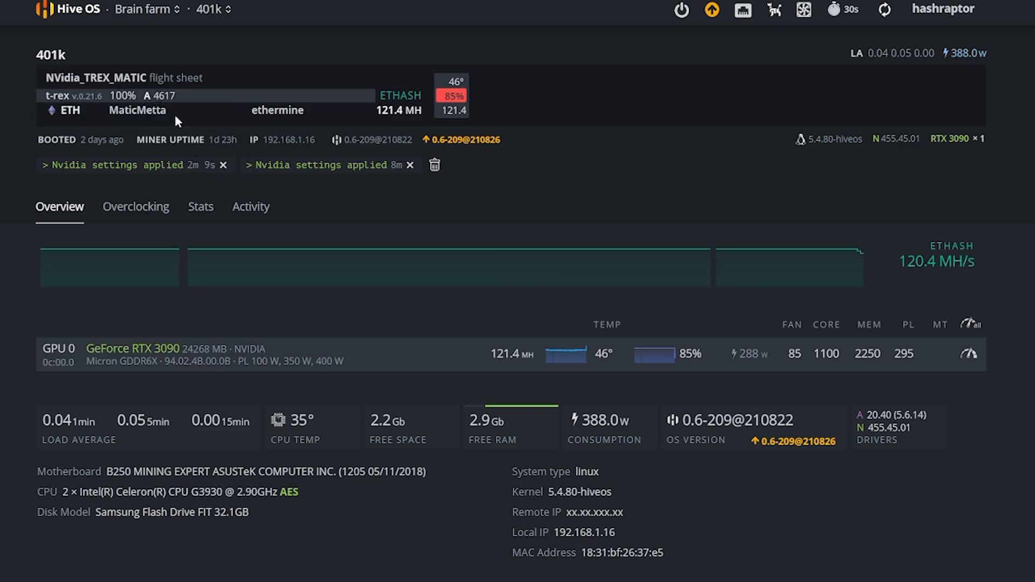
mouse_move(119, 108)
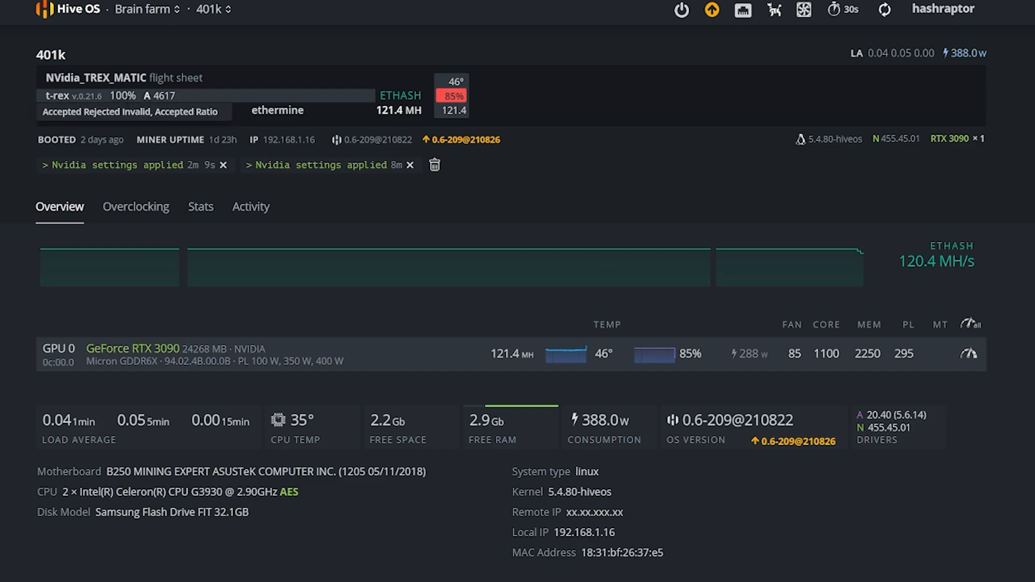
mouse_move(220, 139)
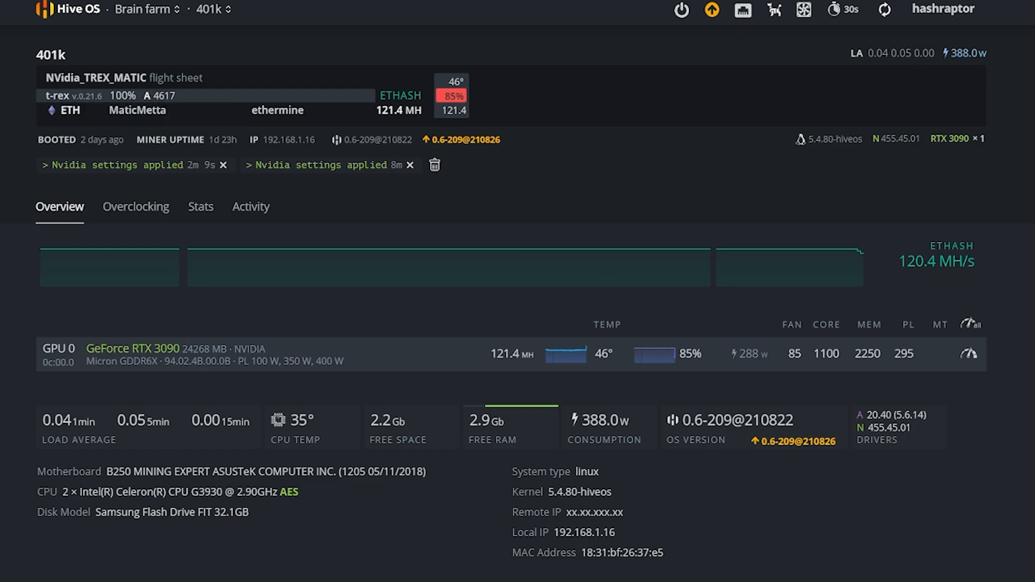
mouse_move(485, 361)
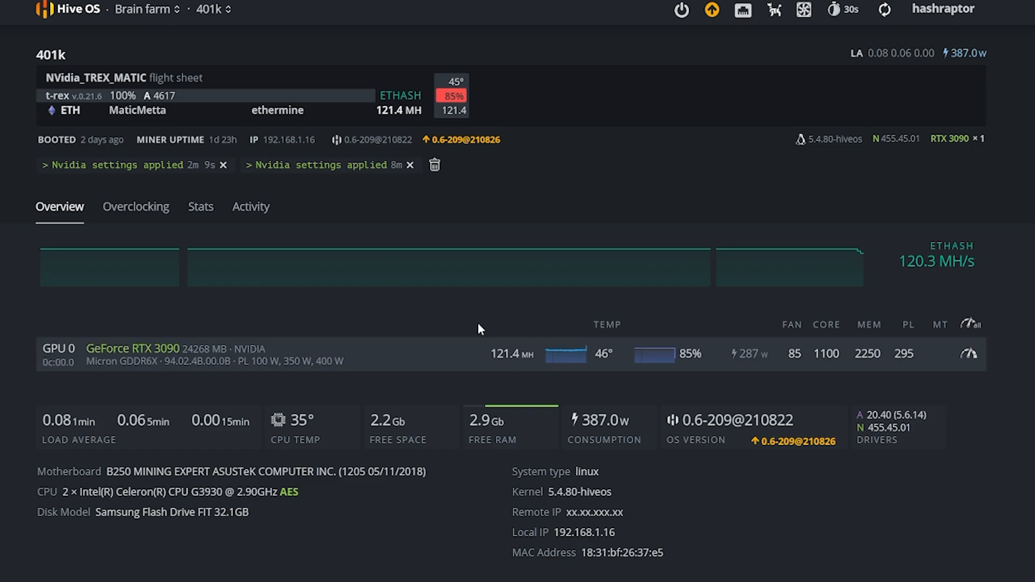
mouse_move(185, 99)
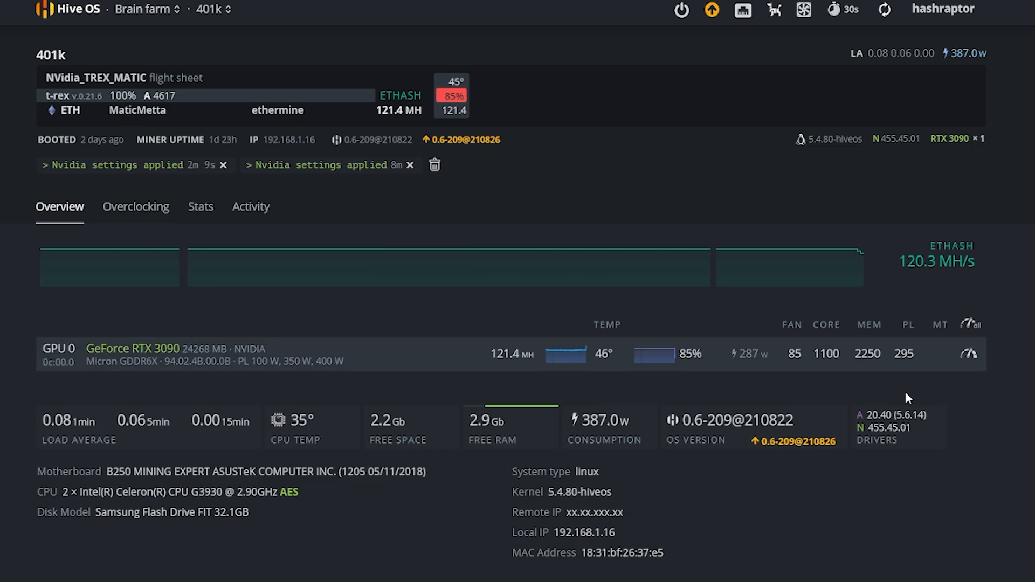
mouse_move(877, 406)
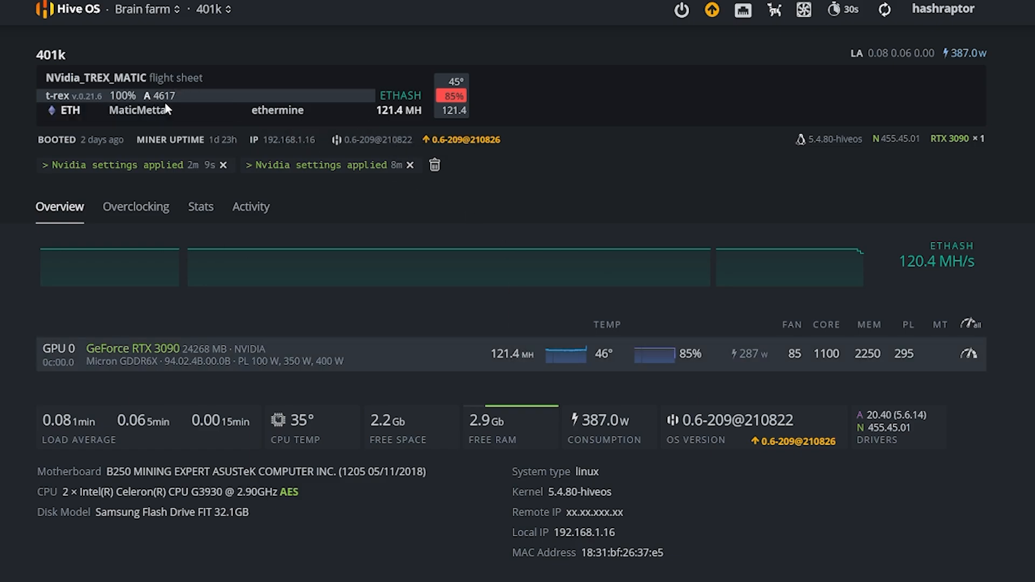
mouse_move(129, 108)
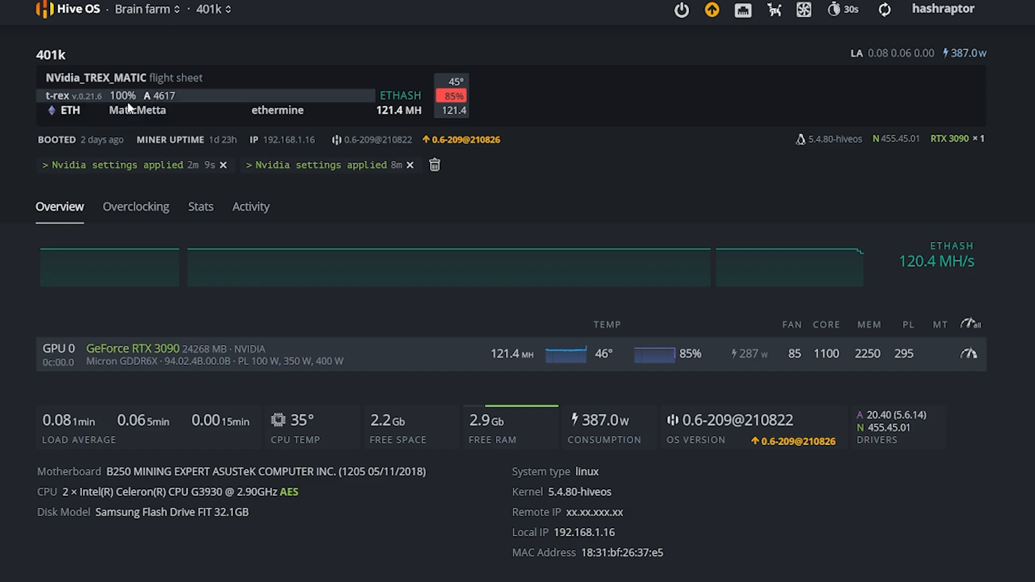
mouse_move(129, 101)
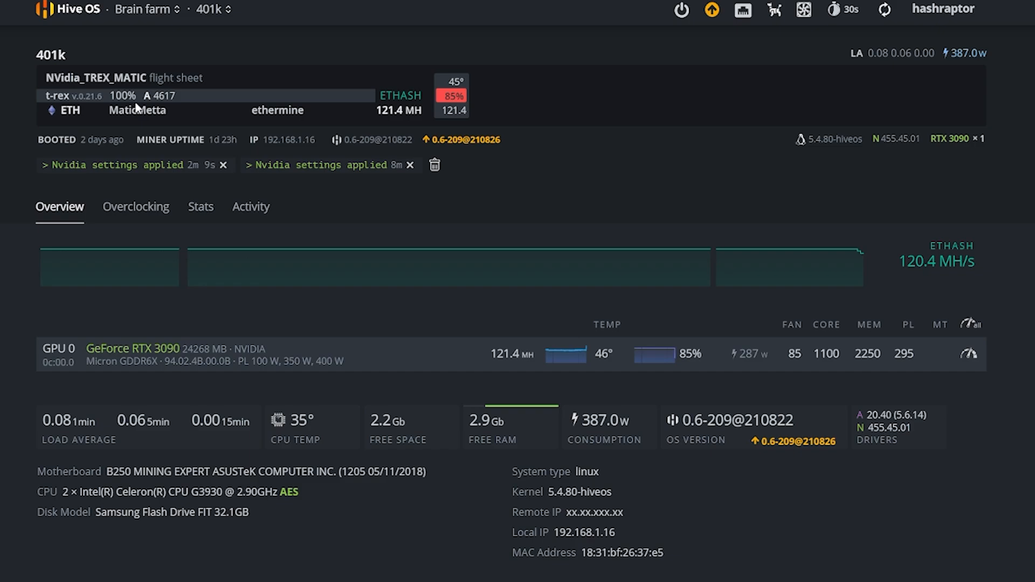
mouse_move(187, 99)
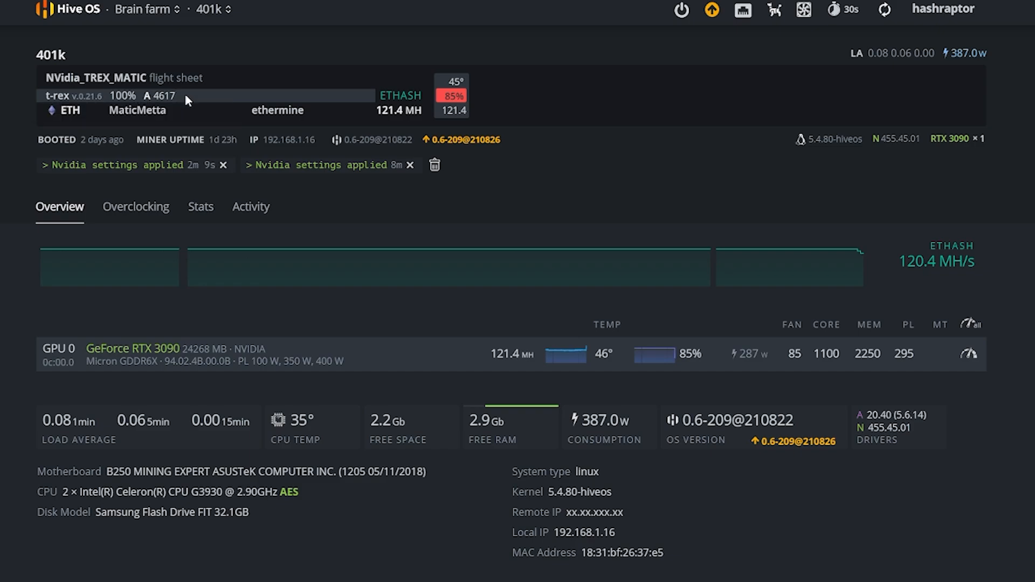
mouse_move(536, 348)
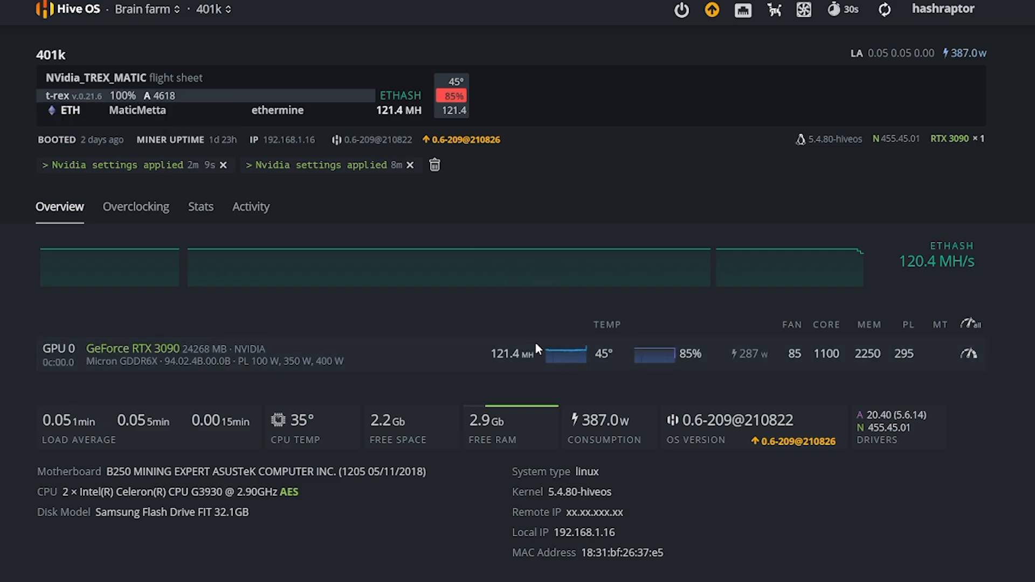
mouse_move(903, 336)
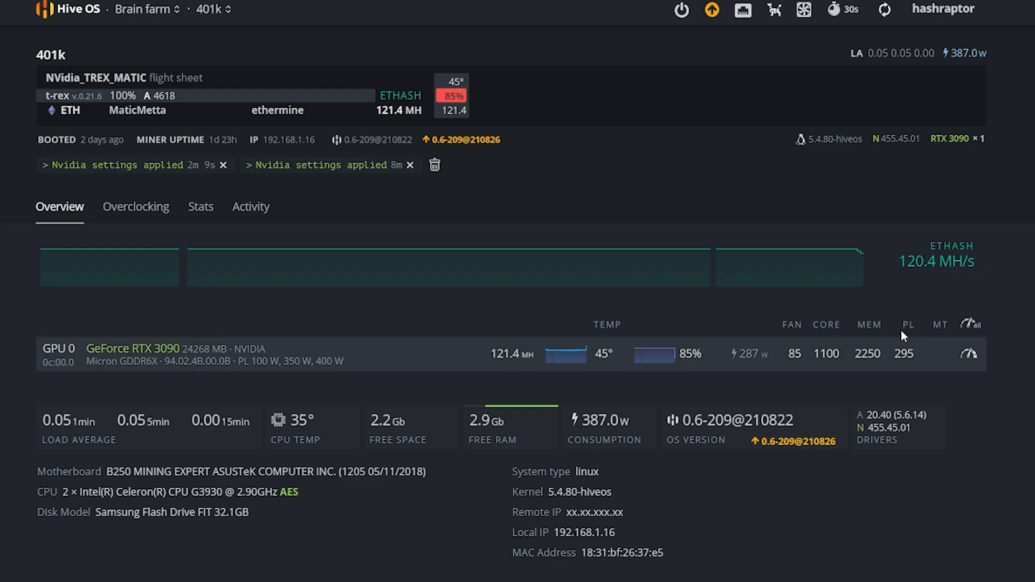
mouse_move(217, 129)
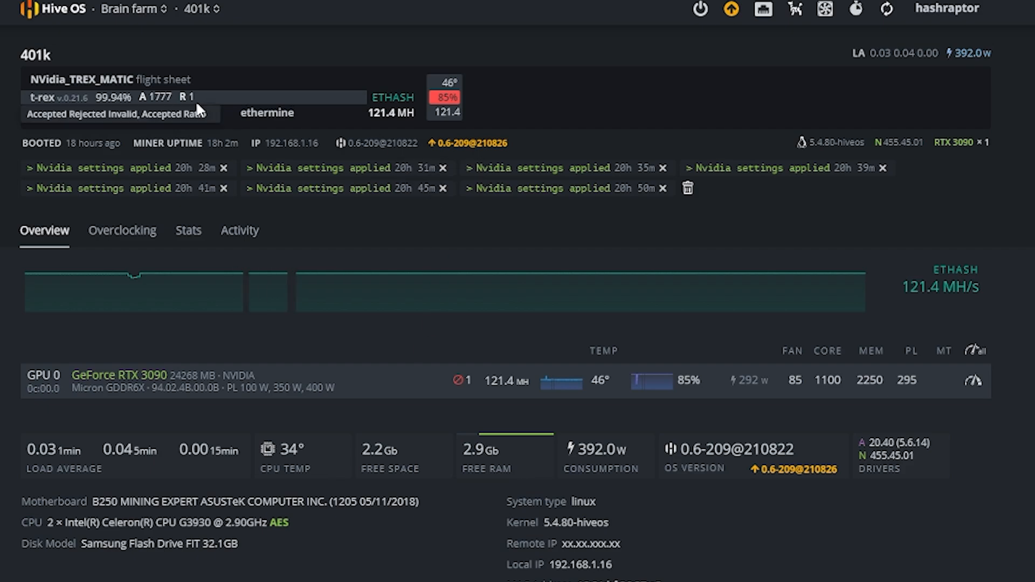
mouse_move(191, 107)
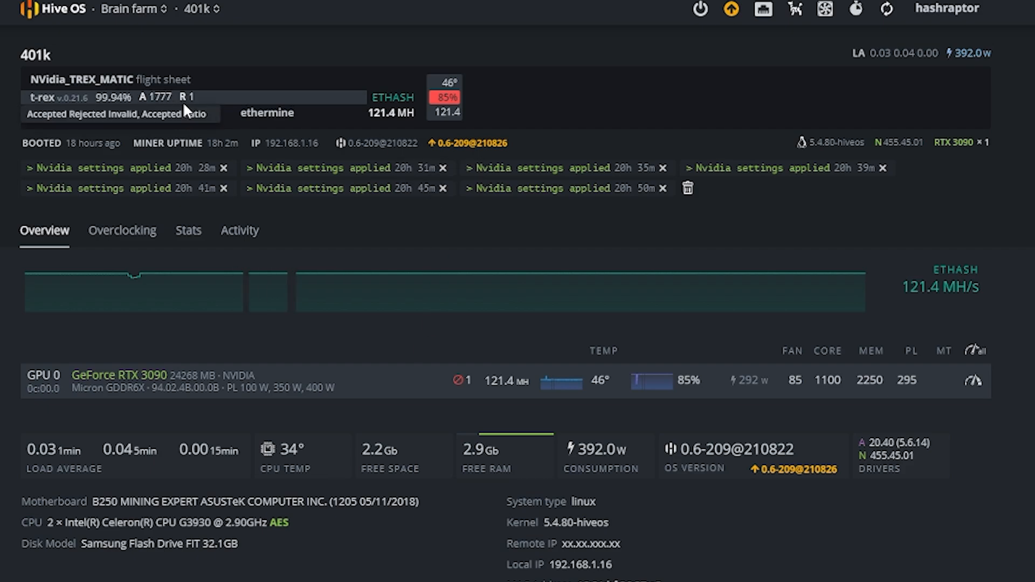
mouse_move(71, 97)
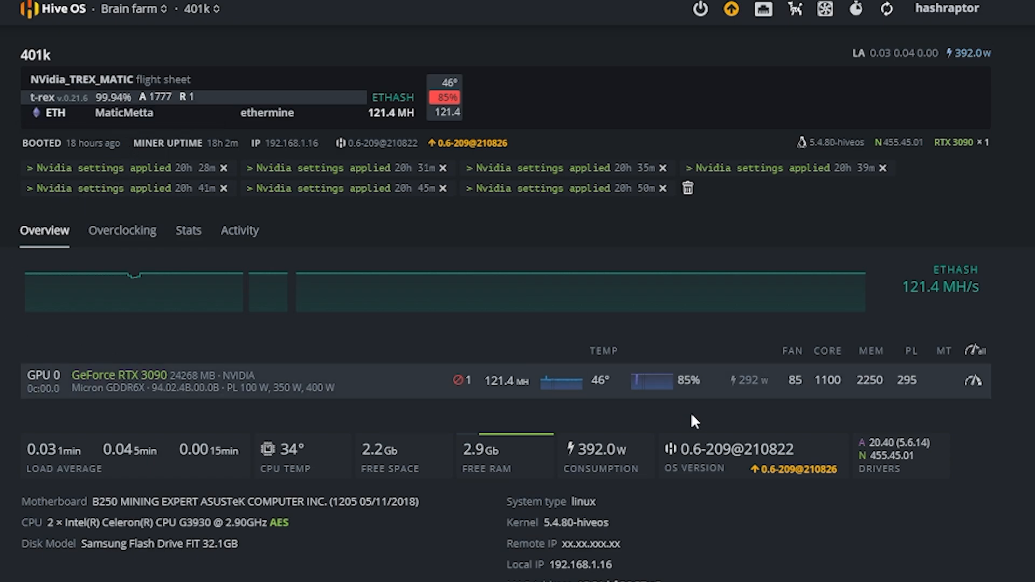
mouse_move(958, 408)
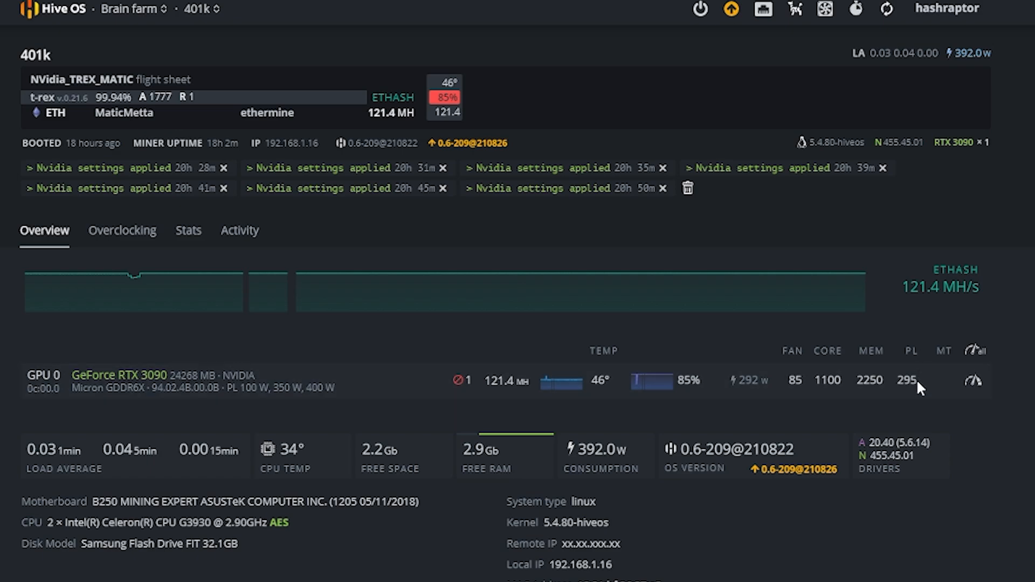
mouse_move(857, 394)
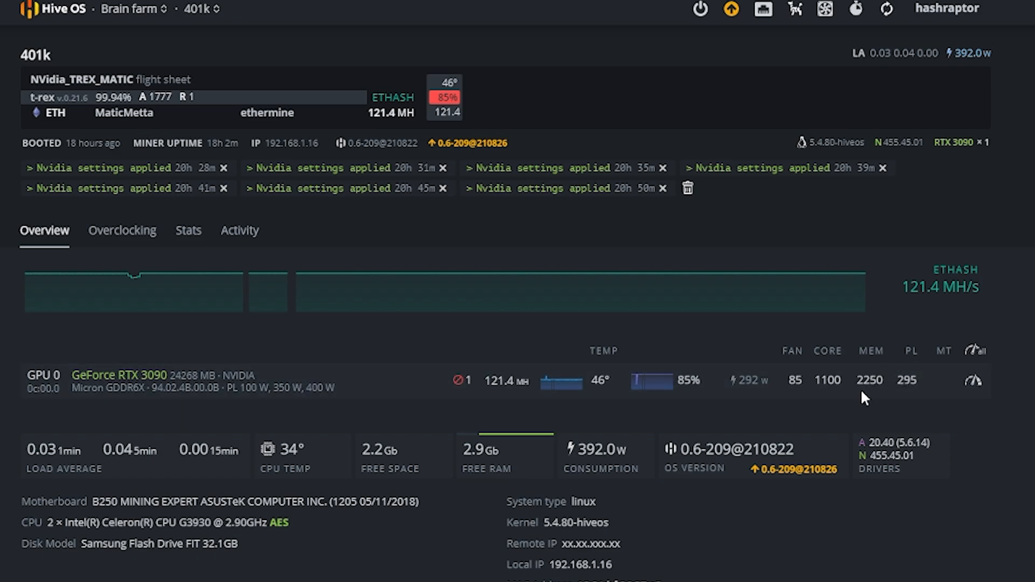
mouse_move(825, 395)
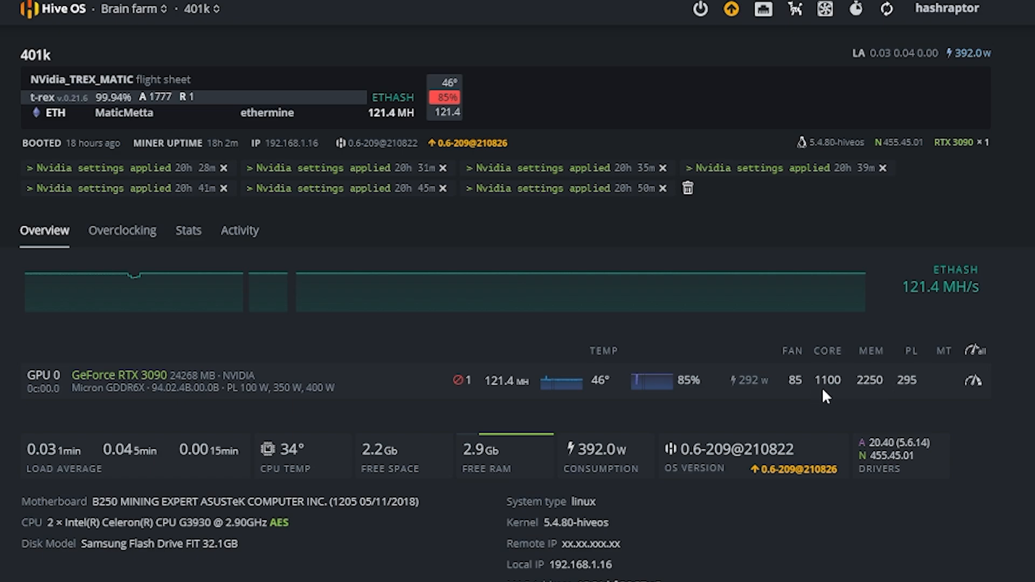
mouse_move(814, 406)
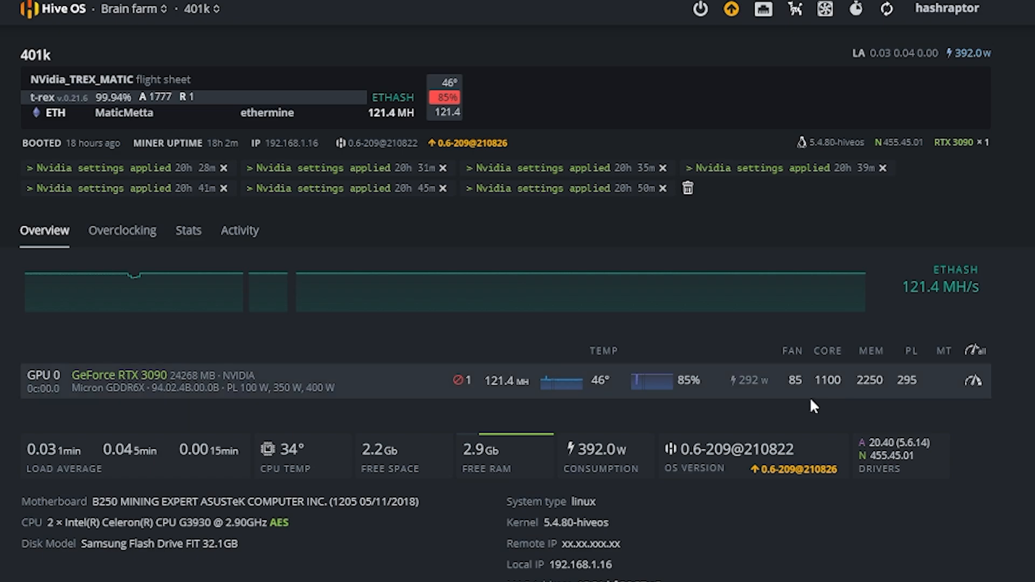
mouse_move(788, 393)
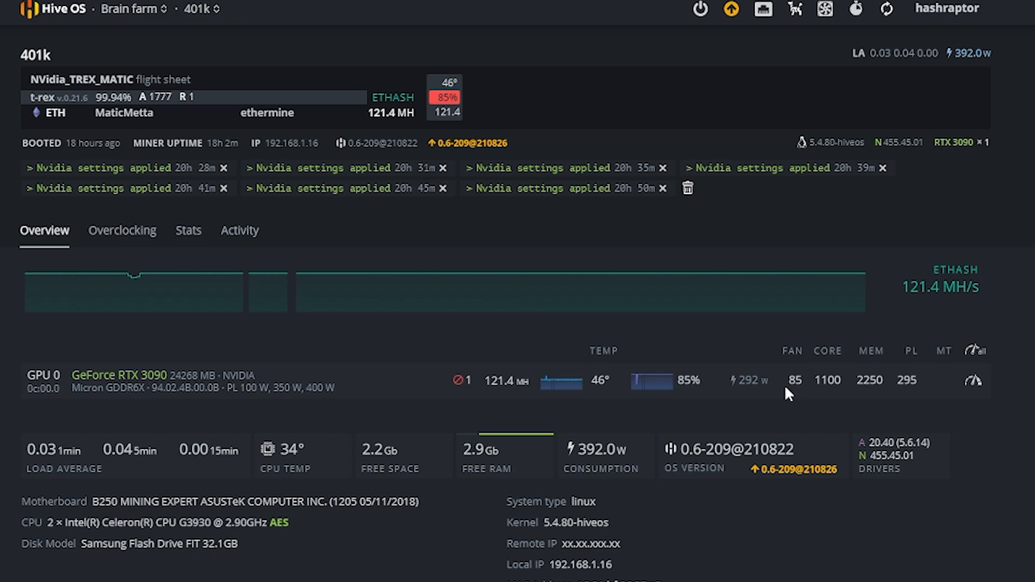
mouse_move(597, 406)
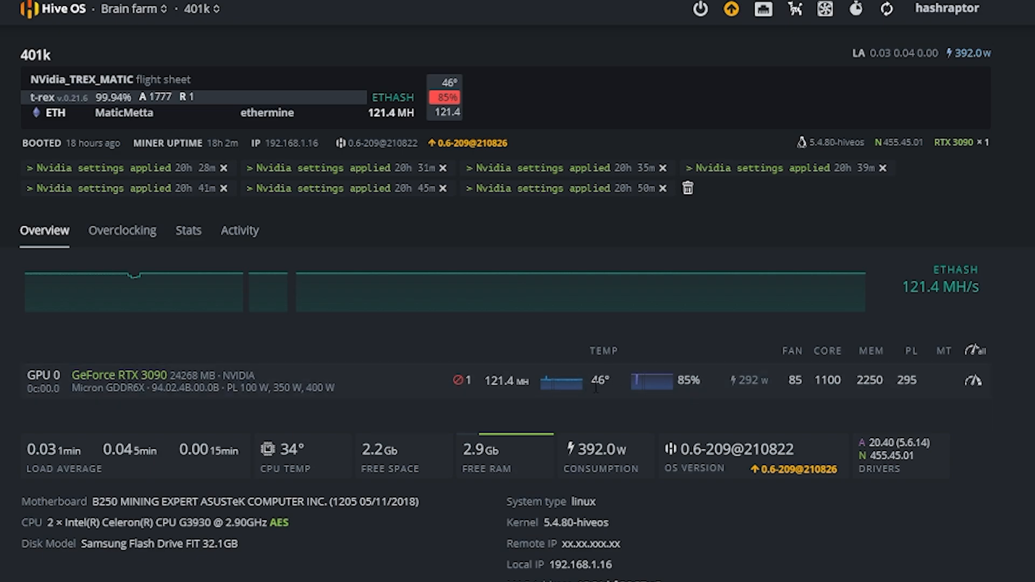
mouse_move(591, 404)
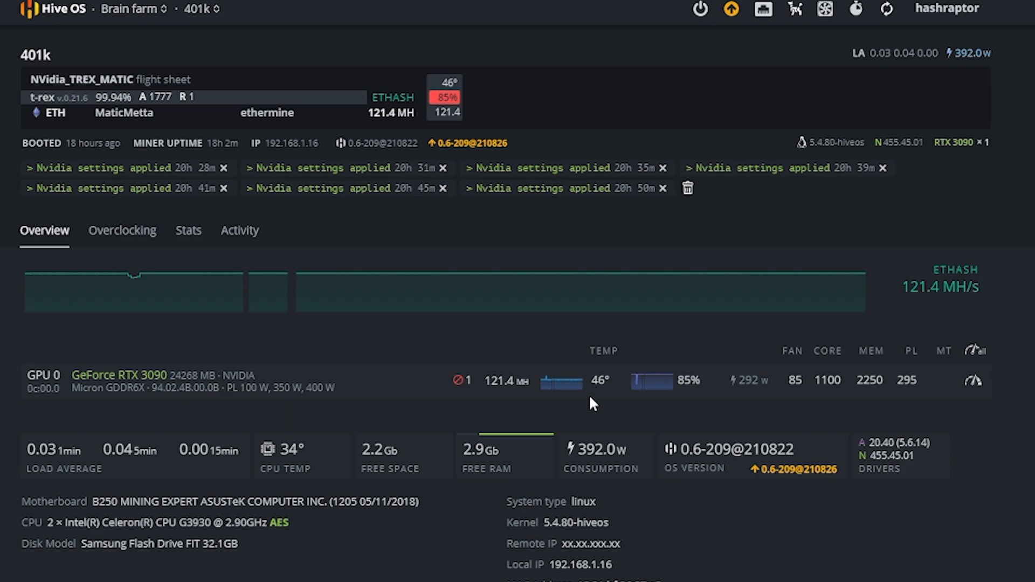
mouse_move(600, 411)
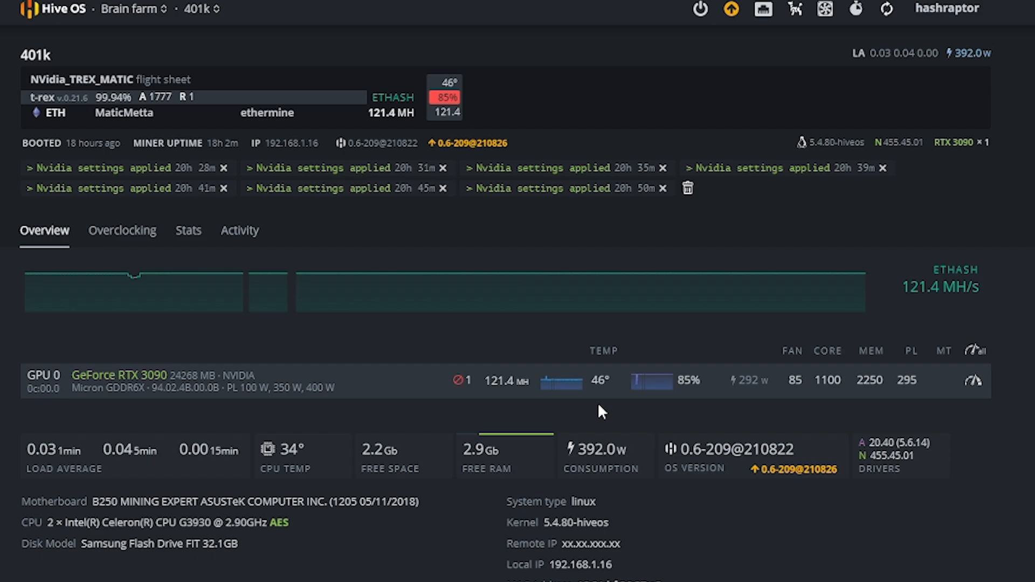
mouse_move(659, 414)
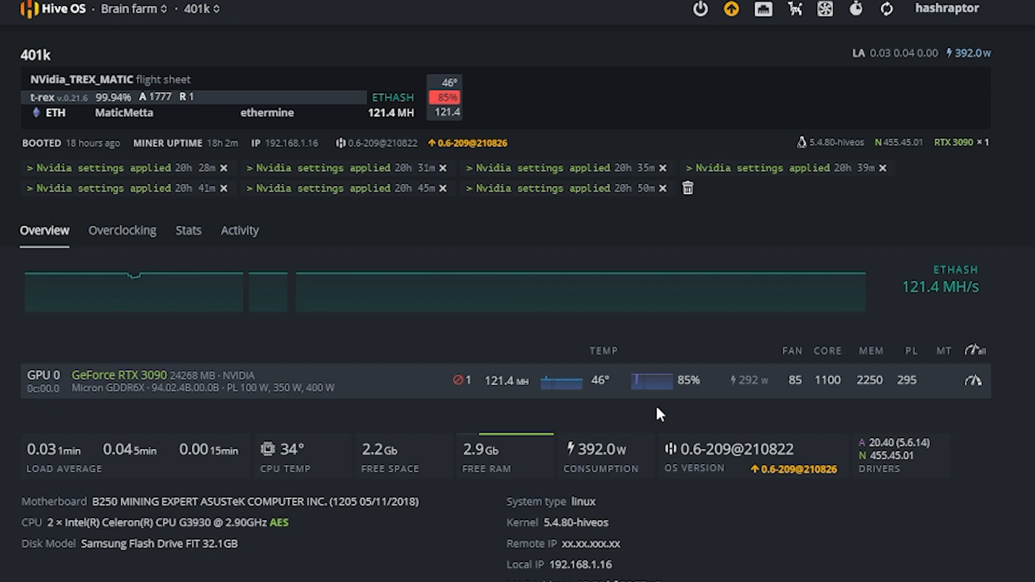
mouse_move(680, 412)
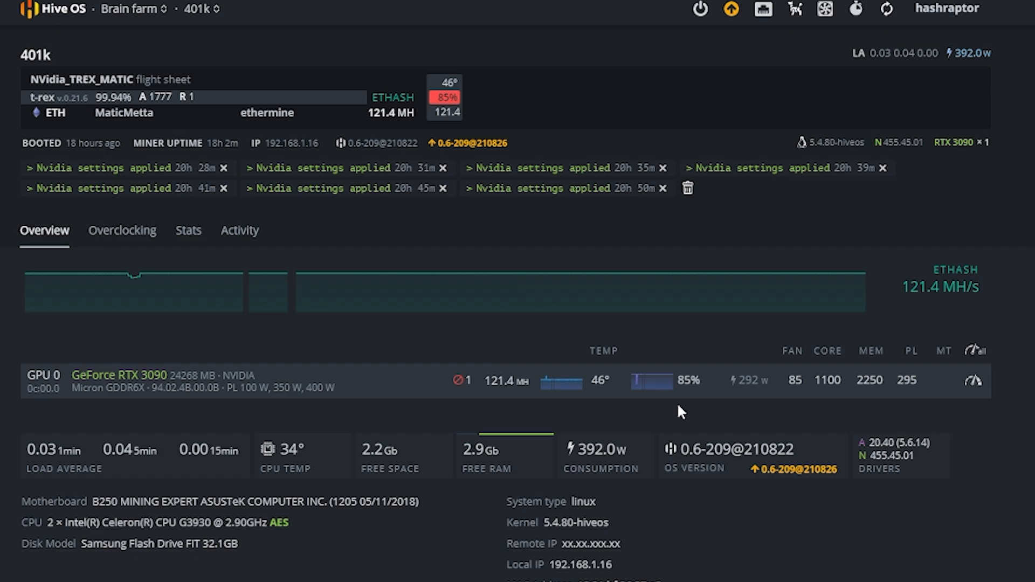
mouse_move(623, 413)
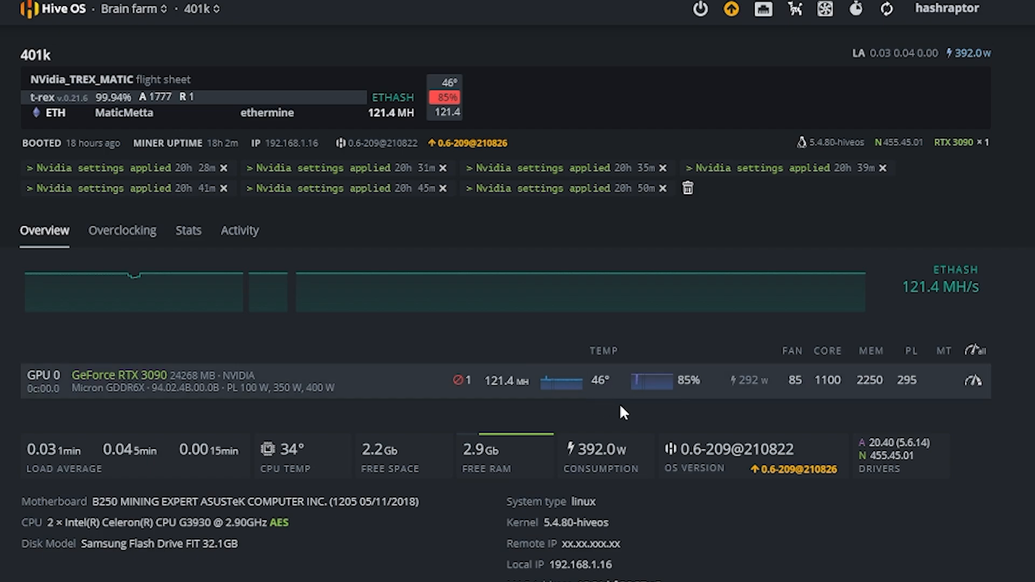
mouse_move(792, 407)
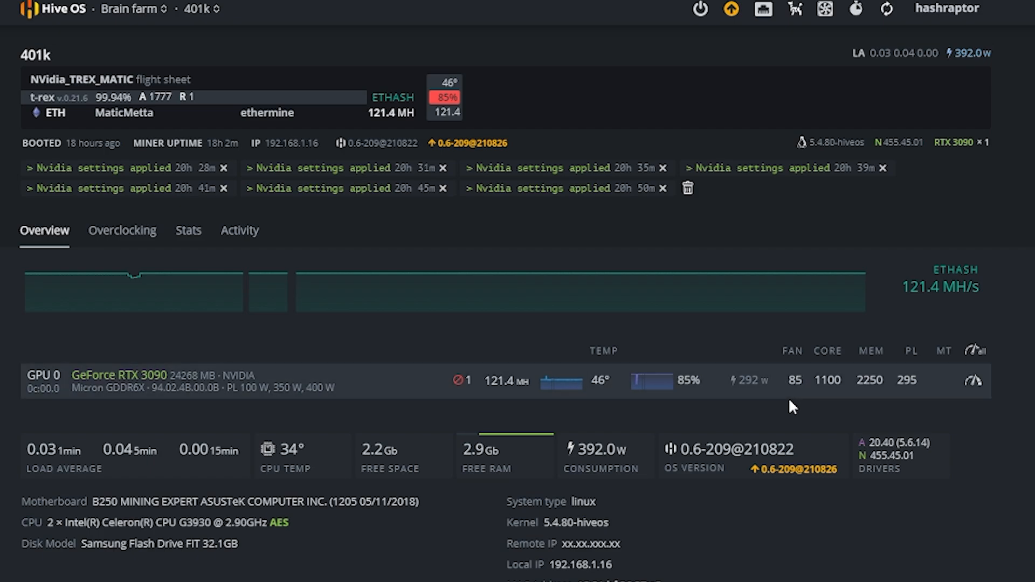
mouse_move(590, 394)
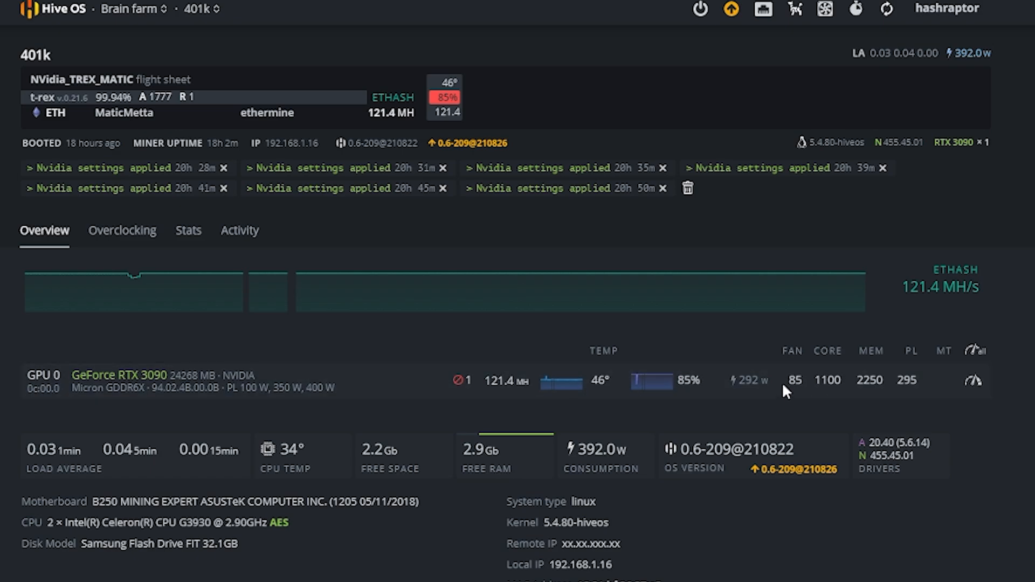
mouse_move(603, 404)
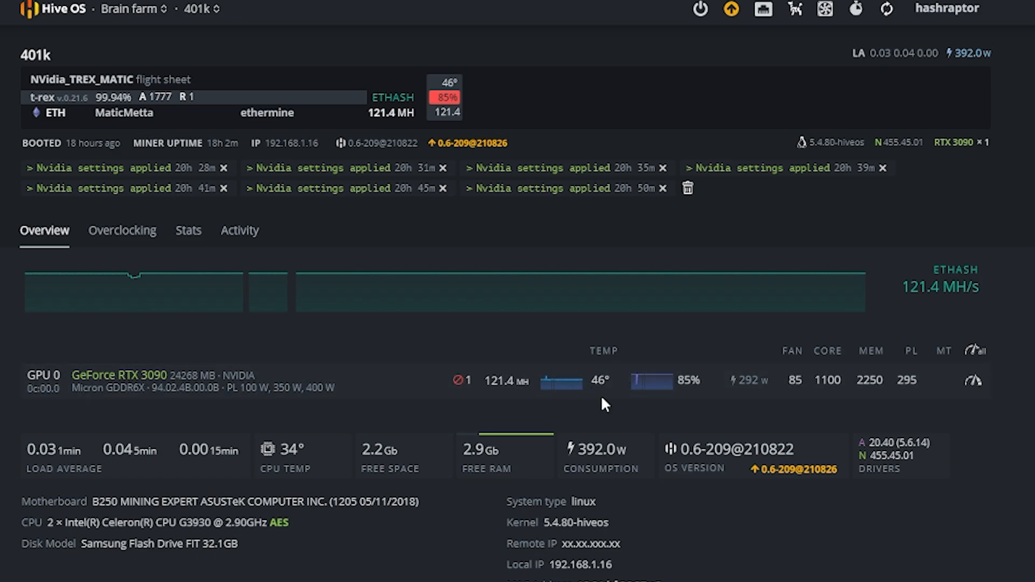
mouse_move(591, 403)
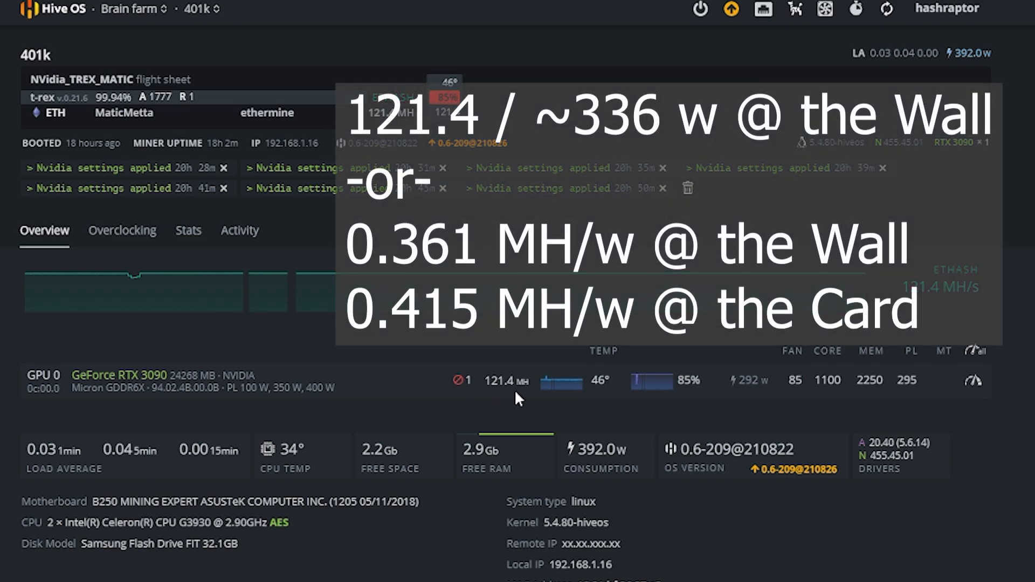
mouse_move(504, 402)
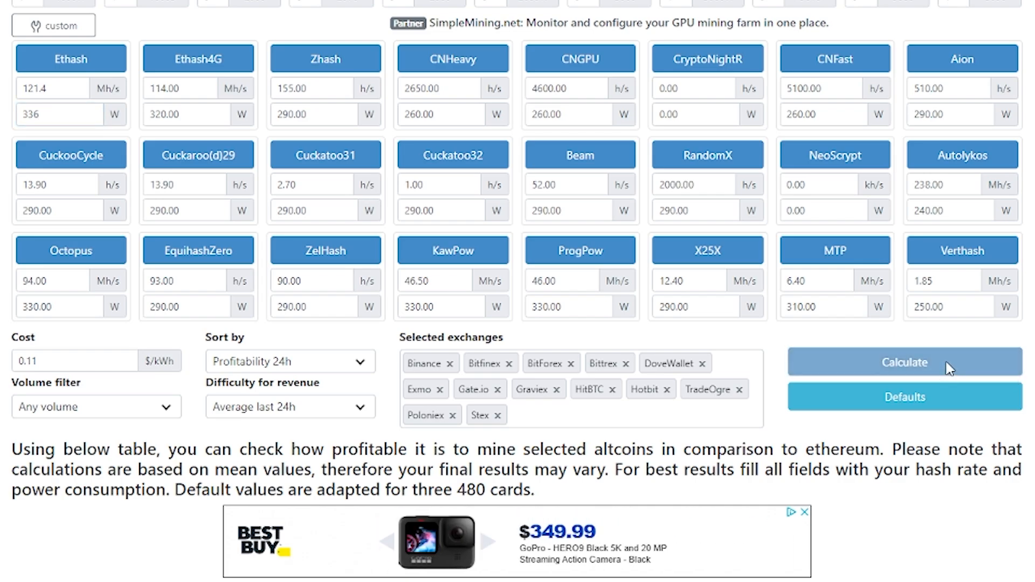
- Calculate profitability, ranking Ethereum first at $8.44 daily profit
left_click(904, 362)
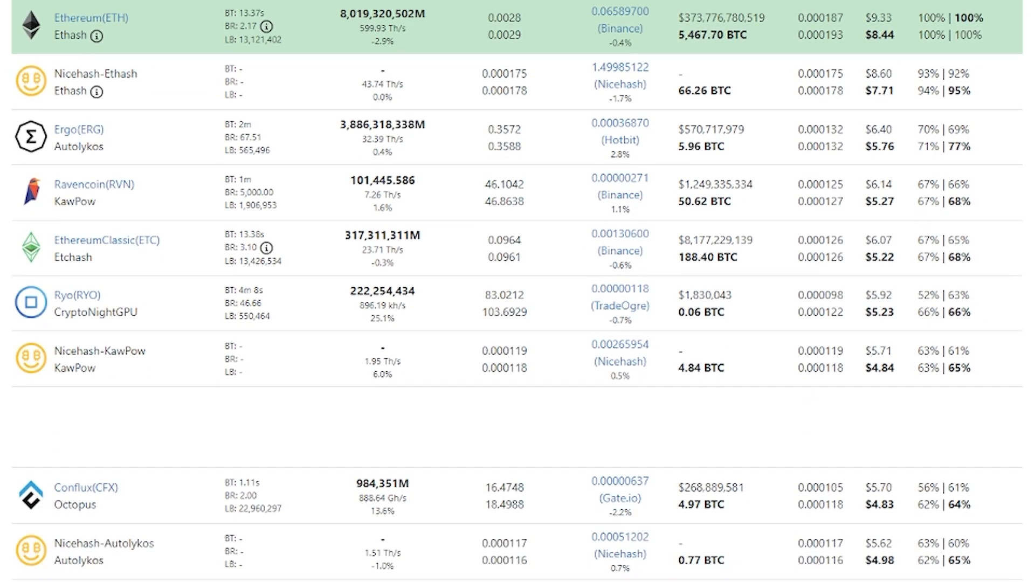
scroll("up", 3)
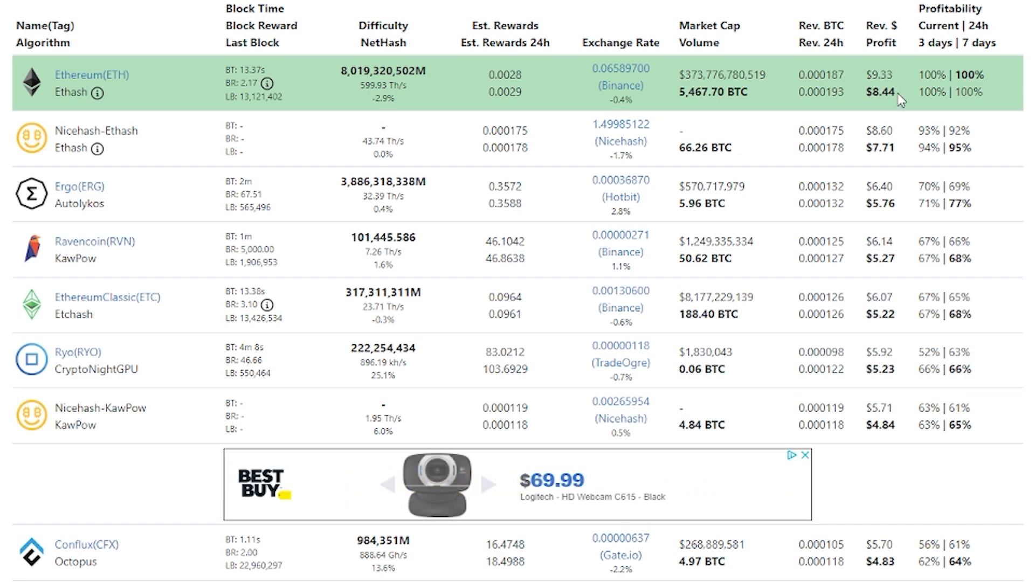
mouse_move(891, 100)
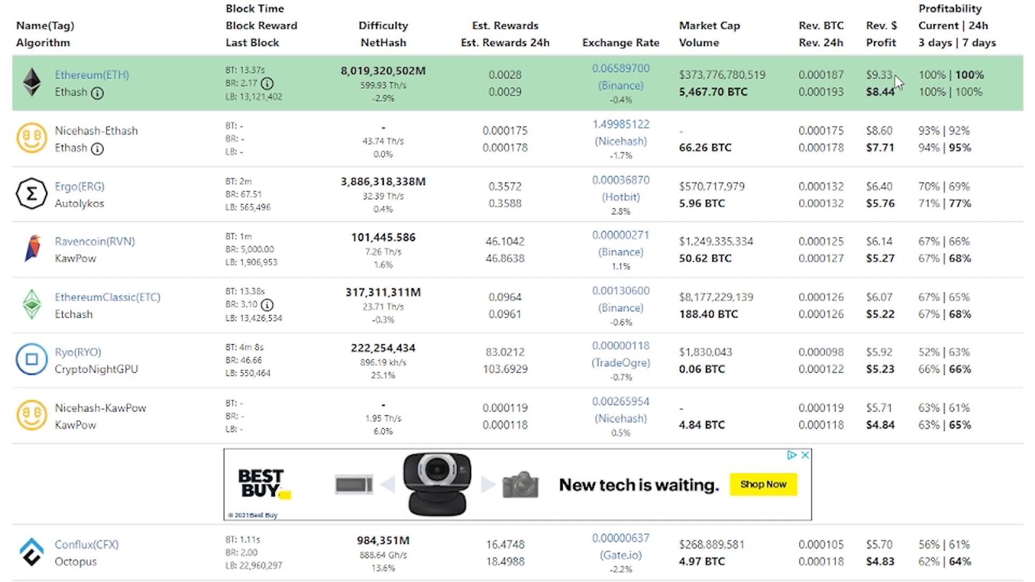
mouse_move(825, 89)
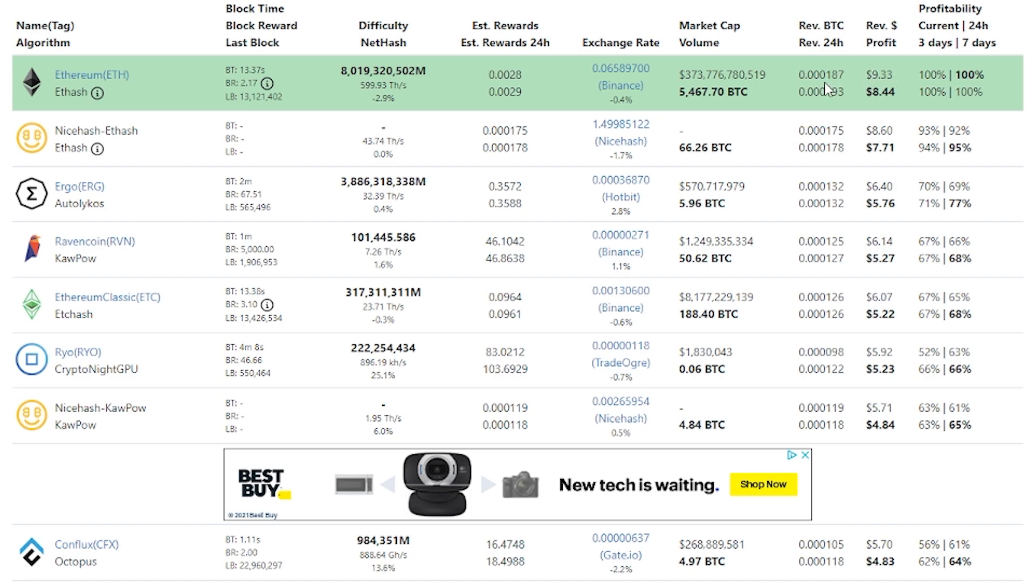
mouse_move(163, 91)
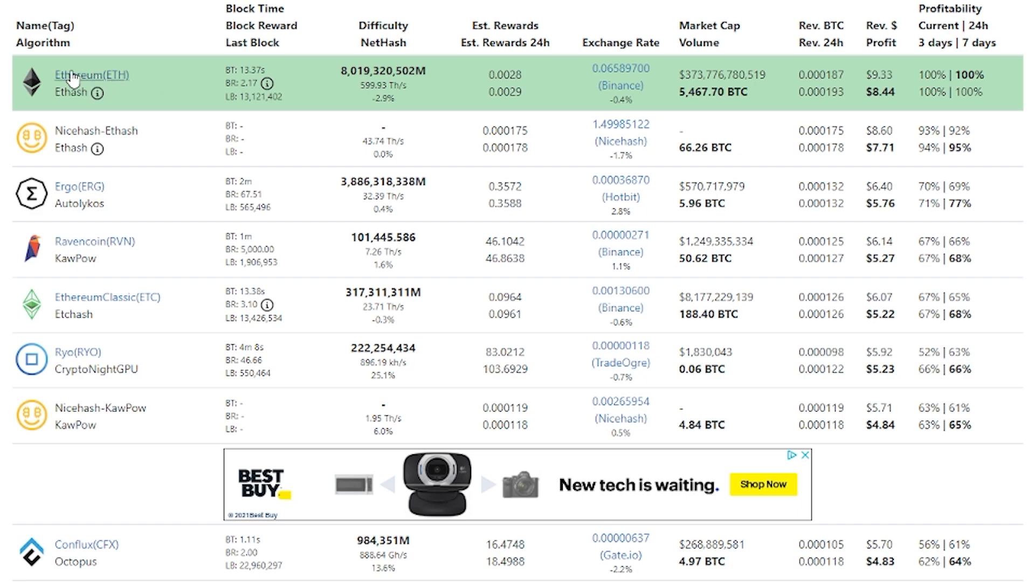
- Open Ethereum's calculator page and enter a $1500 hardware cost
left_click(91, 75)
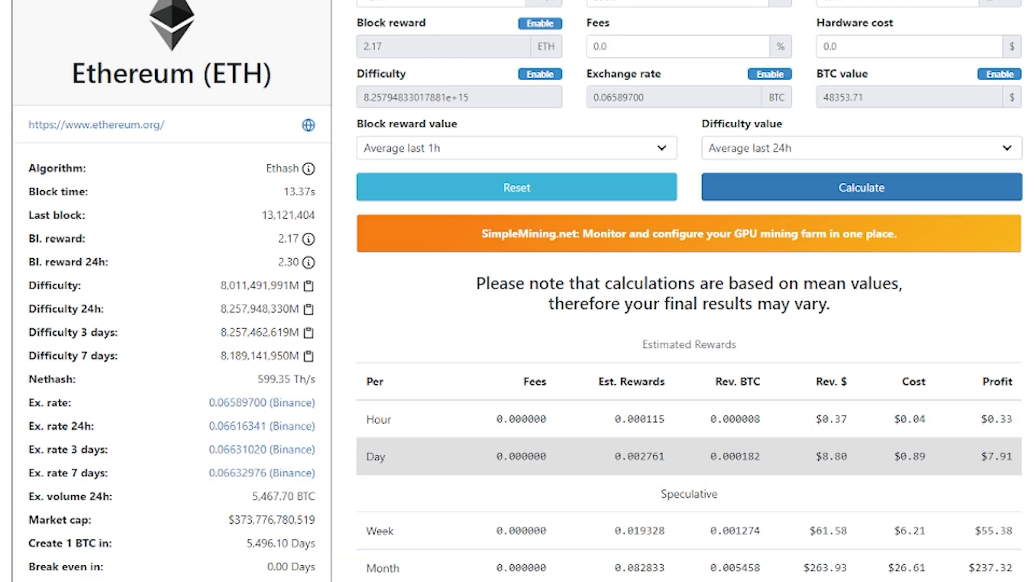
type("150")
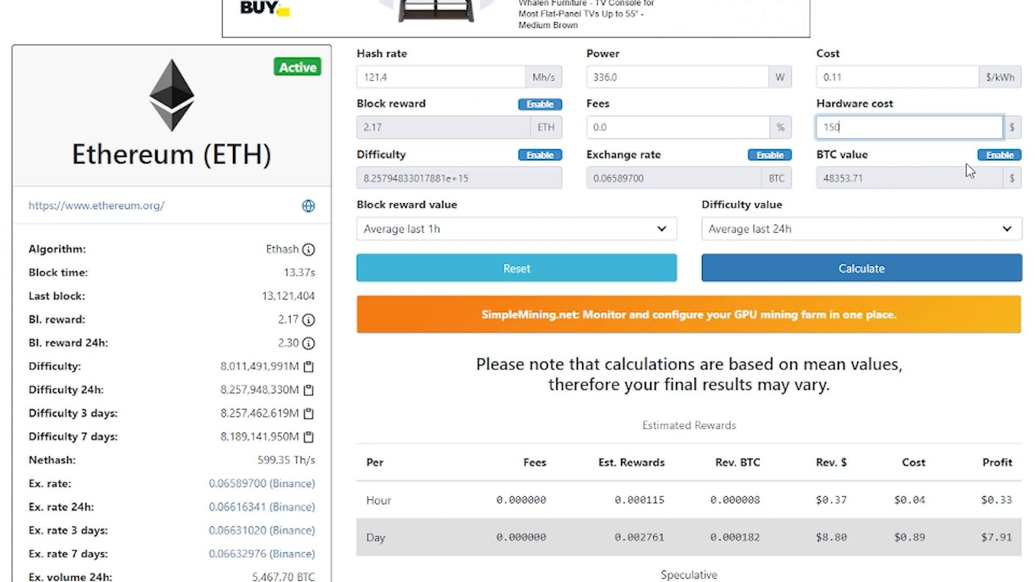
type("0")
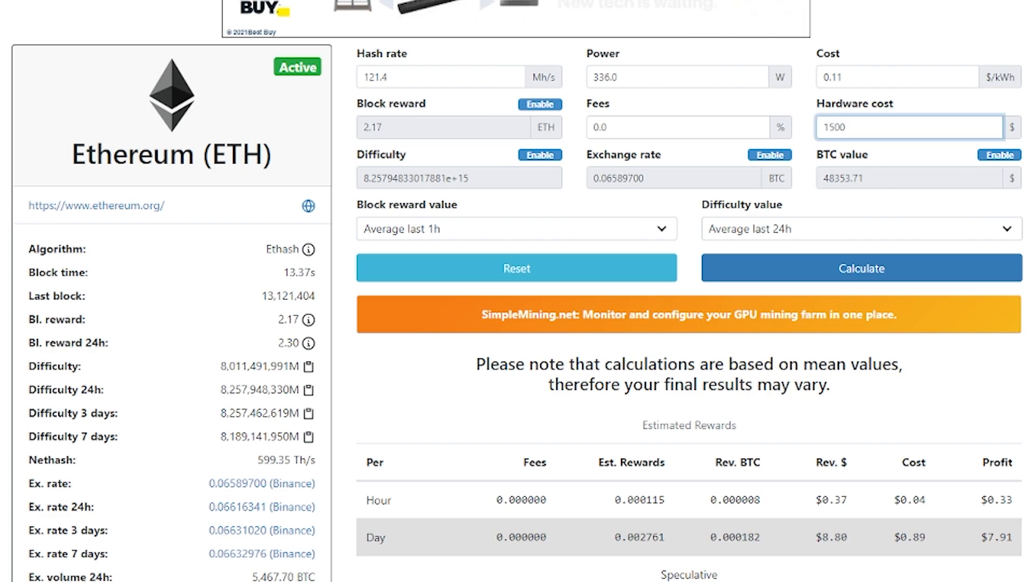
mouse_move(894, 274)
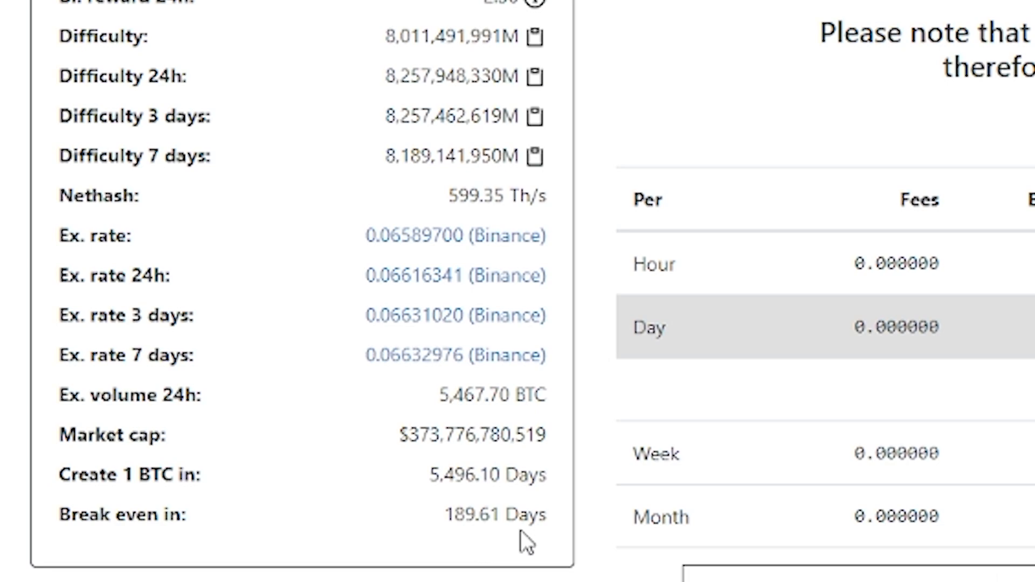
mouse_move(454, 550)
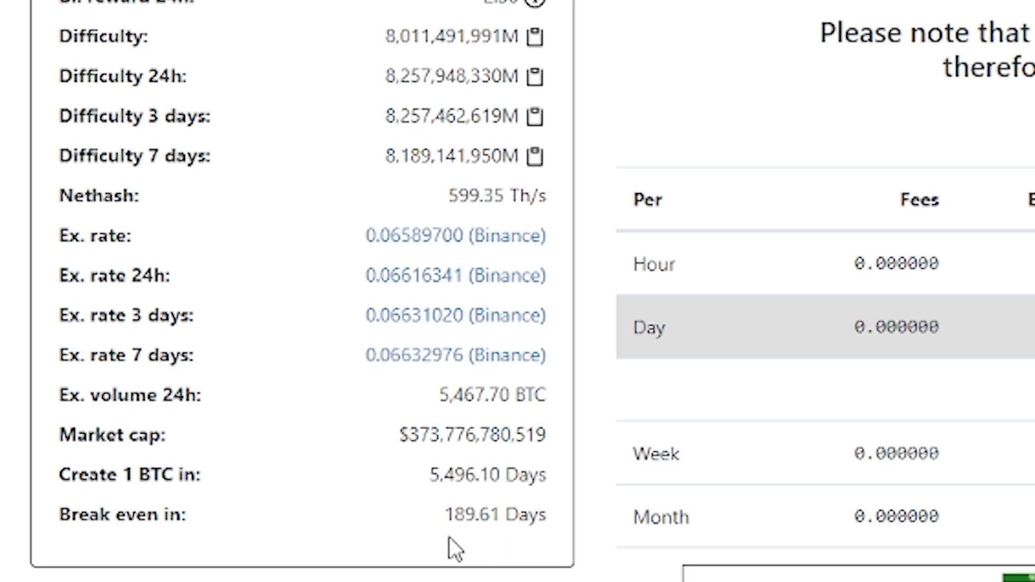